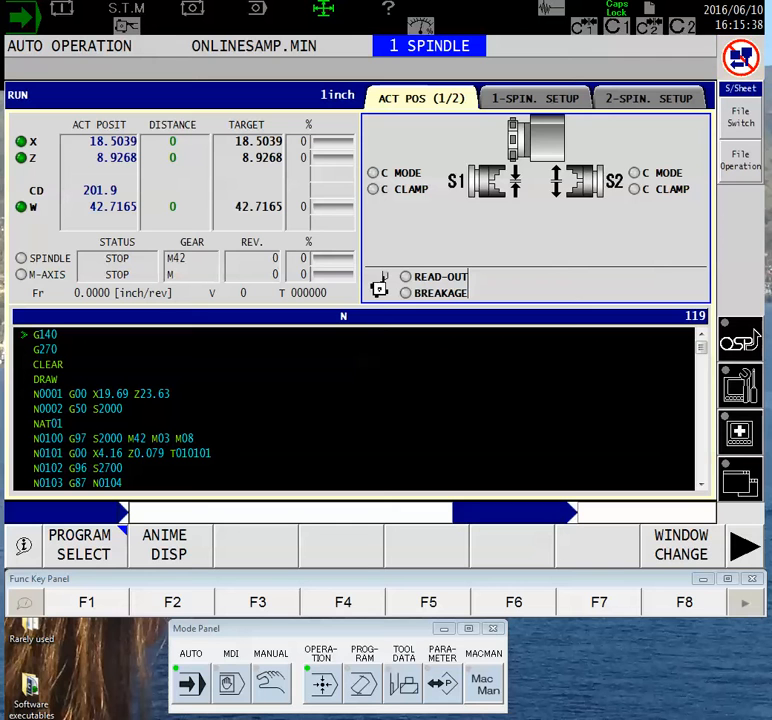
mouse_move(642, 484)
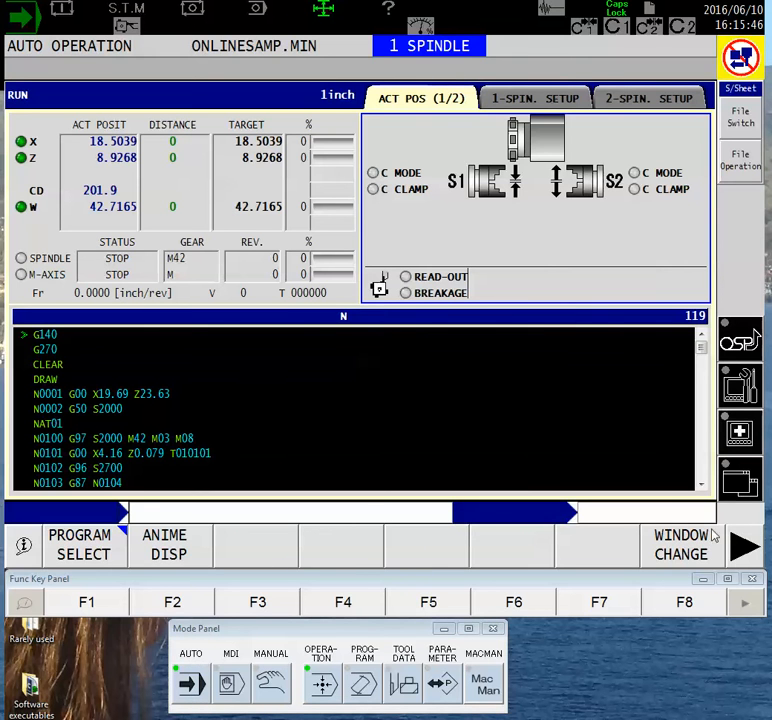
Step: Enlarge the actual-position readout for X, Z, C and W on the Auto Operation screen
left_click(680, 544)
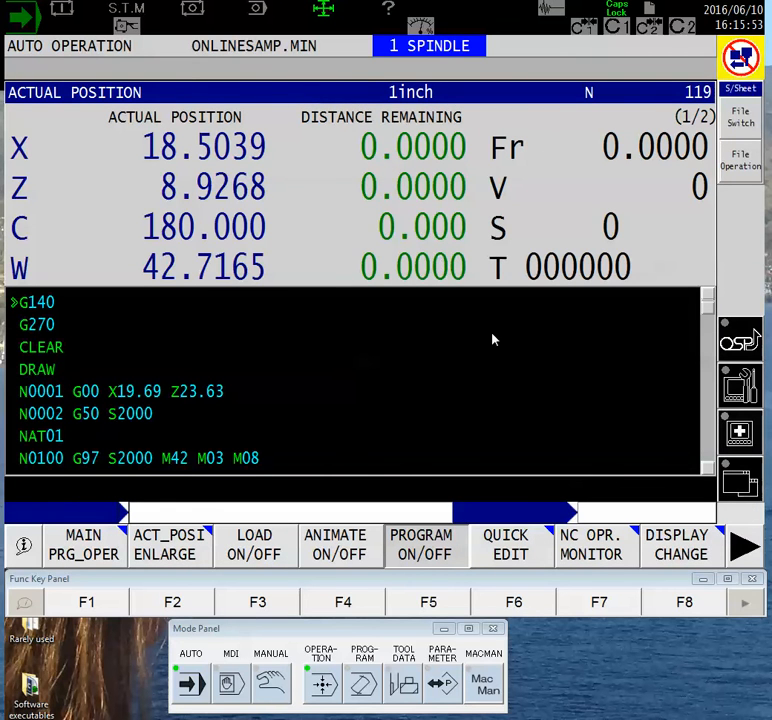
mouse_move(584, 504)
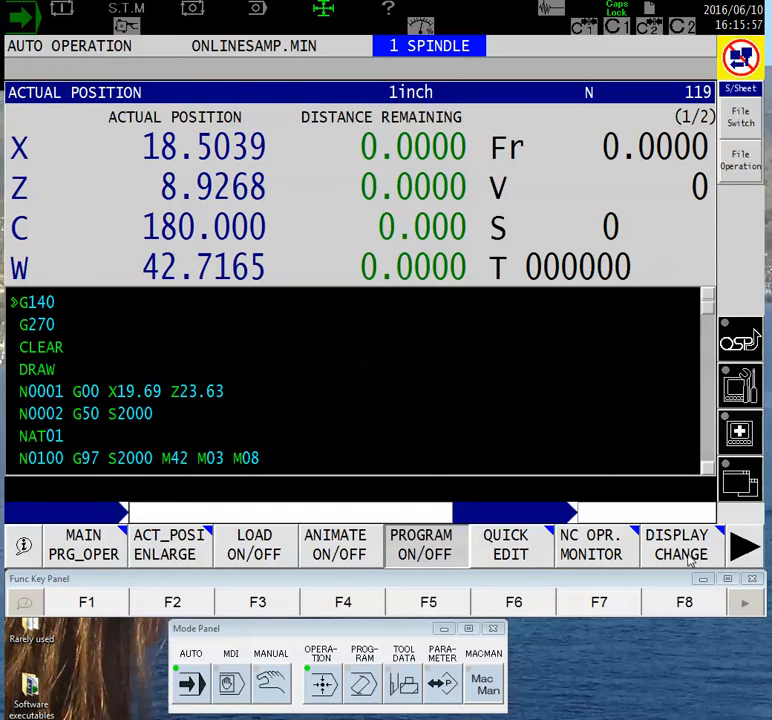
Step: Exit the enlarged readout to restore the normal run screen with the ACT POS (1/2) view
left_click(684, 544)
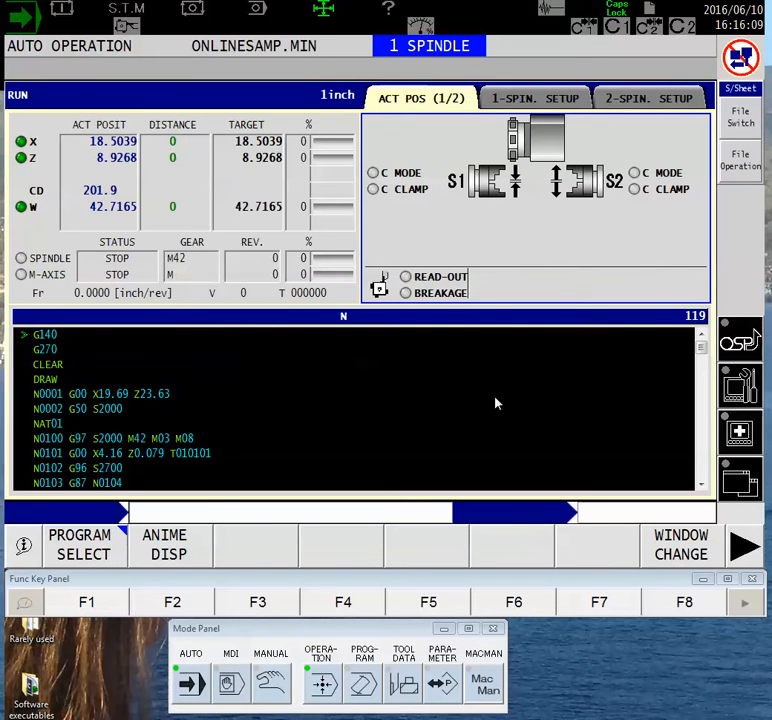
mouse_move(490, 400)
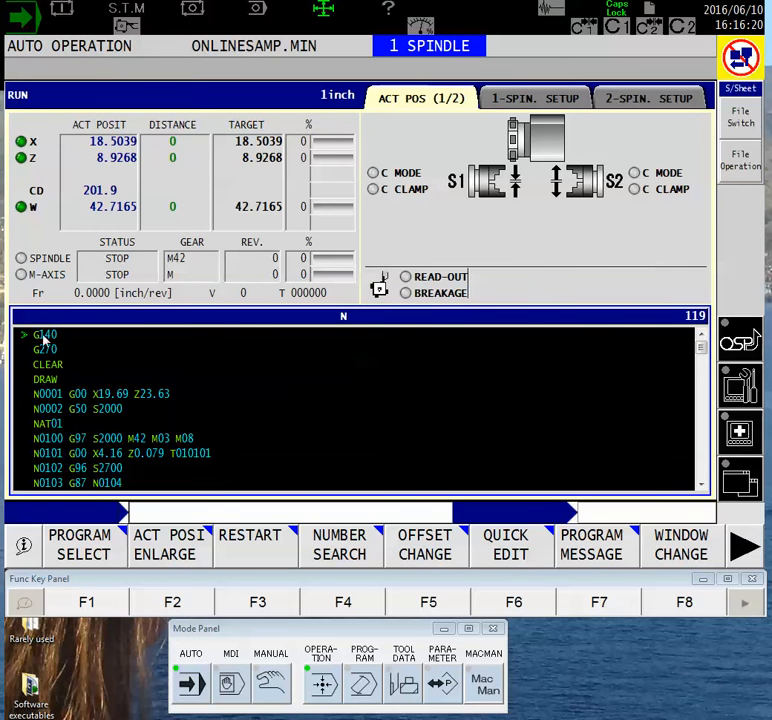
mouse_move(550, 264)
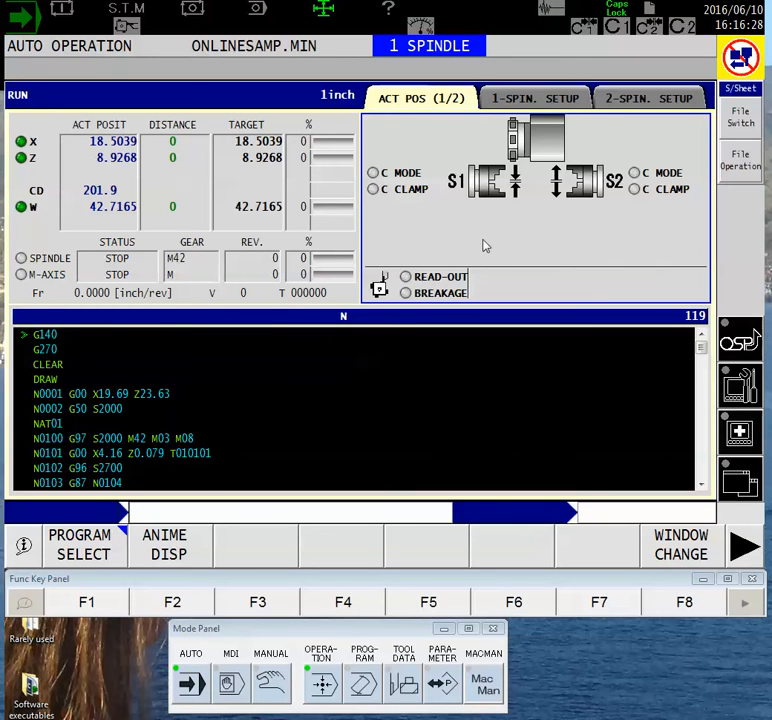
mouse_move(536, 240)
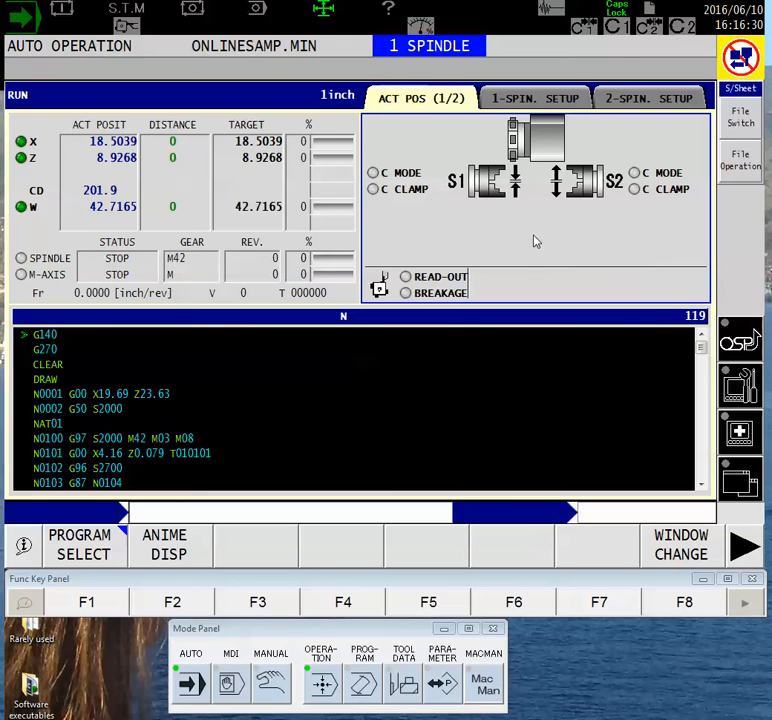
mouse_move(590, 216)
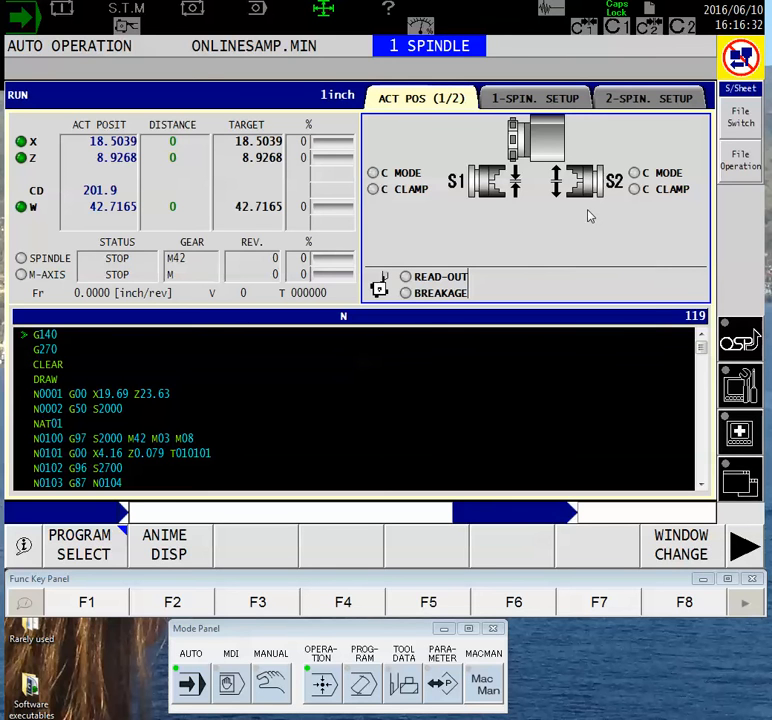
mouse_move(486, 340)
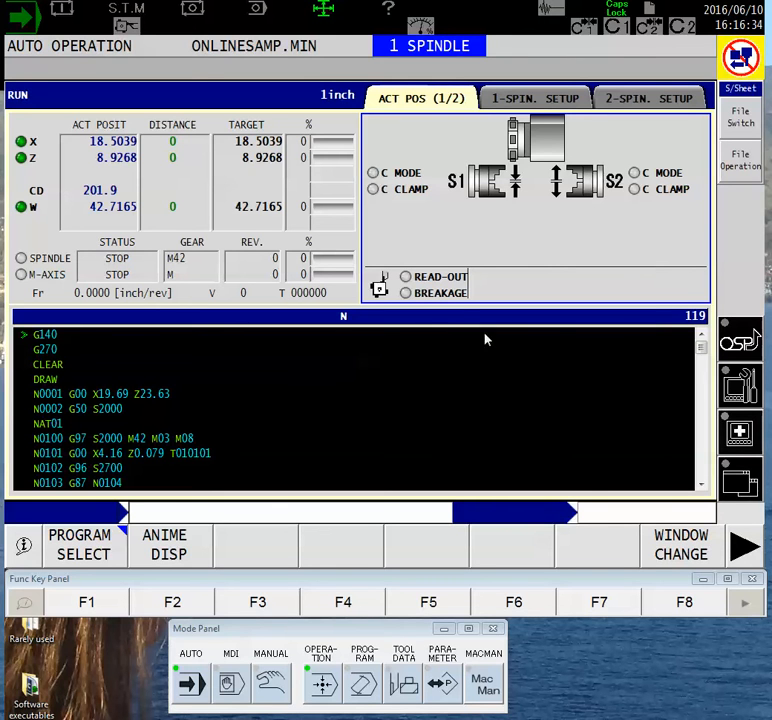
mouse_move(630, 264)
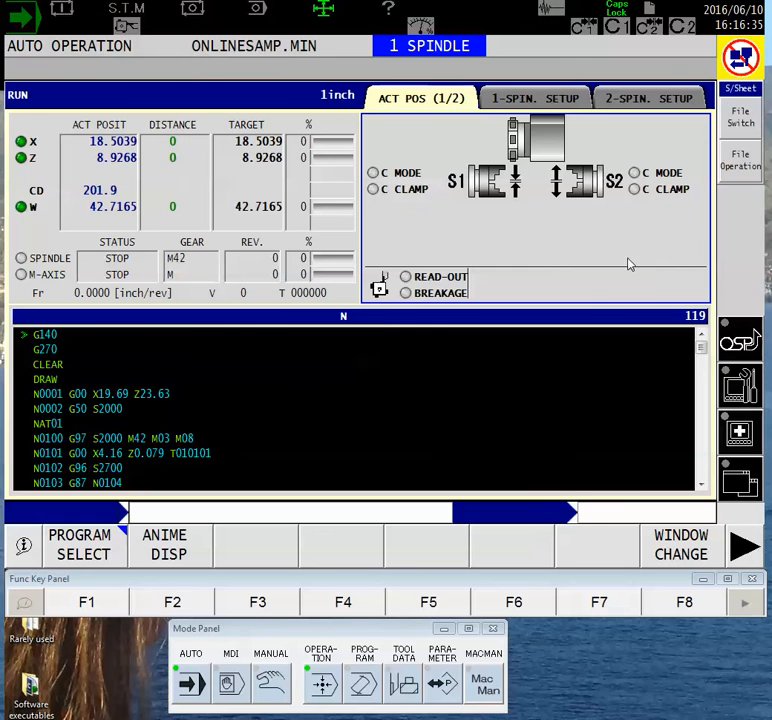
mouse_move(152, 568)
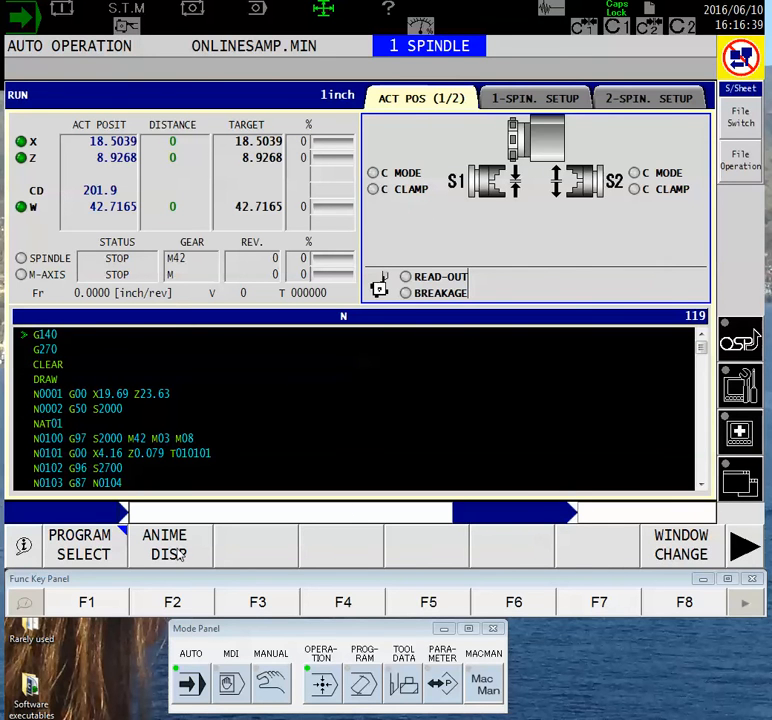
Step: Show the animation drawing area for ONLINESAMP.MIN beside the position table
left_click(164, 544)
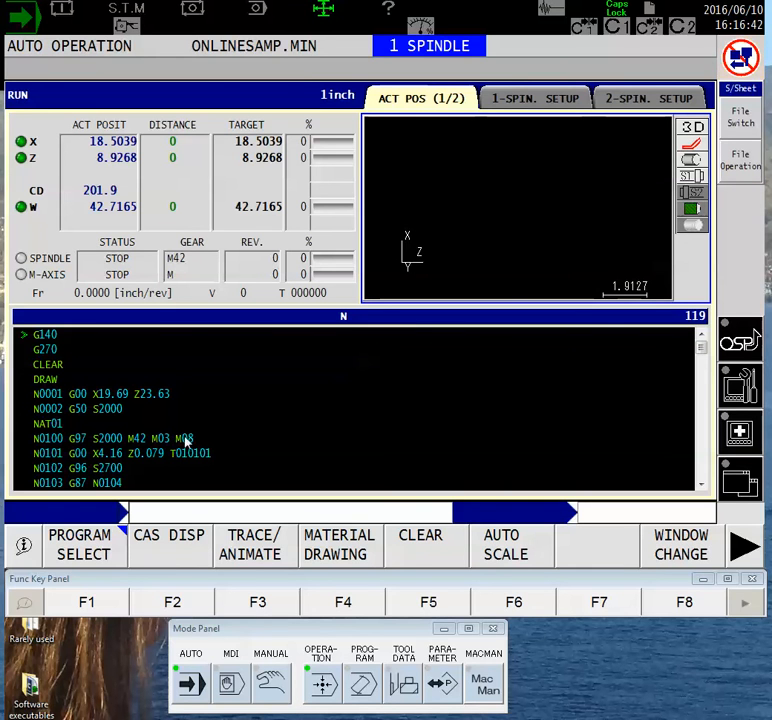
mouse_move(444, 224)
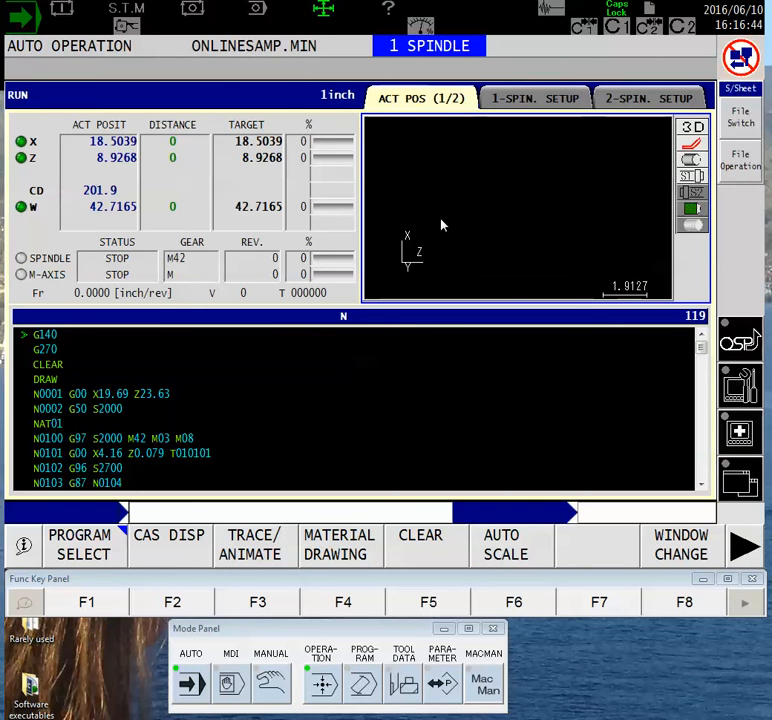
mouse_move(528, 216)
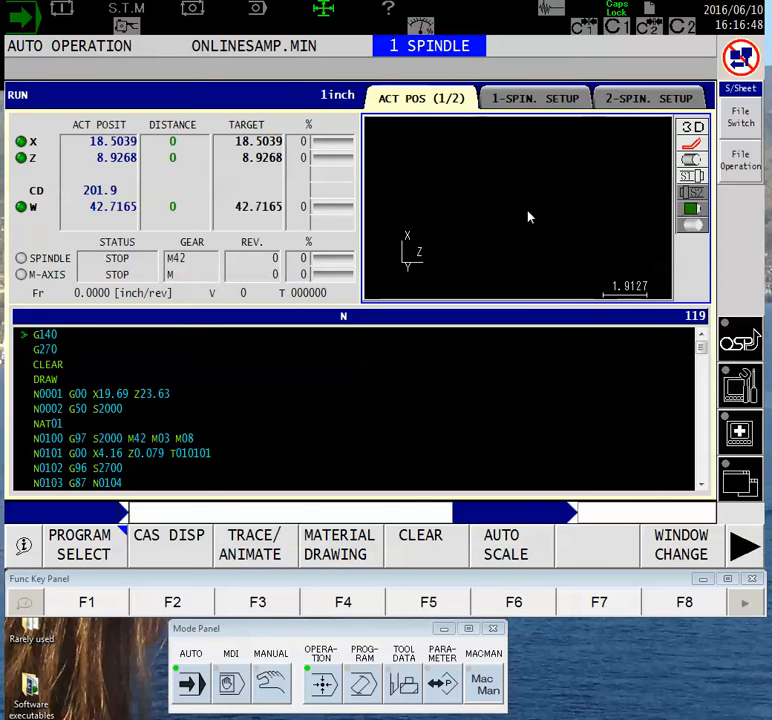
mouse_move(606, 412)
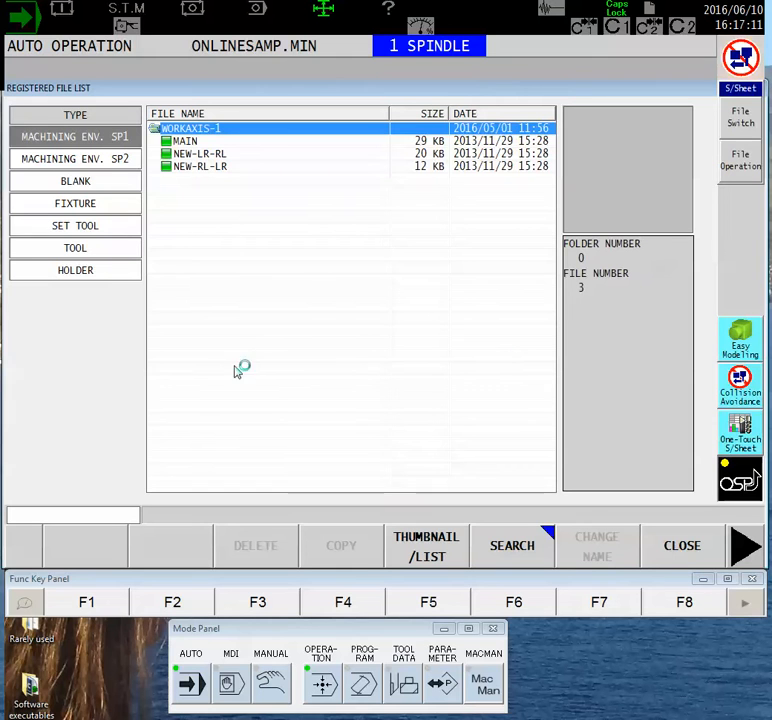
mouse_move(442, 292)
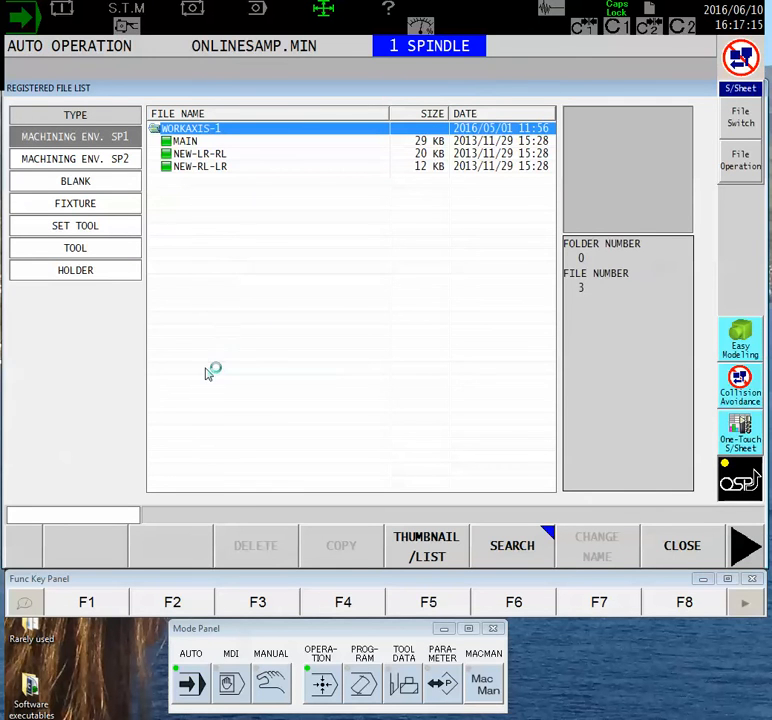
mouse_move(112, 350)
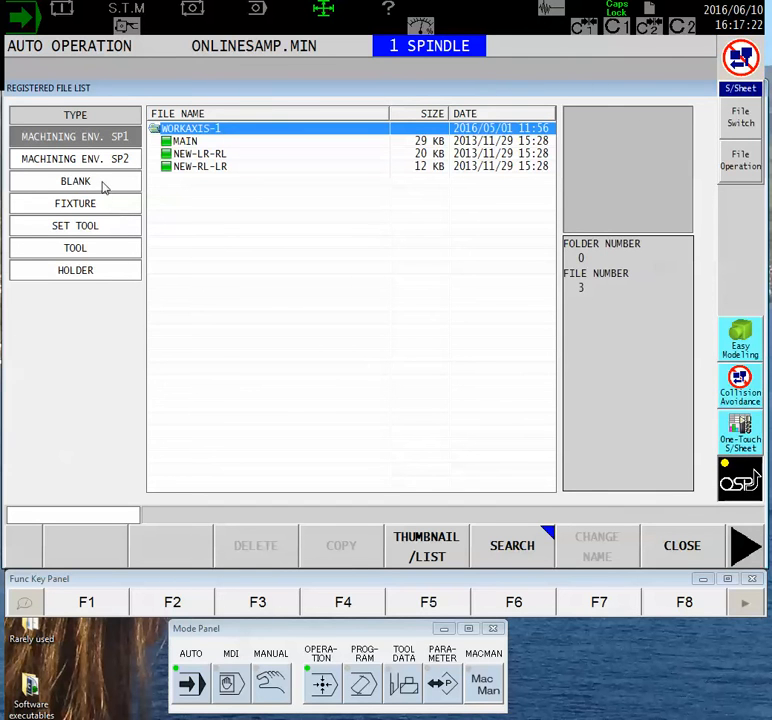
Step: Browse the registered file list by BLANK and then TOOL type
left_click(76, 180)
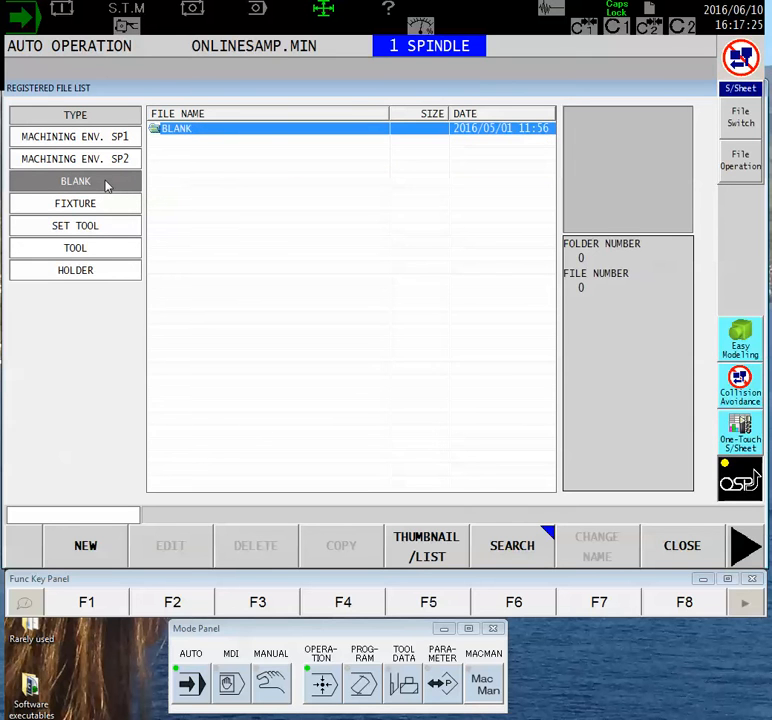
left_click(76, 248)
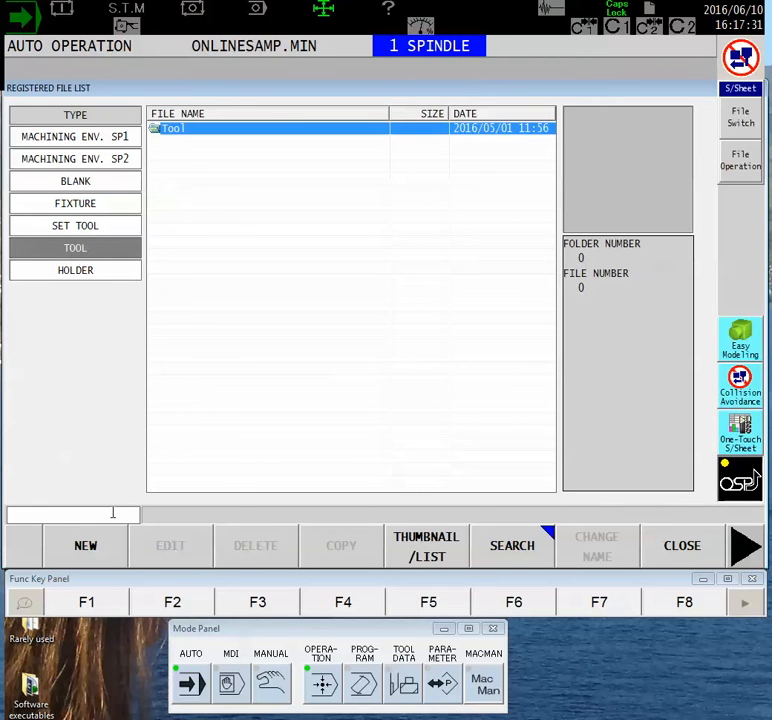
Step: Create a new TURNING TOOL and choose the SINGLE tool type
left_click(84, 544)
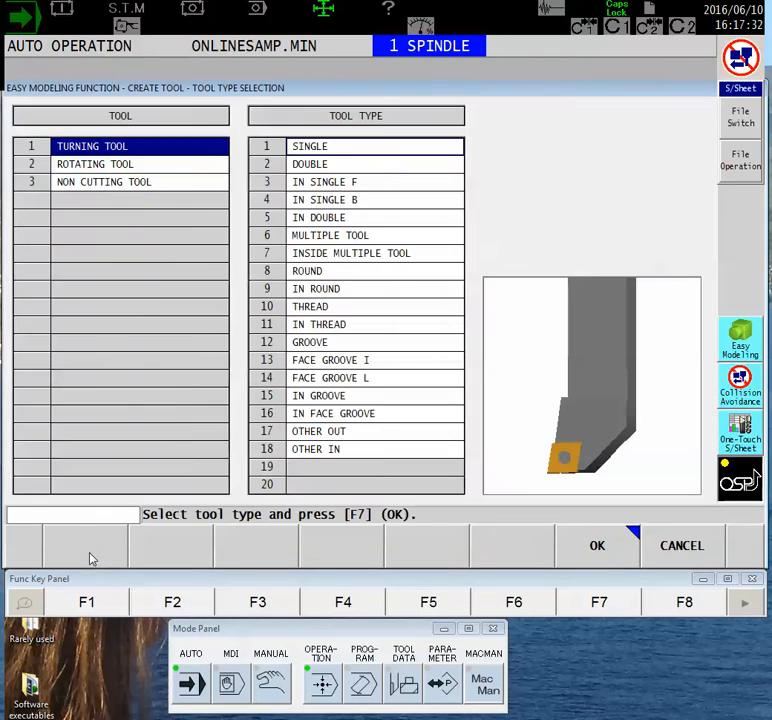
mouse_move(176, 378)
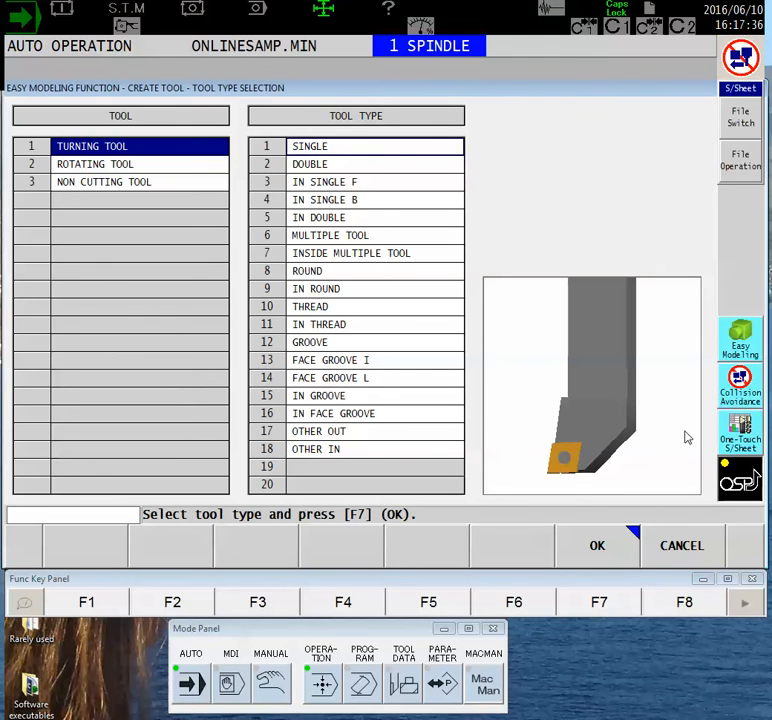
mouse_move(612, 308)
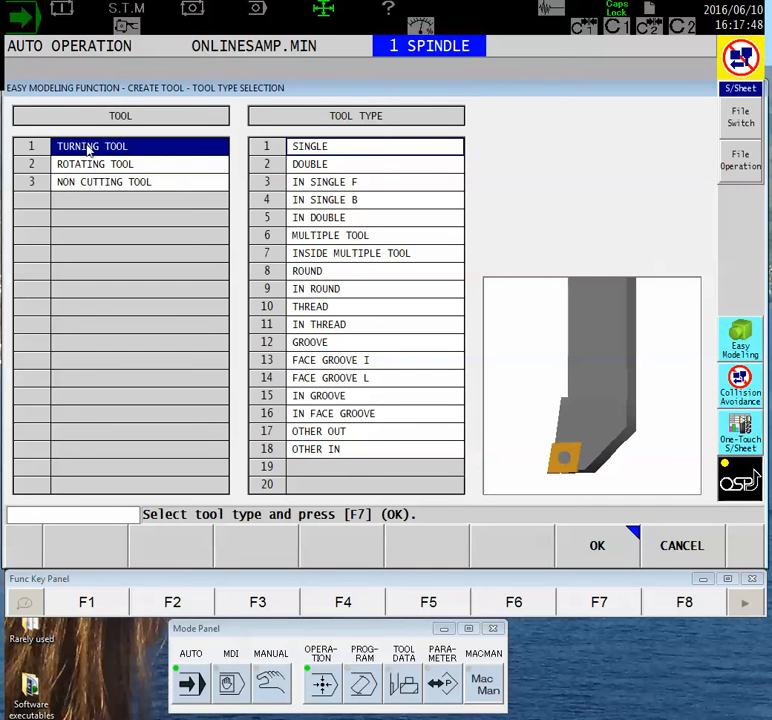
mouse_move(108, 152)
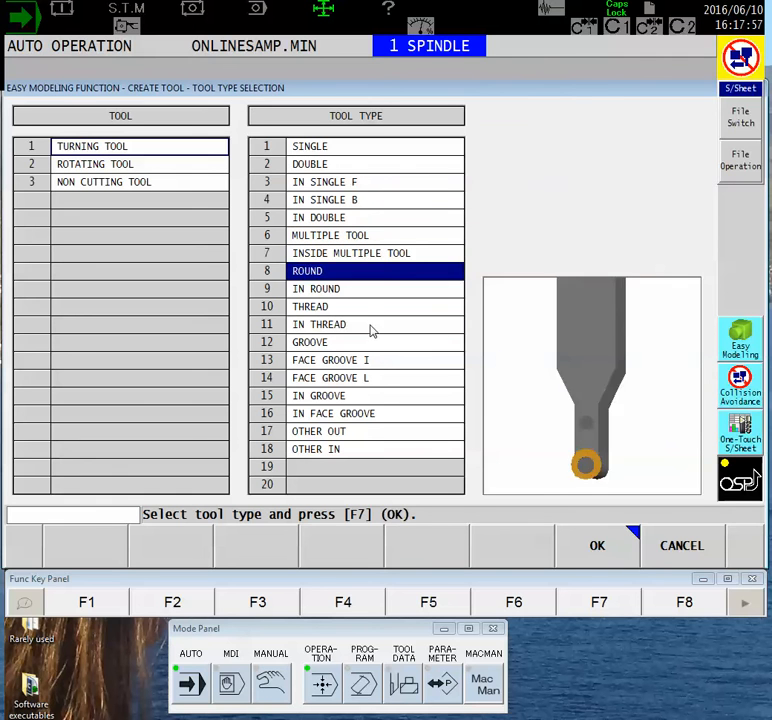
left_click(310, 146)
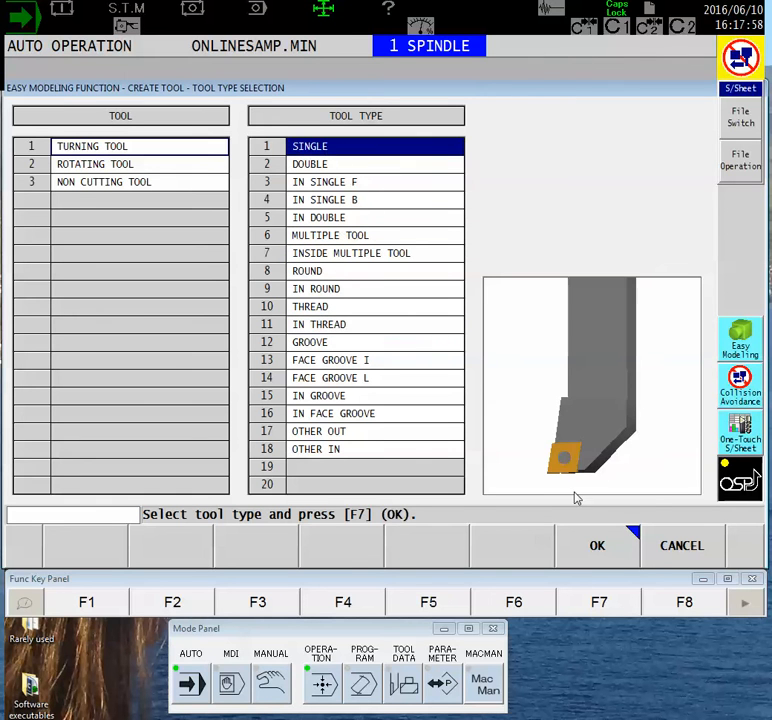
mouse_move(484, 204)
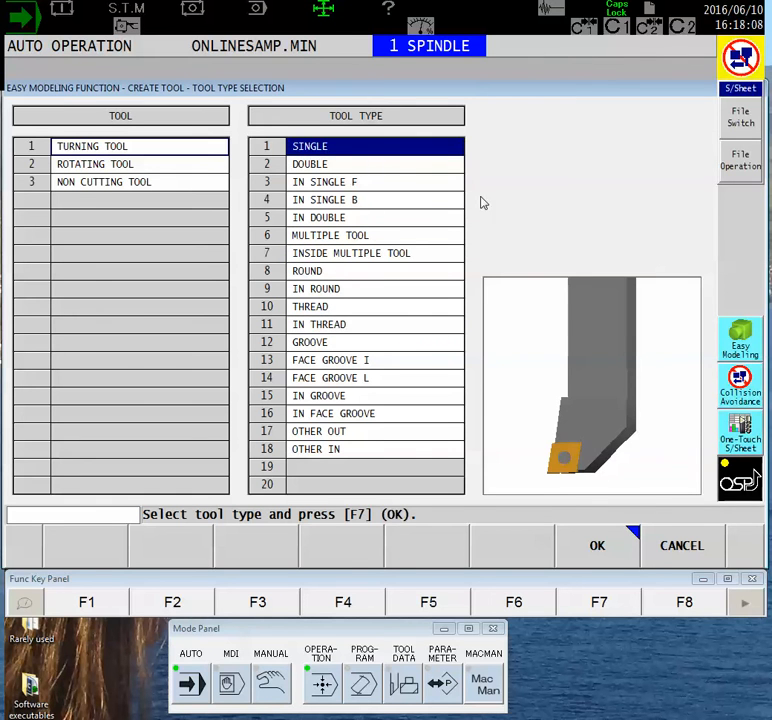
mouse_move(600, 570)
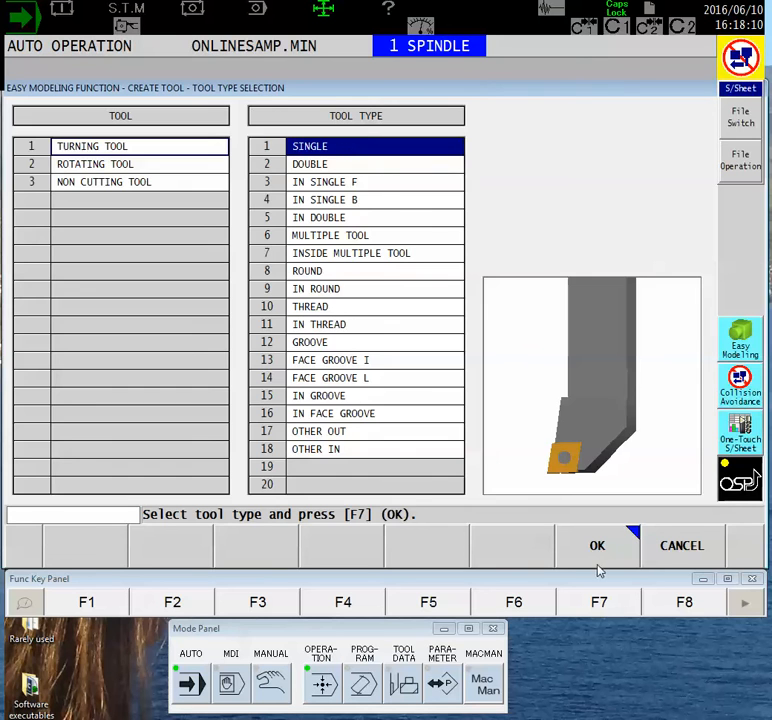
Step: Enter the tool details with an 80° tool angle and 5° edge angle
left_click(596, 544)
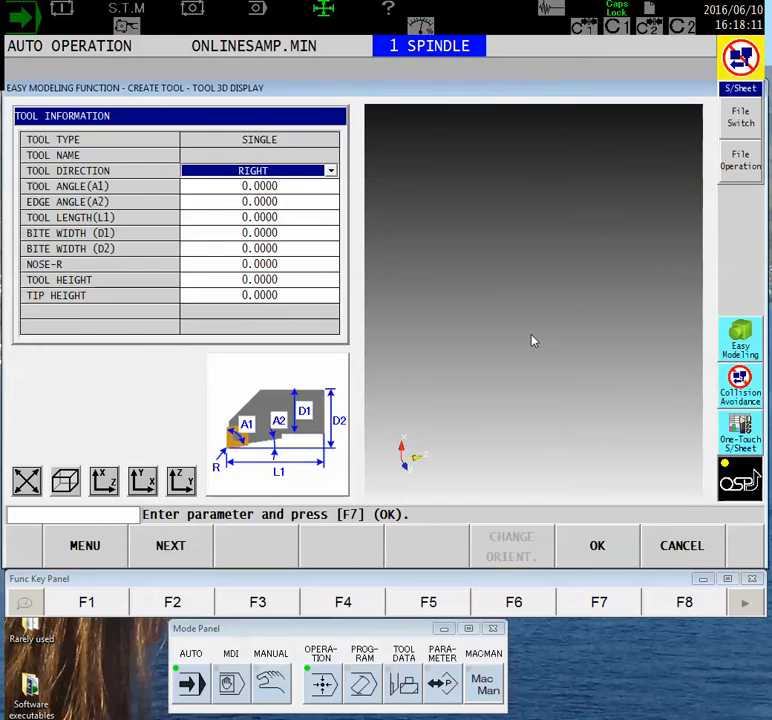
mouse_move(320, 210)
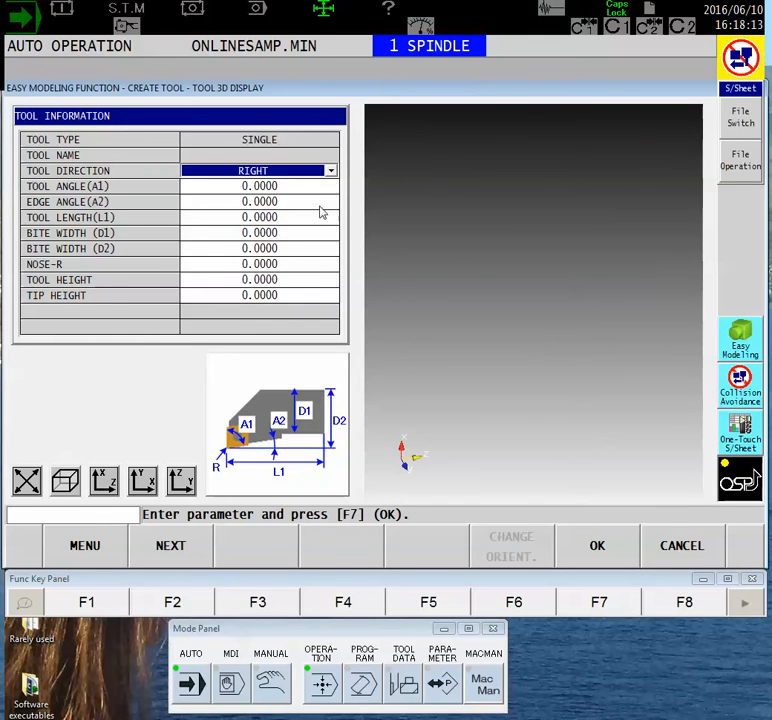
mouse_move(434, 288)
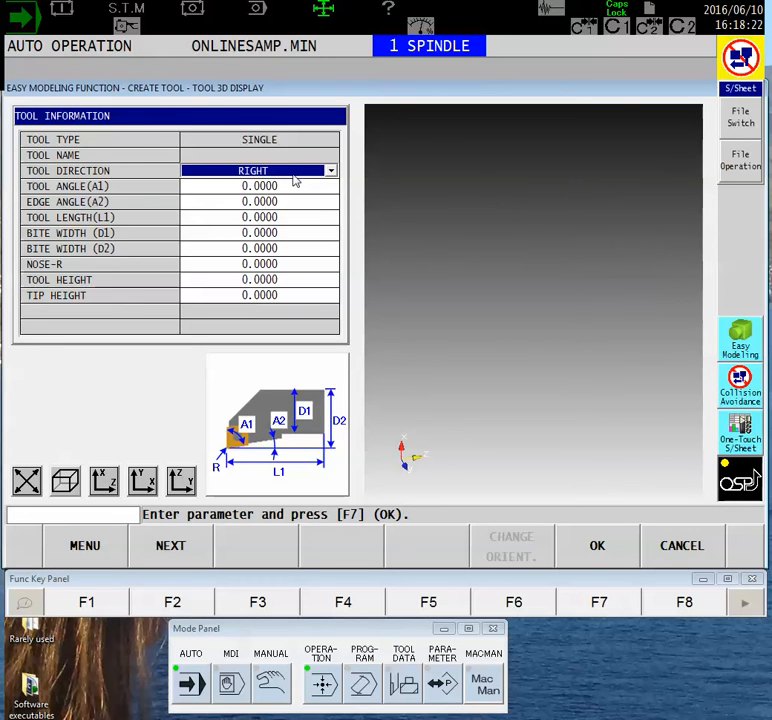
left_click(330, 170)
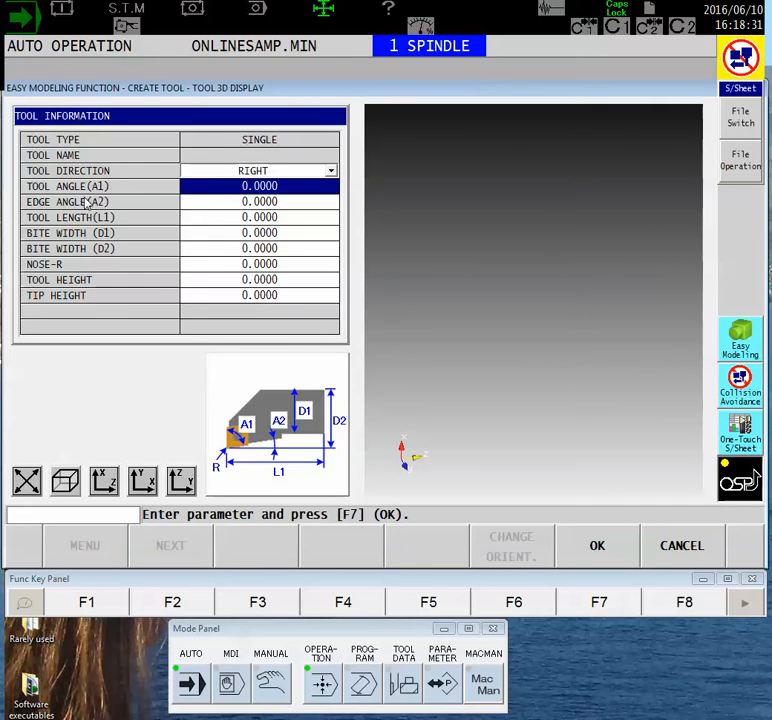
mouse_move(224, 398)
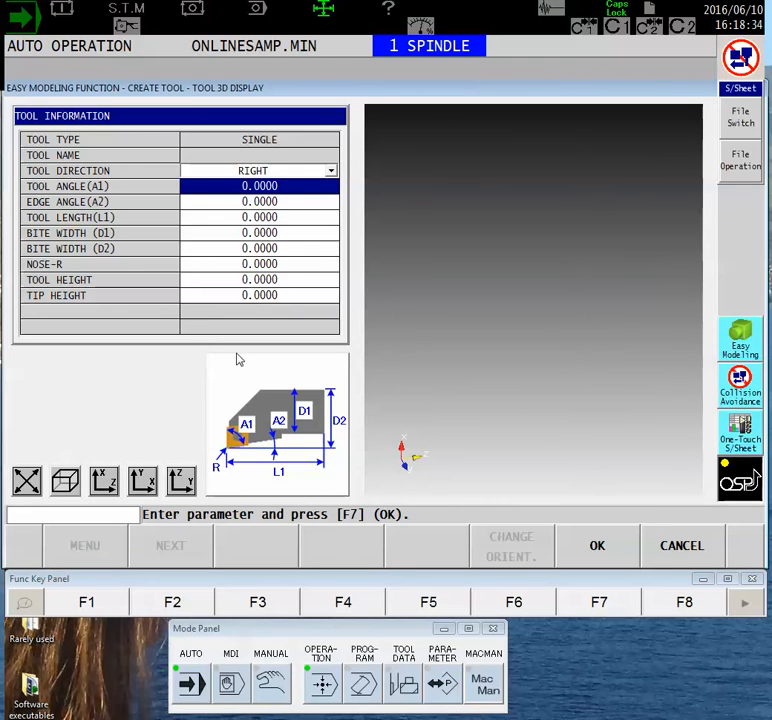
mouse_move(346, 432)
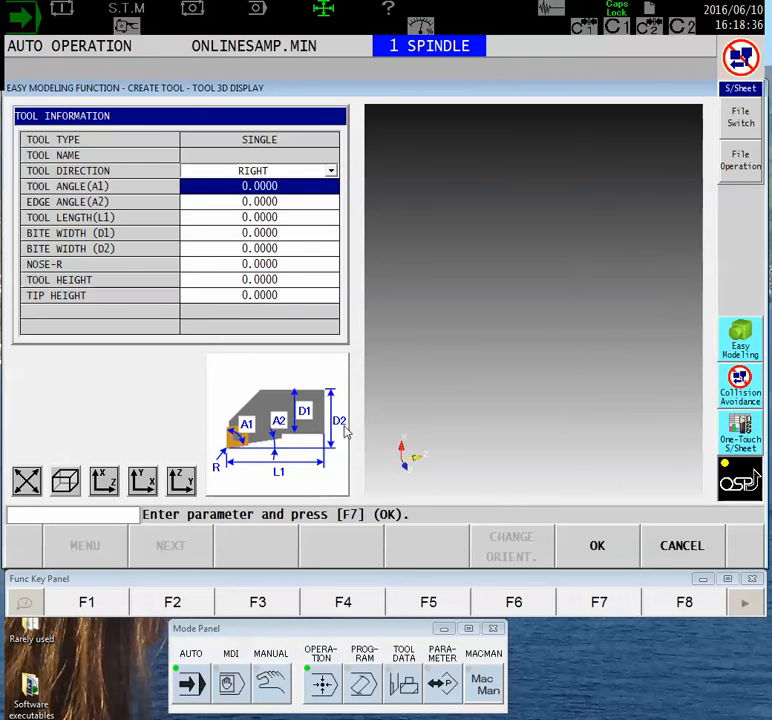
mouse_move(320, 460)
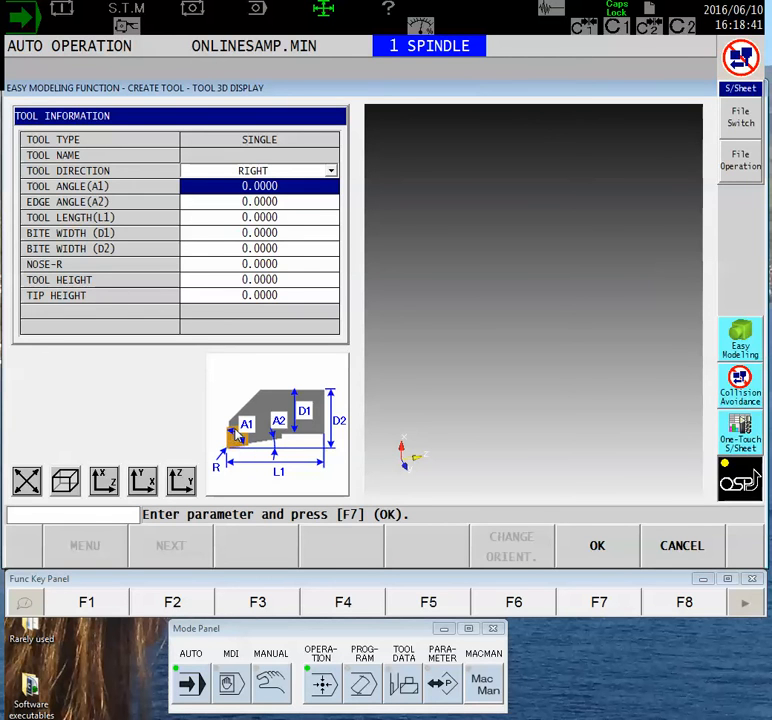
type("80")
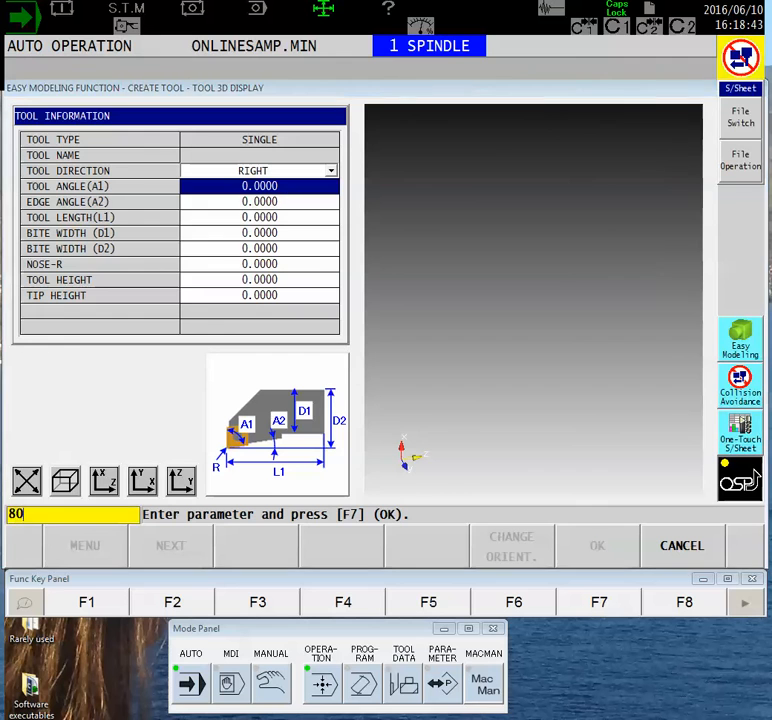
key("Enter")
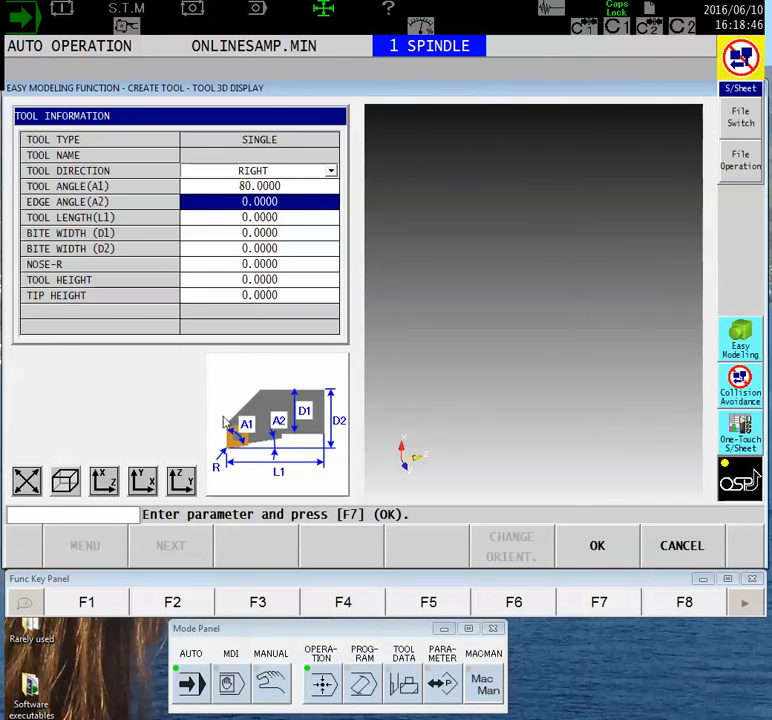
mouse_move(278, 452)
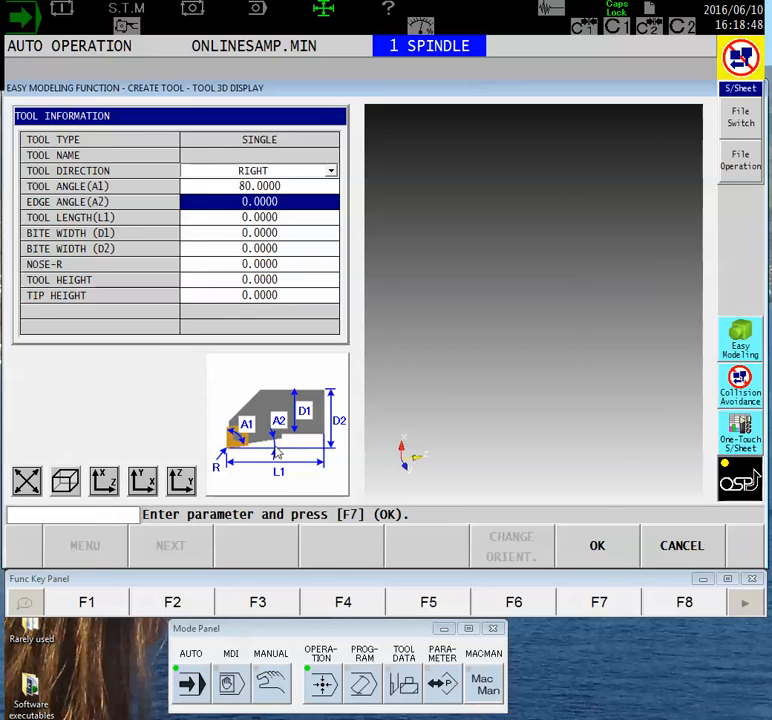
type("5.")
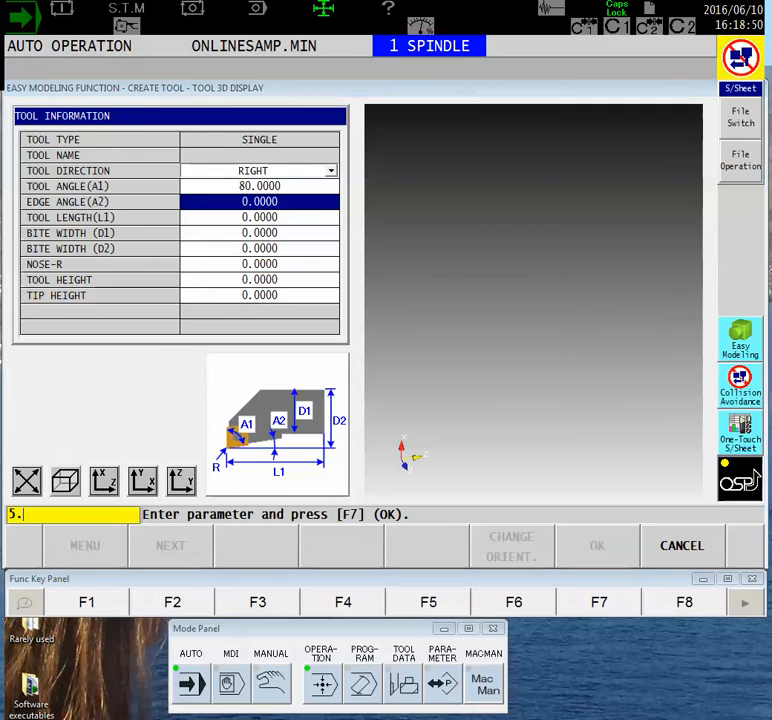
key("enter")
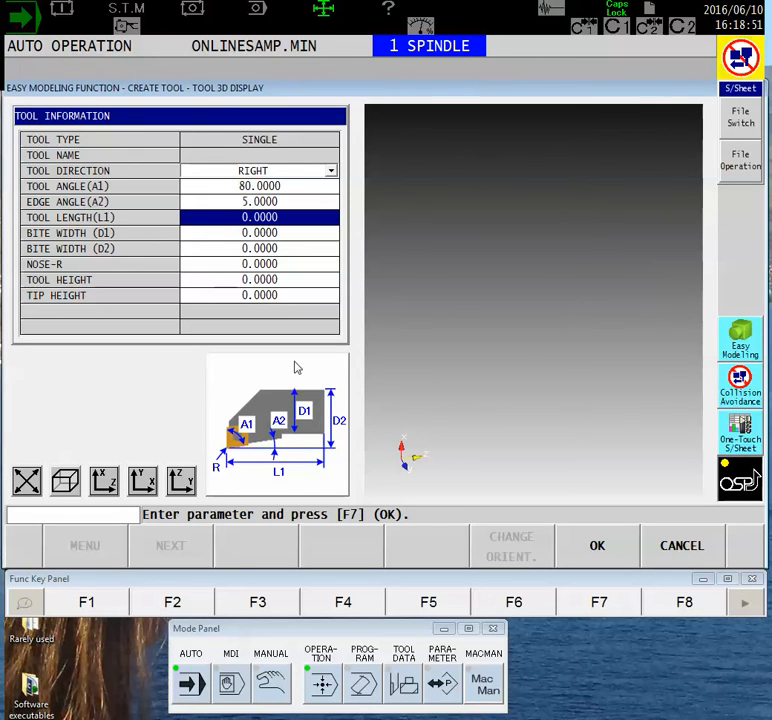
mouse_move(268, 468)
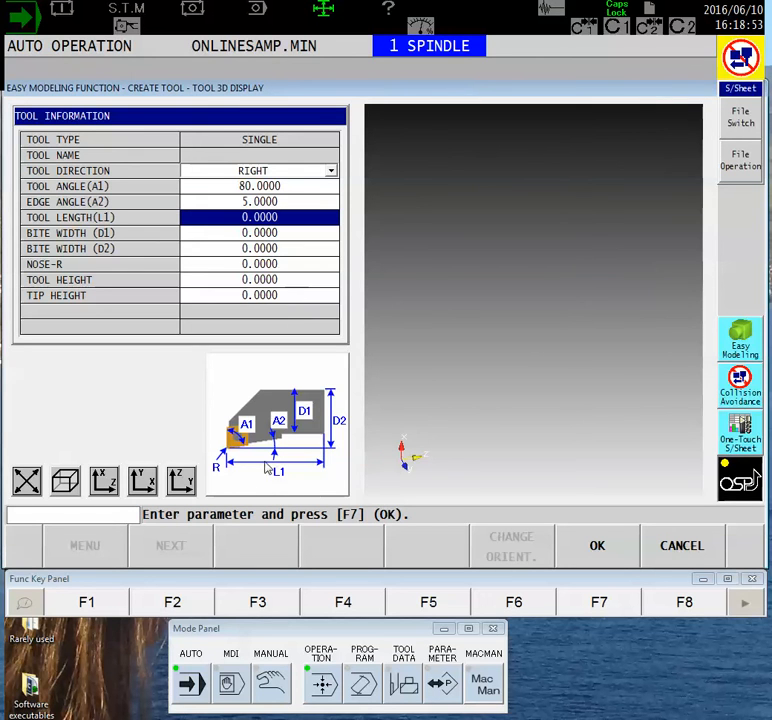
mouse_move(292, 228)
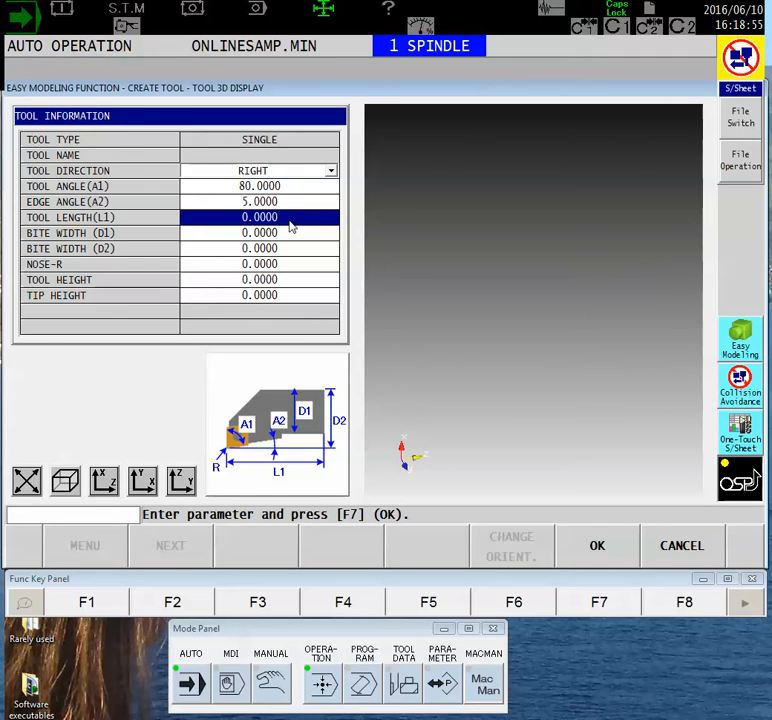
Step: Set length 4.125, bite width 1, tool height 1.0 and tip height 0.1875
type("4.1250")
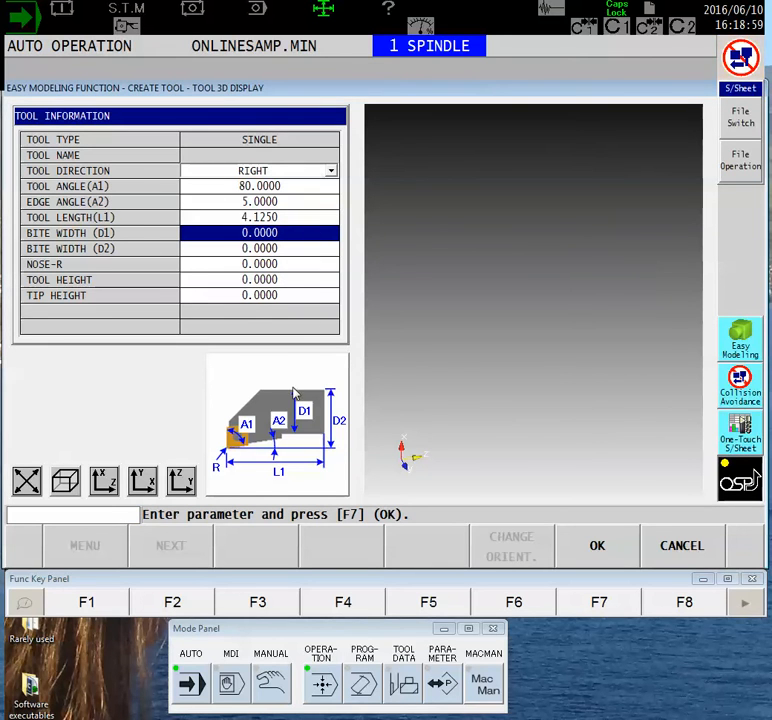
mouse_move(284, 462)
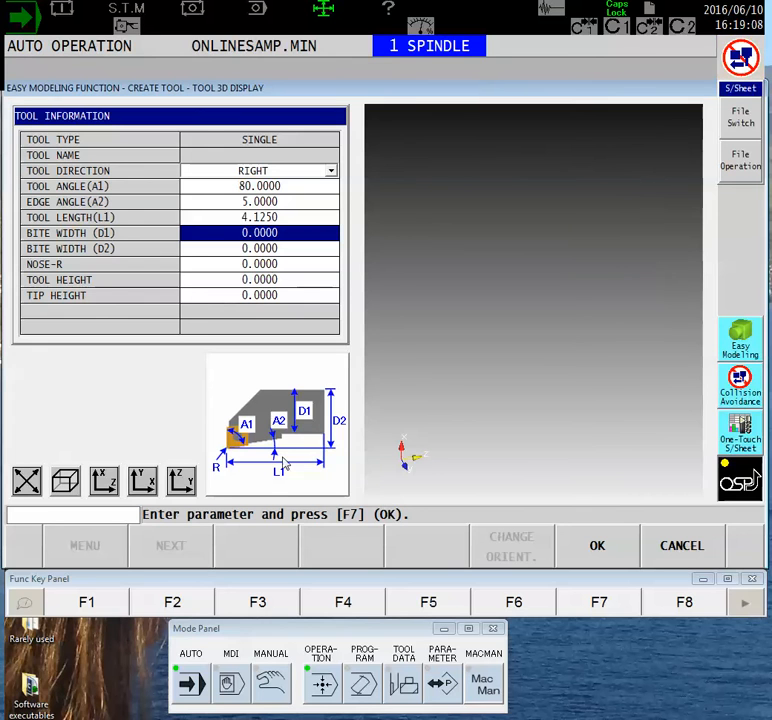
type("1")
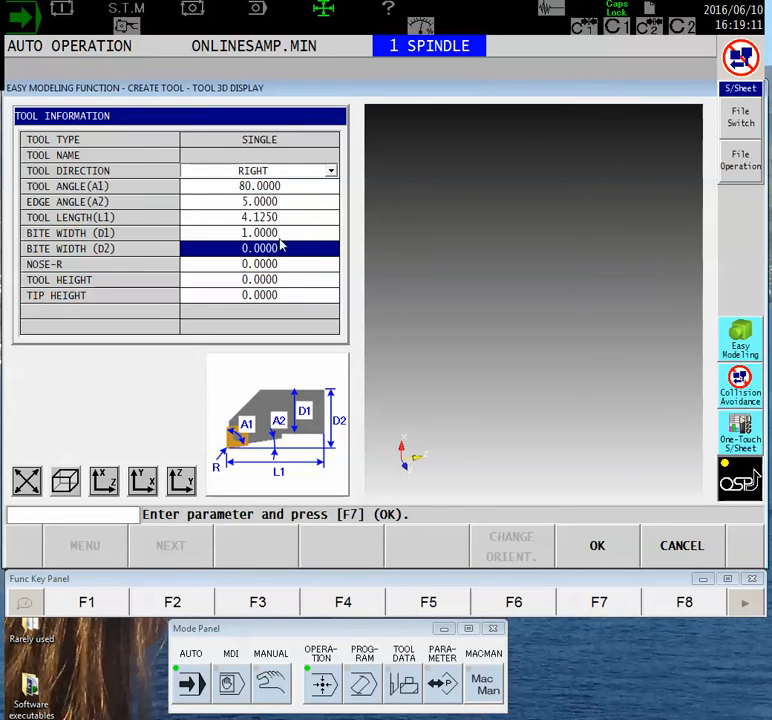
mouse_move(130, 300)
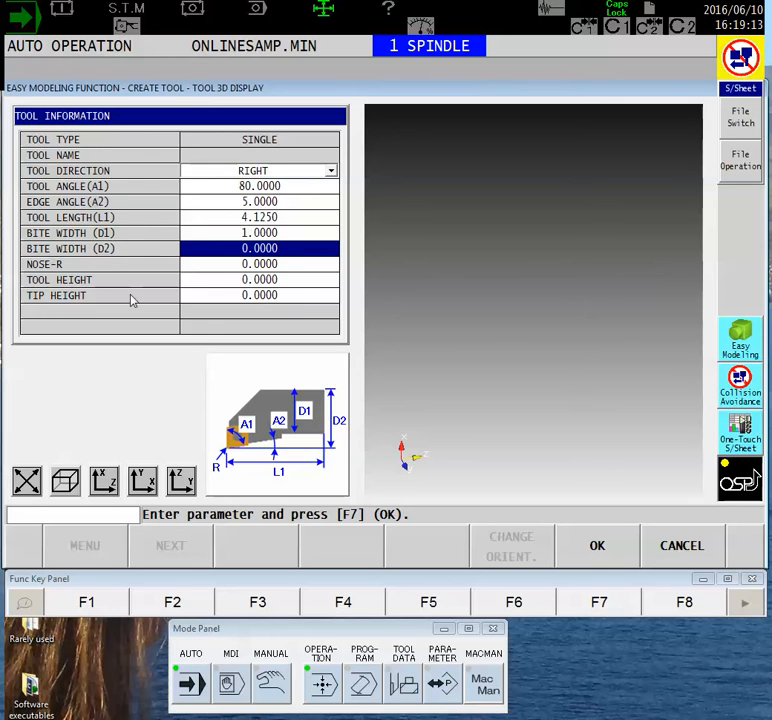
mouse_move(336, 398)
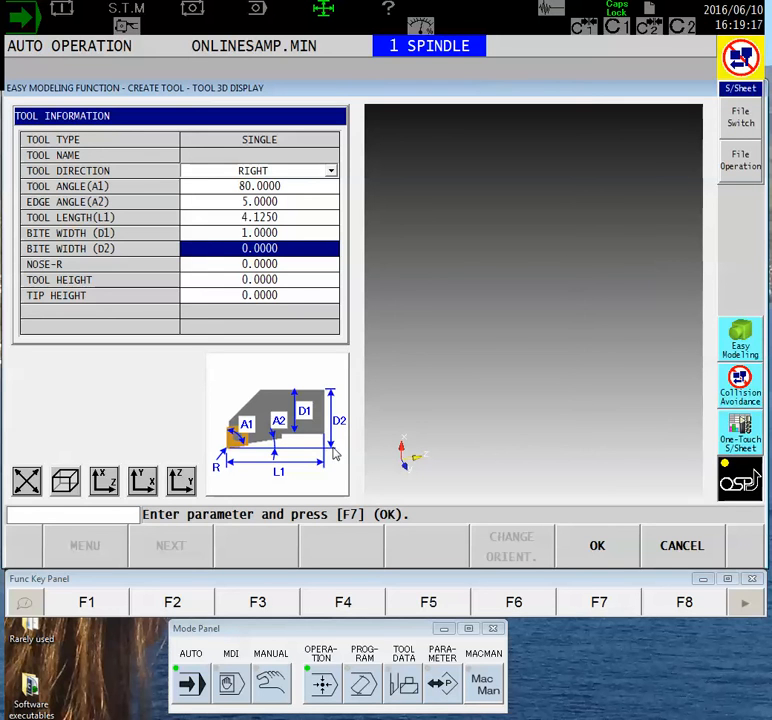
mouse_move(292, 262)
type("1.1250")
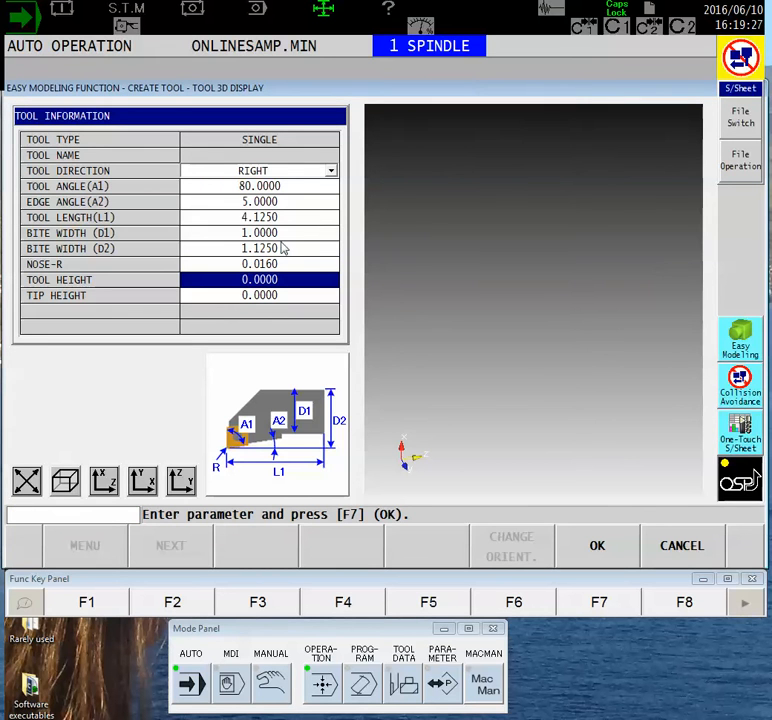
mouse_move(298, 338)
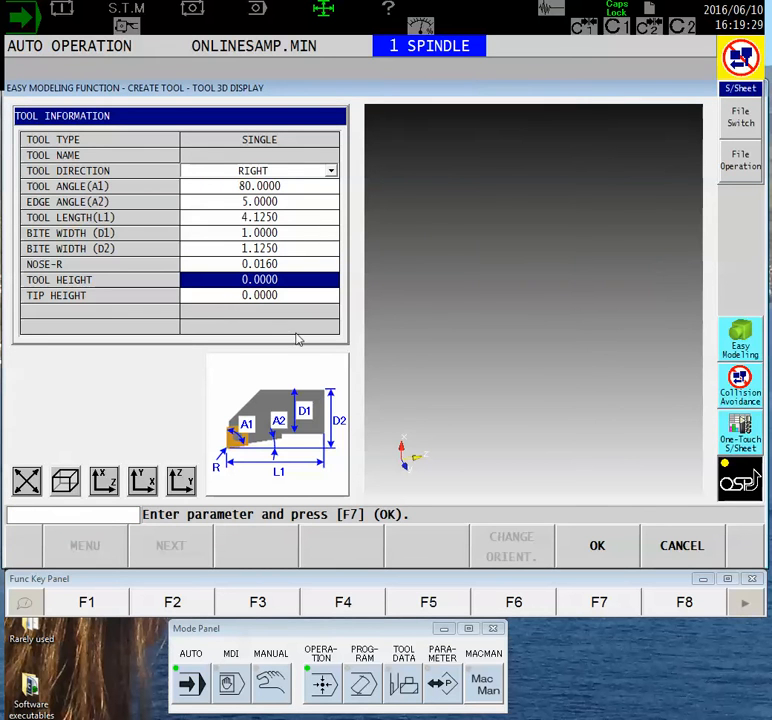
mouse_move(280, 284)
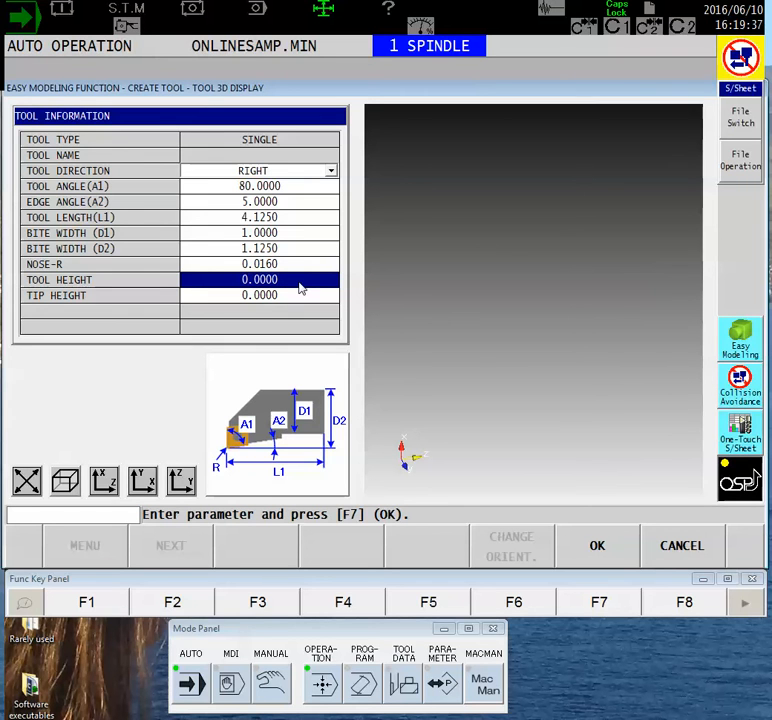
type("1.0")
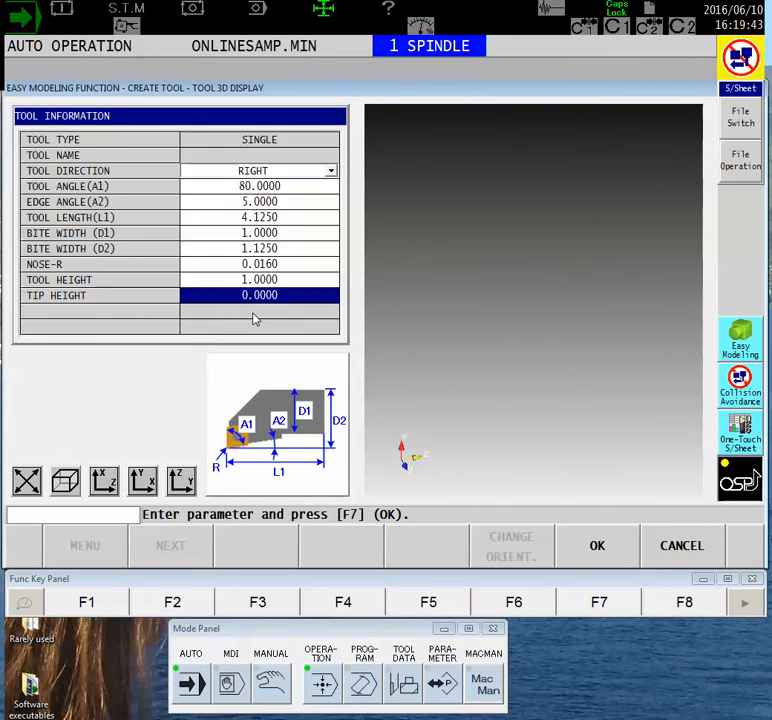
type(".187")
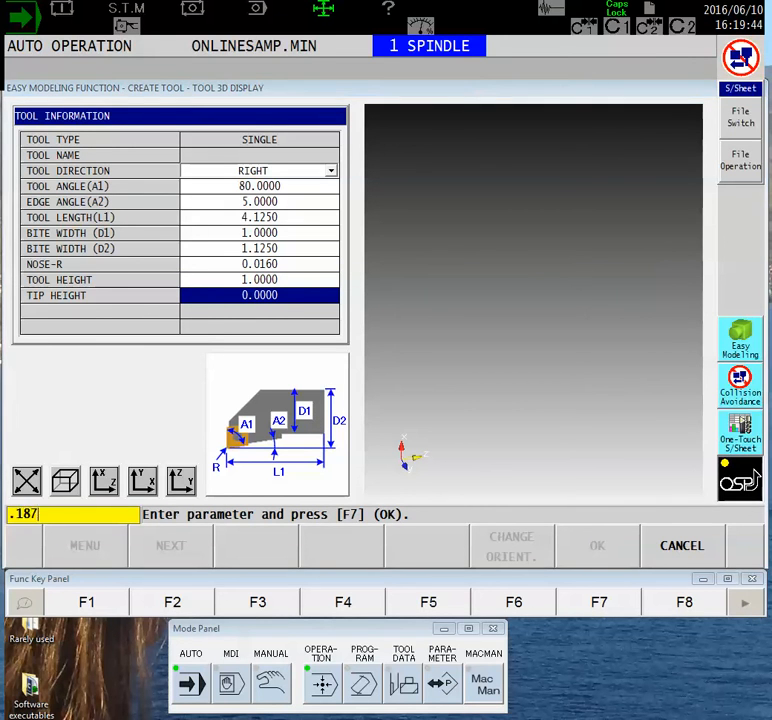
key("Enter")
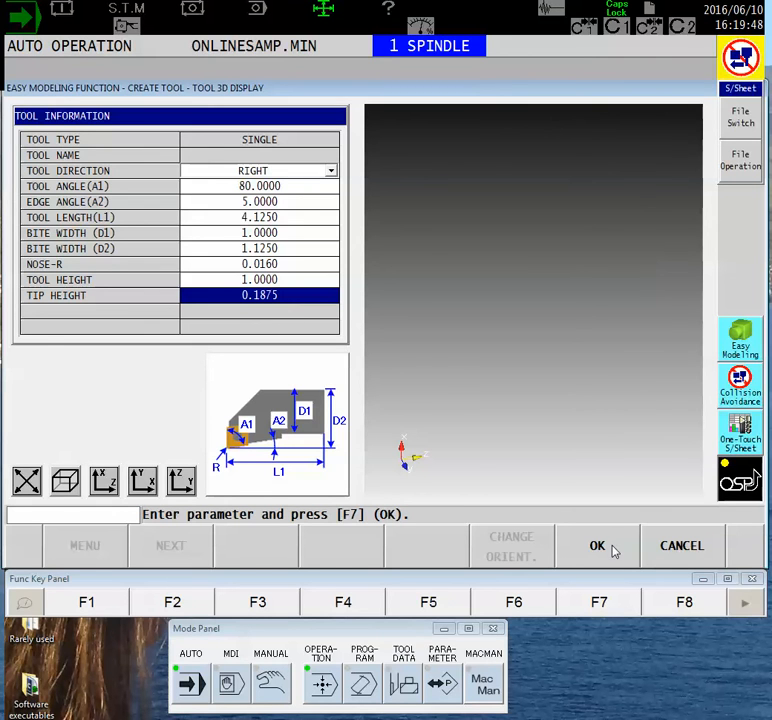
Step: Generate the 3D tool model from the entered dimensions
left_click(596, 544)
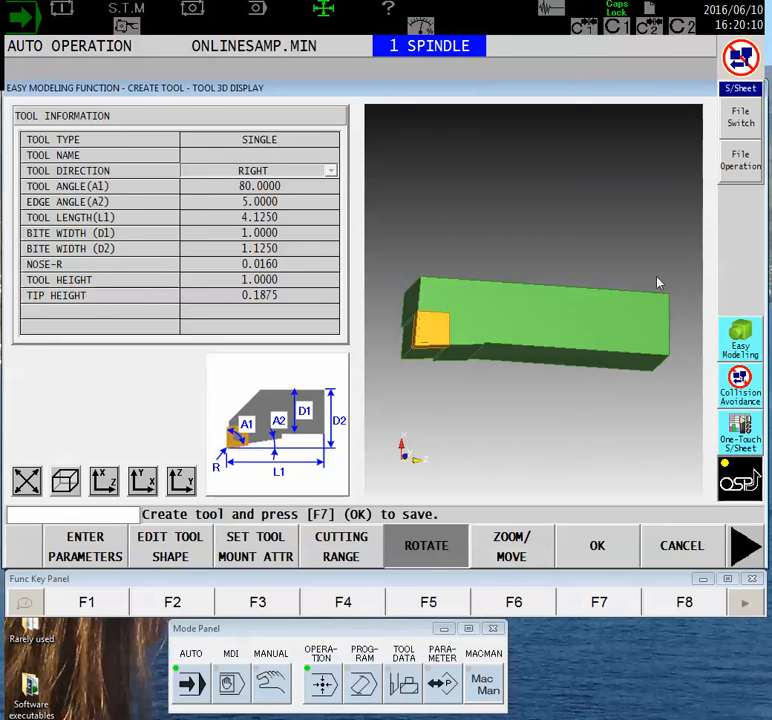
mouse_move(524, 318)
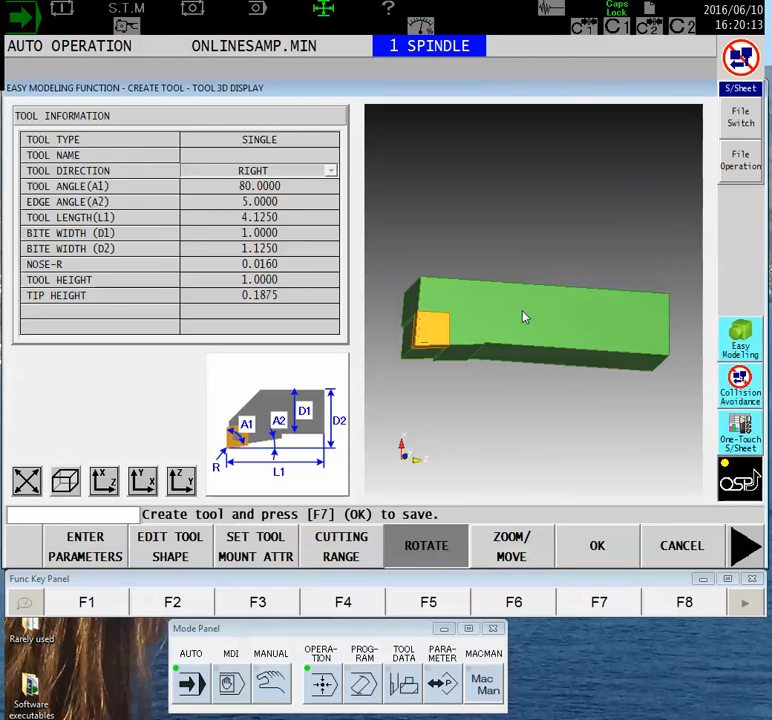
mouse_move(588, 492)
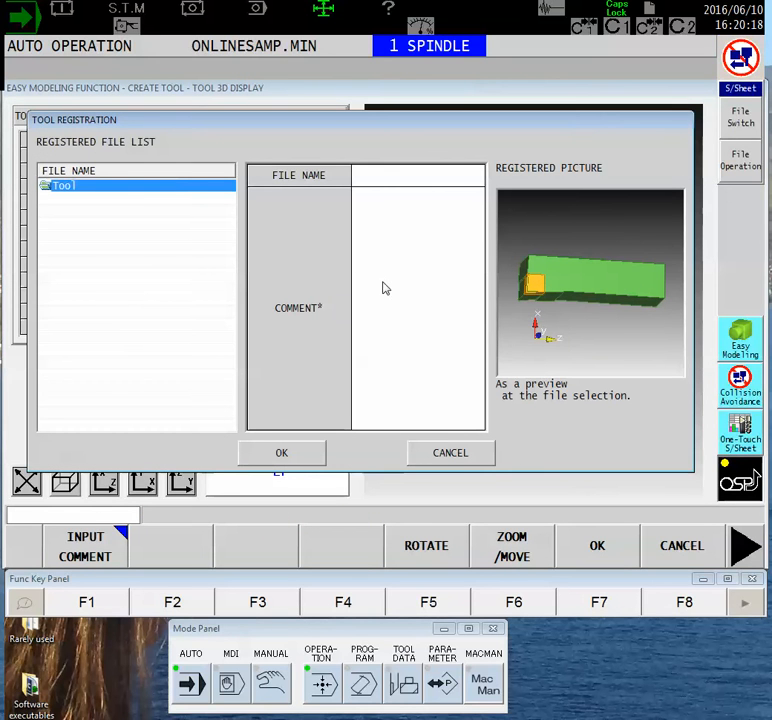
Step: Name the tool file CNMG .016 RAD in the Tool Registration dialog
left_click(418, 180)
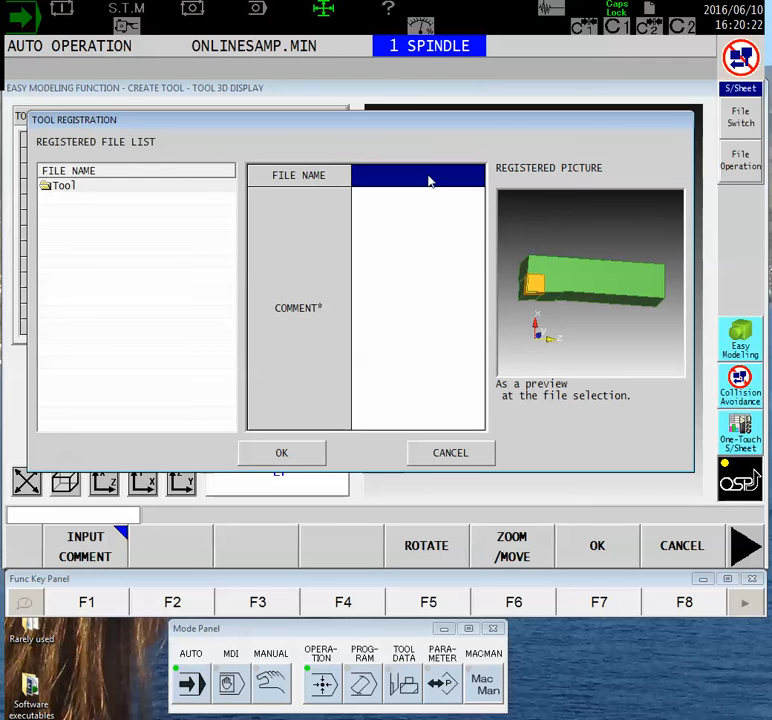
mouse_move(442, 228)
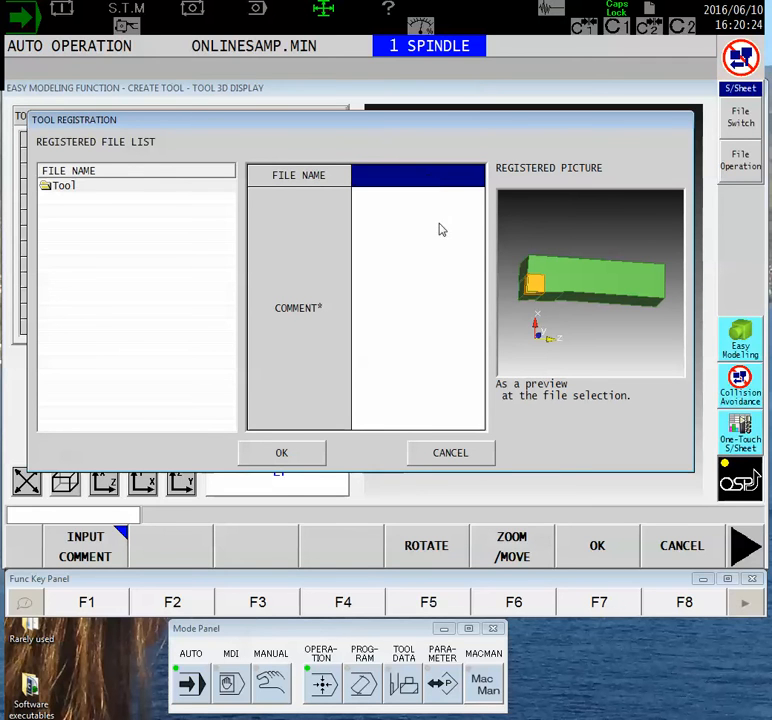
mouse_move(418, 232)
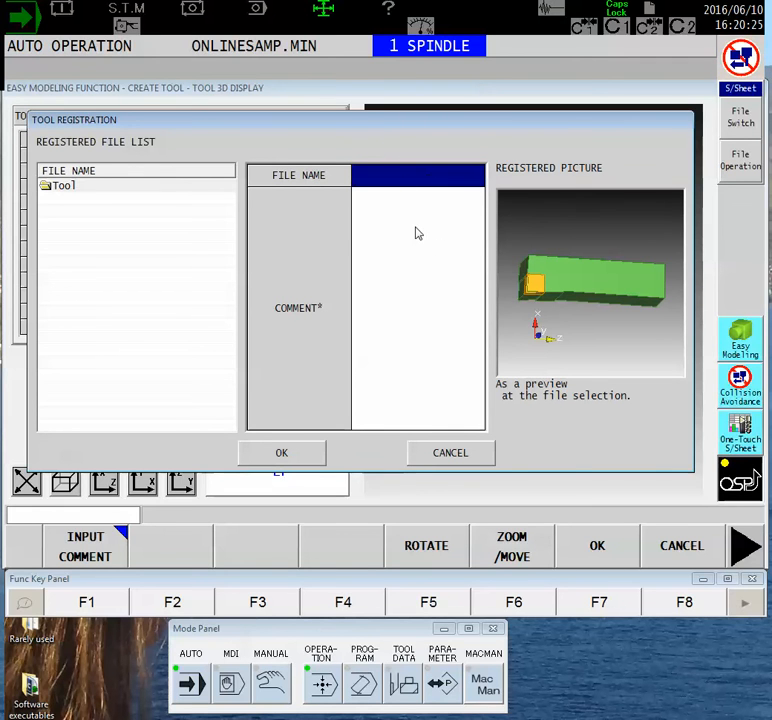
type("CNM")
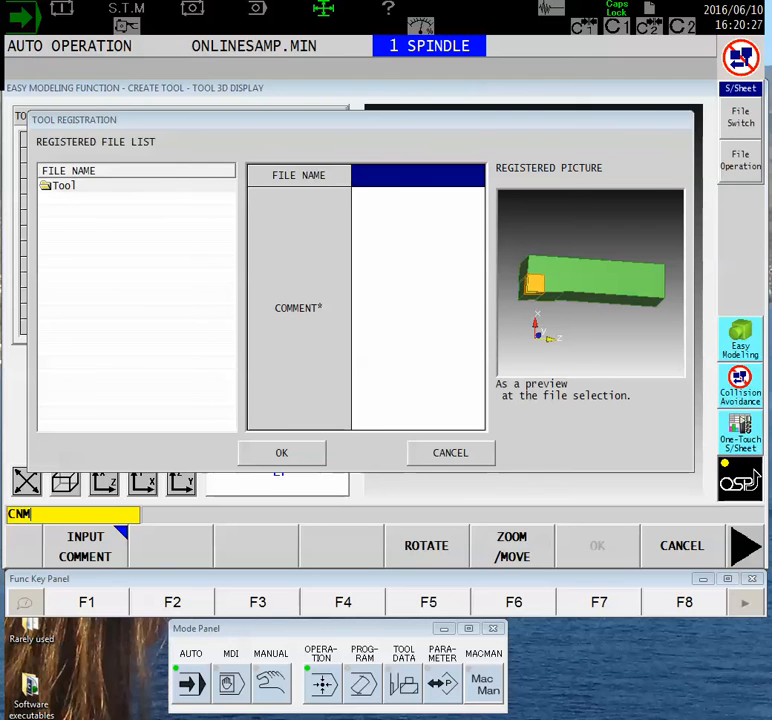
type("G")
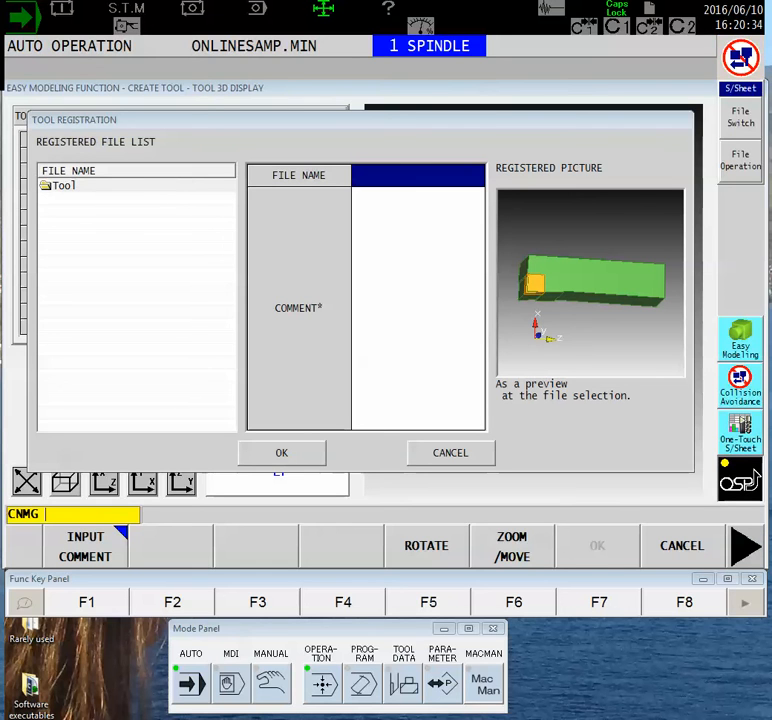
type(".008 RAD")
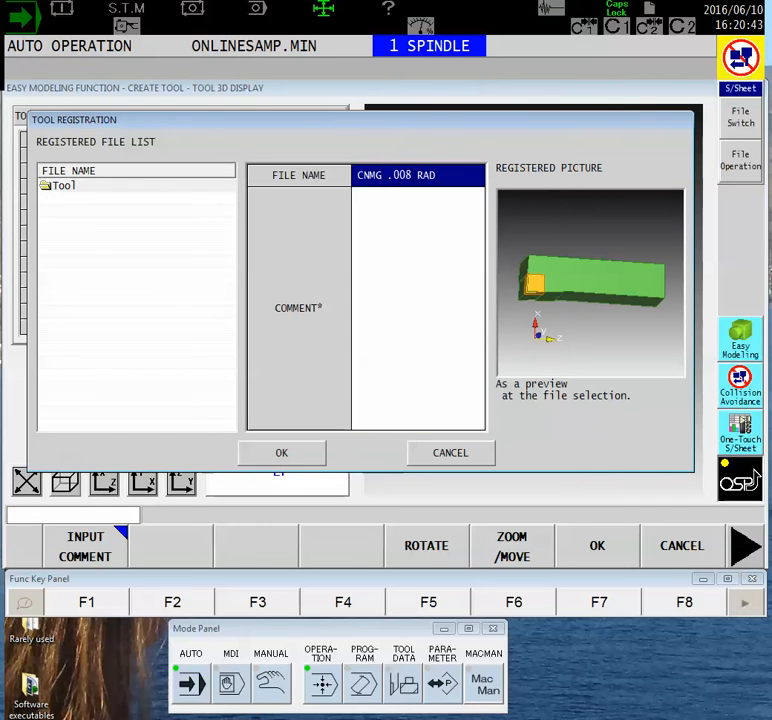
type("CNMG")
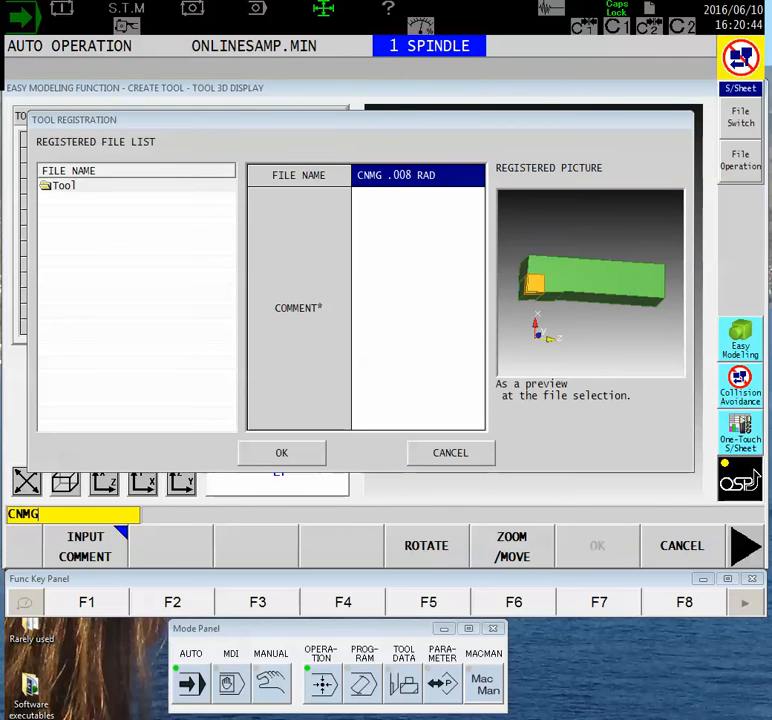
type(".016")
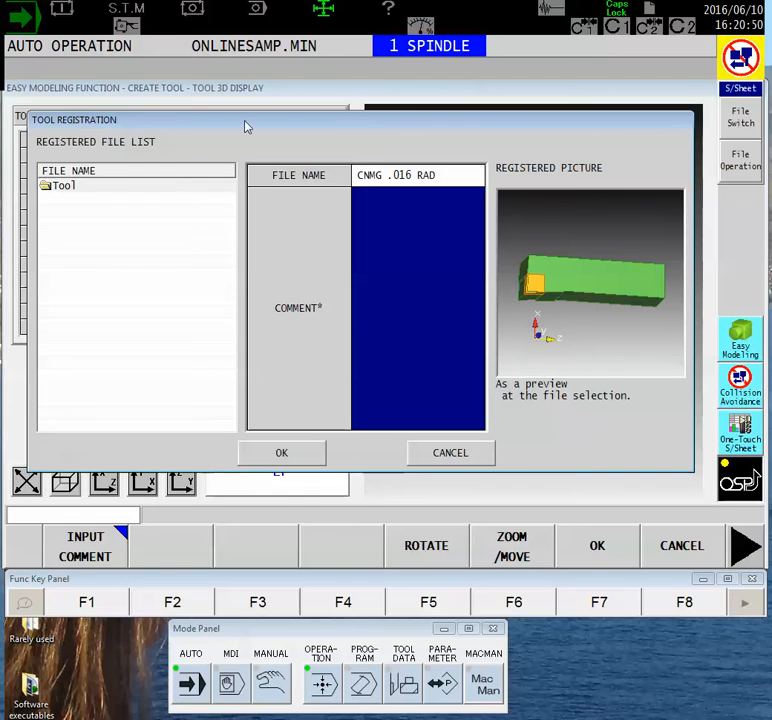
Step: Save the CNMG .016 RAD tool file and return to the turret Tool Data table
left_click(450, 452)
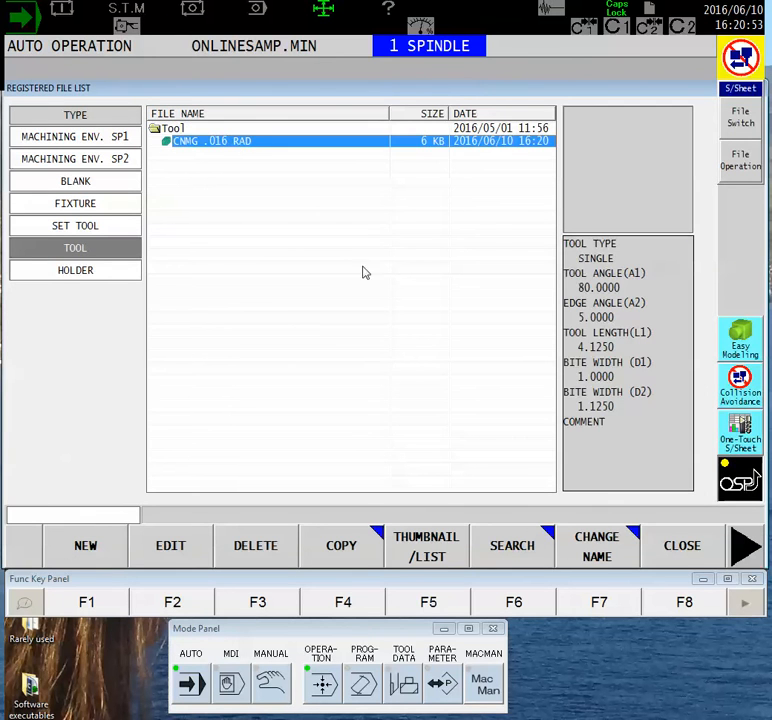
mouse_move(288, 290)
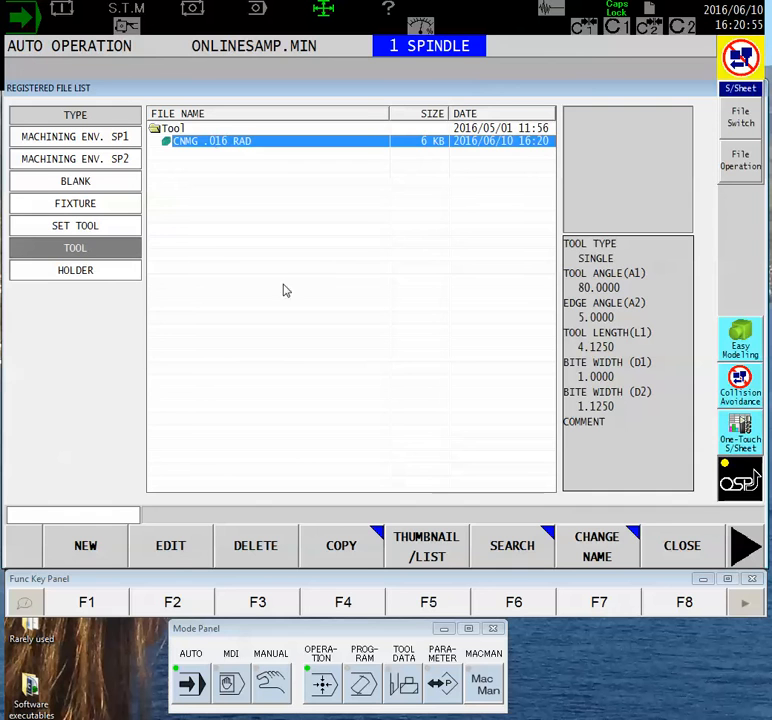
mouse_move(704, 532)
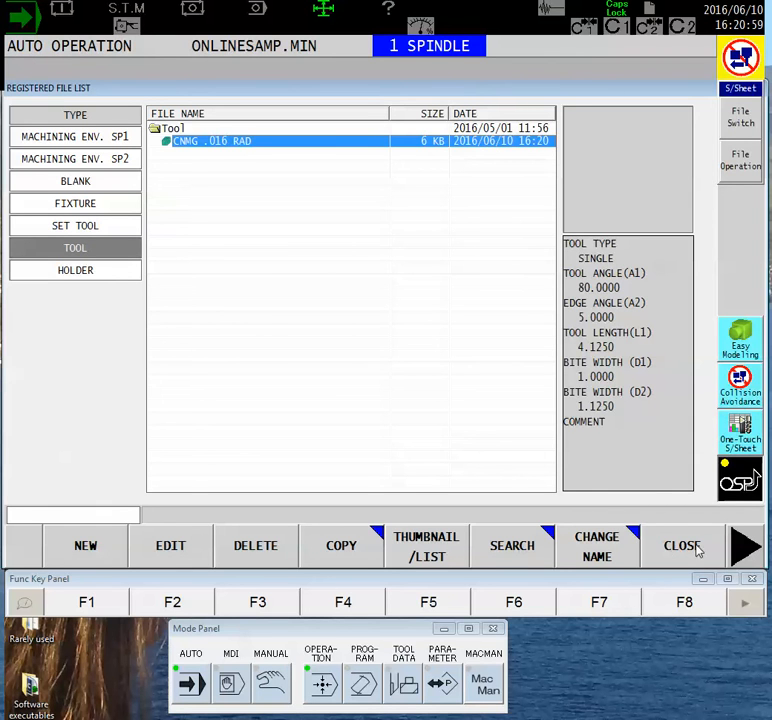
left_click(682, 544)
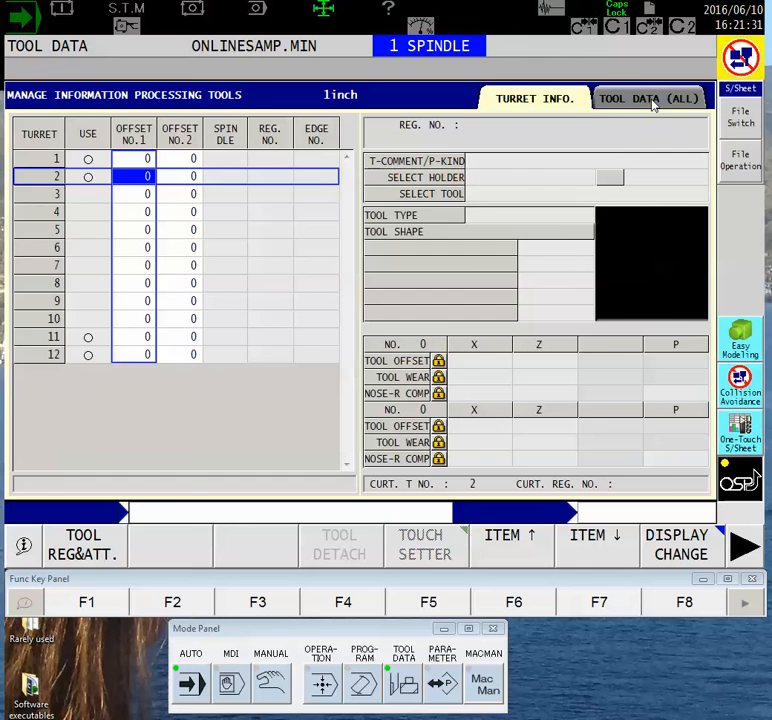
Step: Show TOOL DATA (ALL) and start registering a new tool at registration number 1
left_click(648, 98)
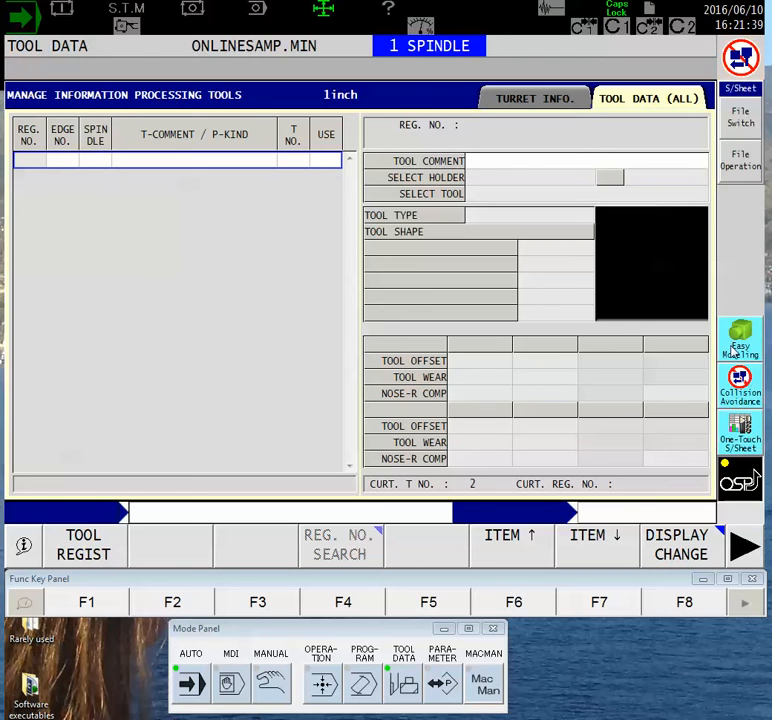
mouse_move(248, 230)
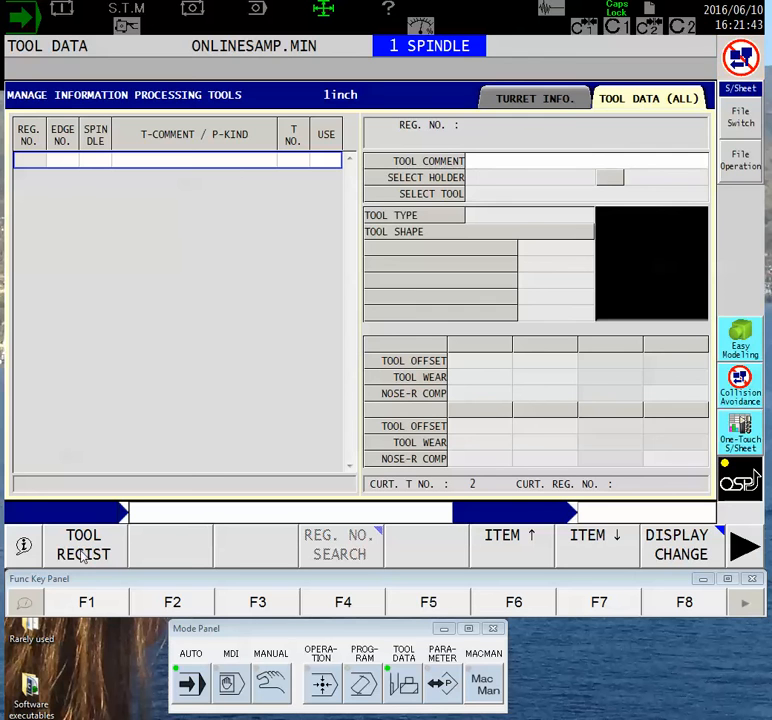
left_click(84, 544)
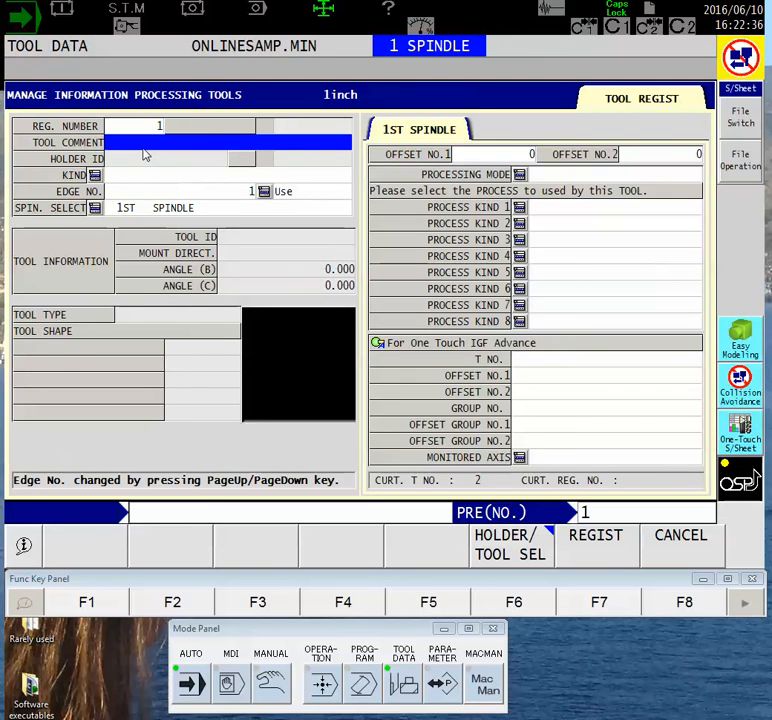
Step: Enter the tool comment 'CNMG ROUGHING' for registration number 1
type("CNMG")
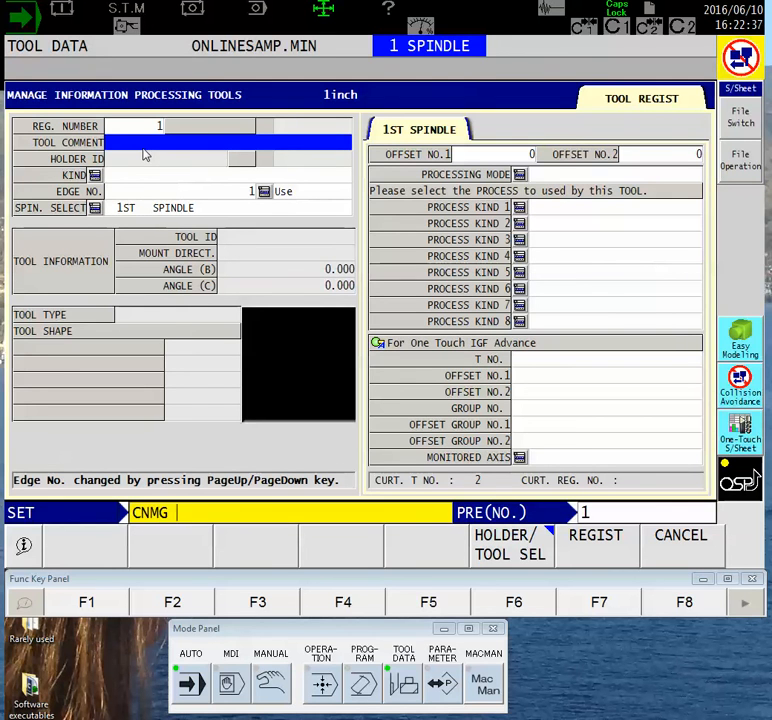
type("ROUGHING TOOL")
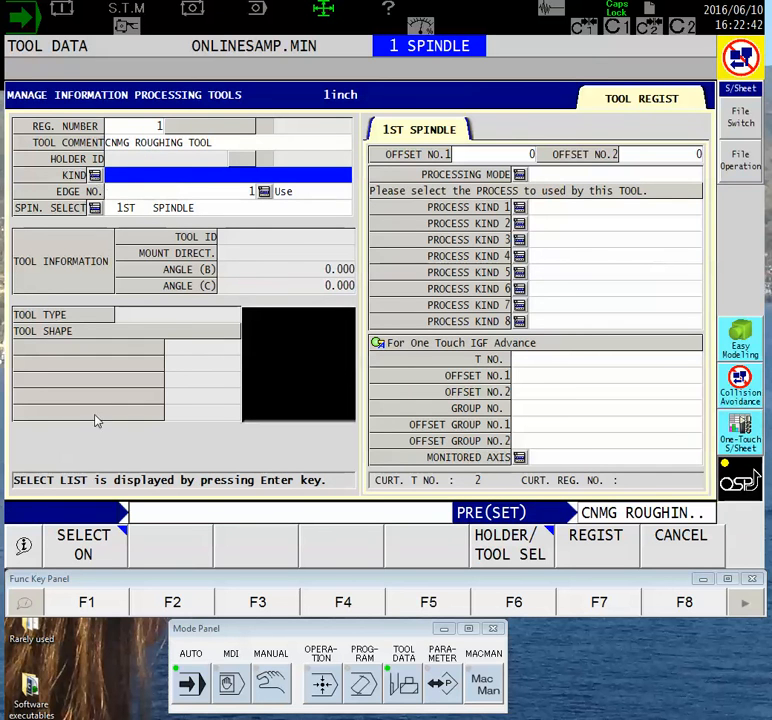
mouse_move(88, 560)
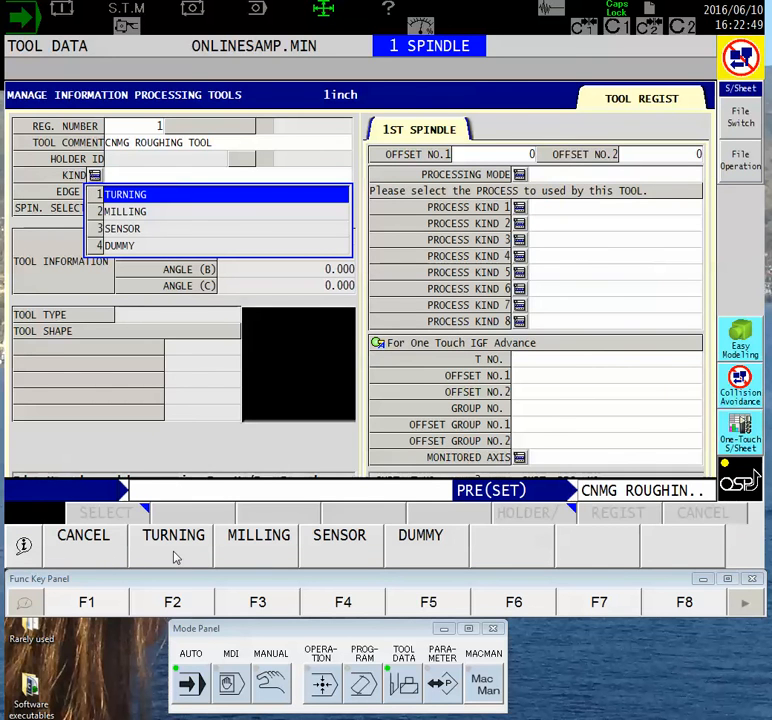
mouse_move(354, 560)
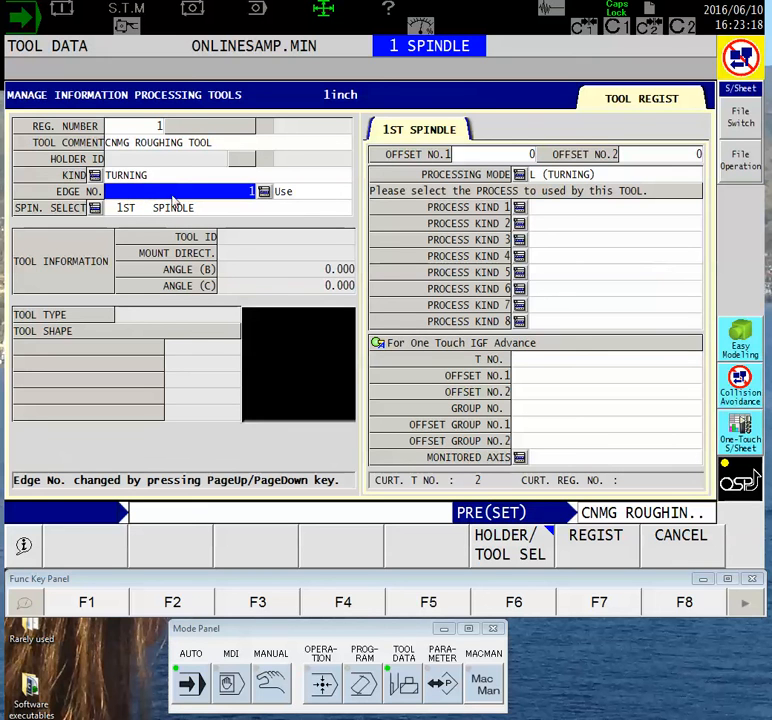
mouse_move(224, 198)
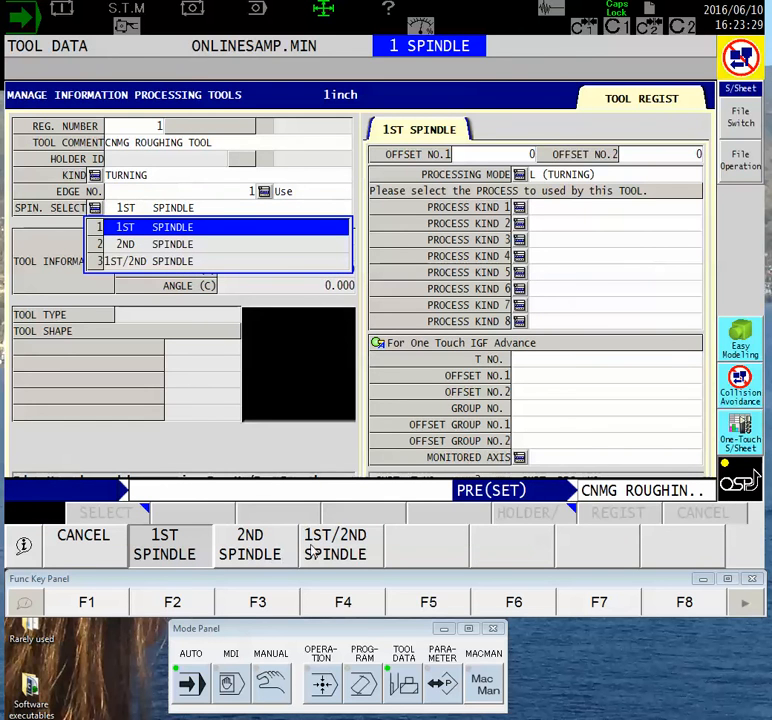
mouse_move(178, 556)
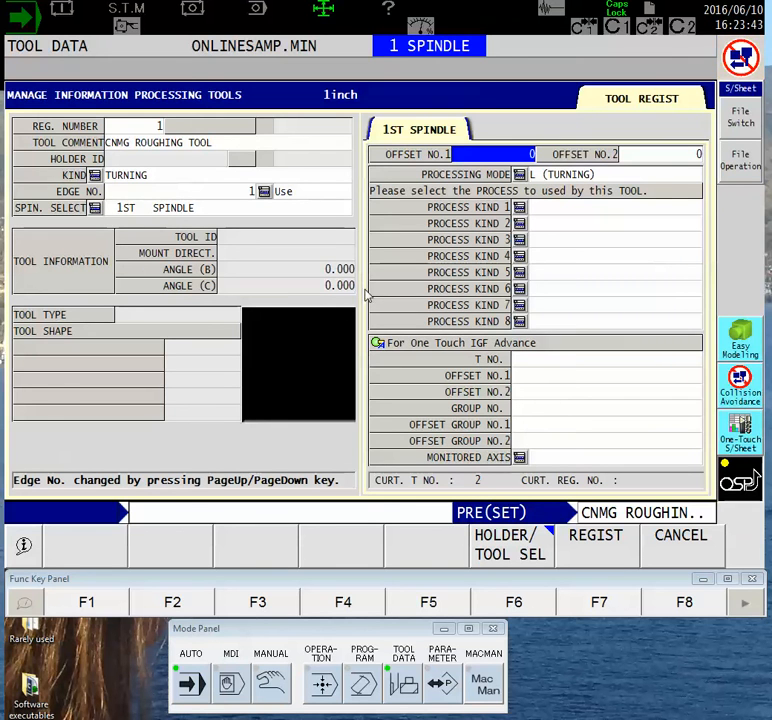
mouse_move(520, 570)
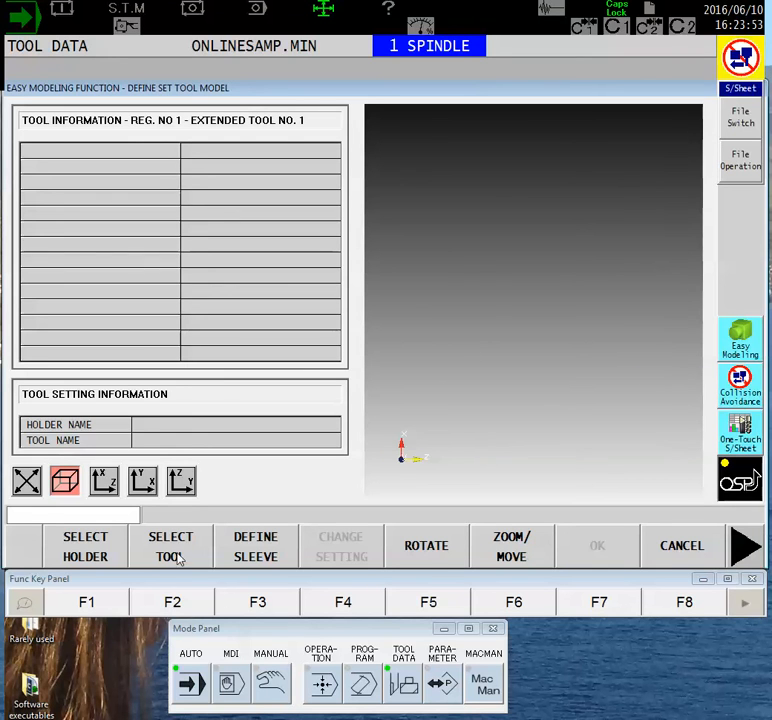
Step: Load the saved CNMG .016 RAD tool file into registration 1's tool model
left_click(170, 546)
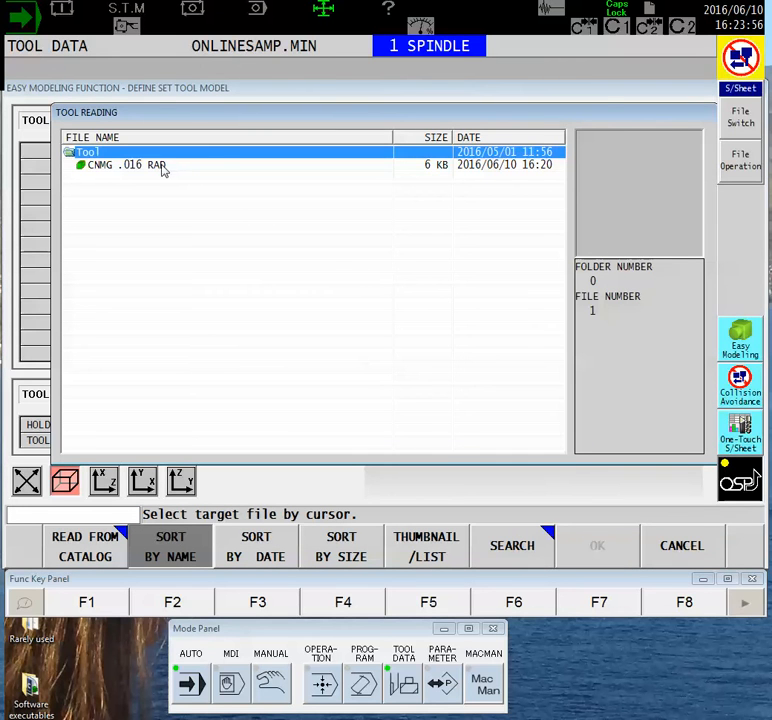
left_click(128, 164)
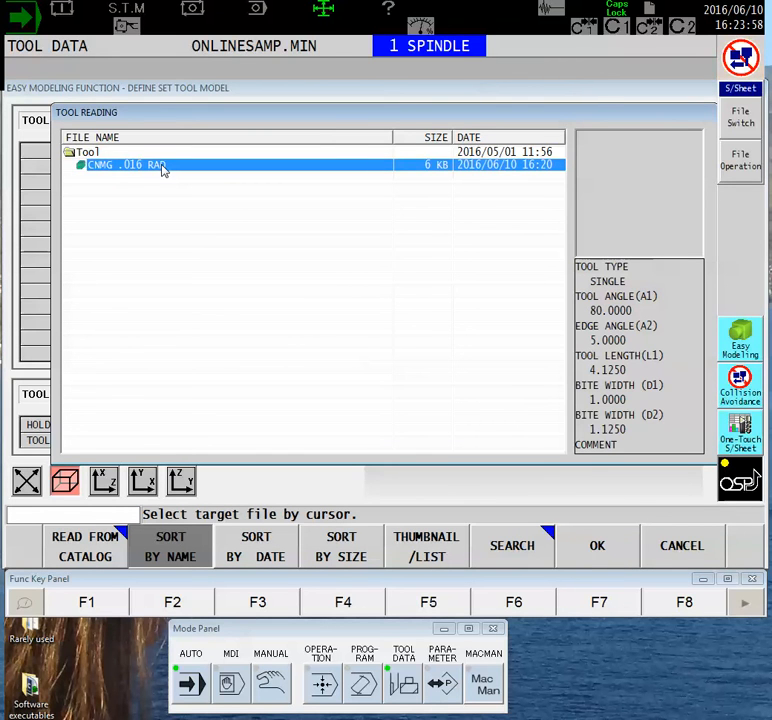
left_click(596, 544)
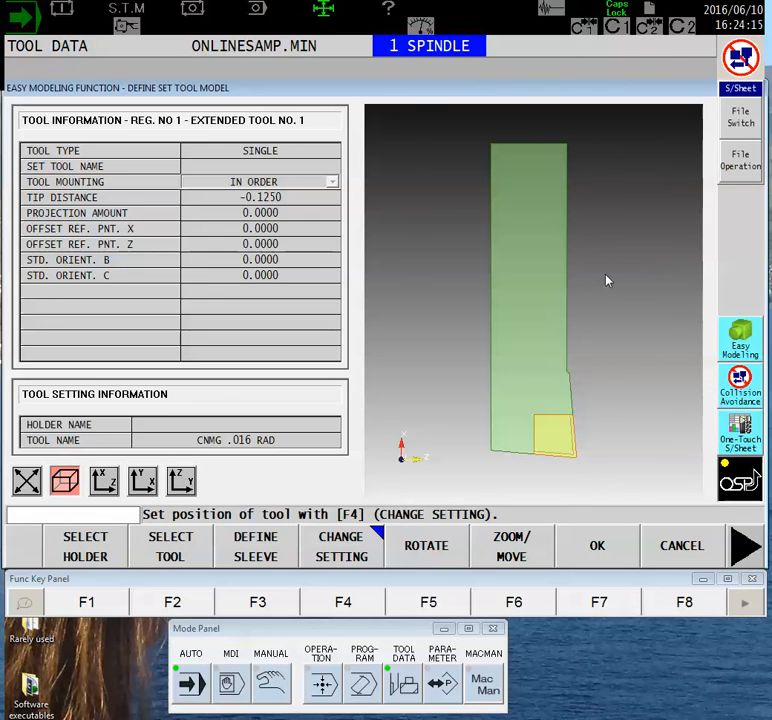
mouse_move(588, 336)
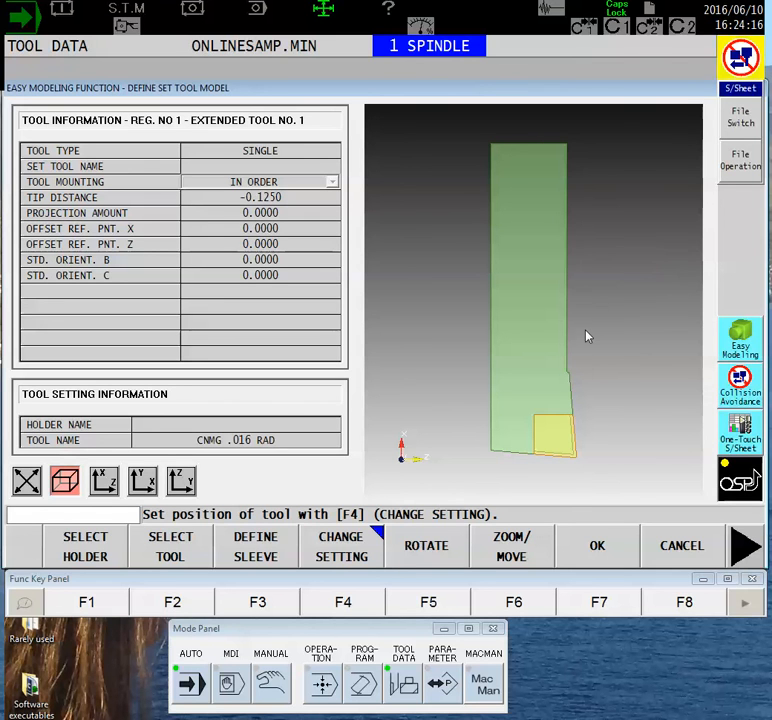
mouse_move(596, 378)
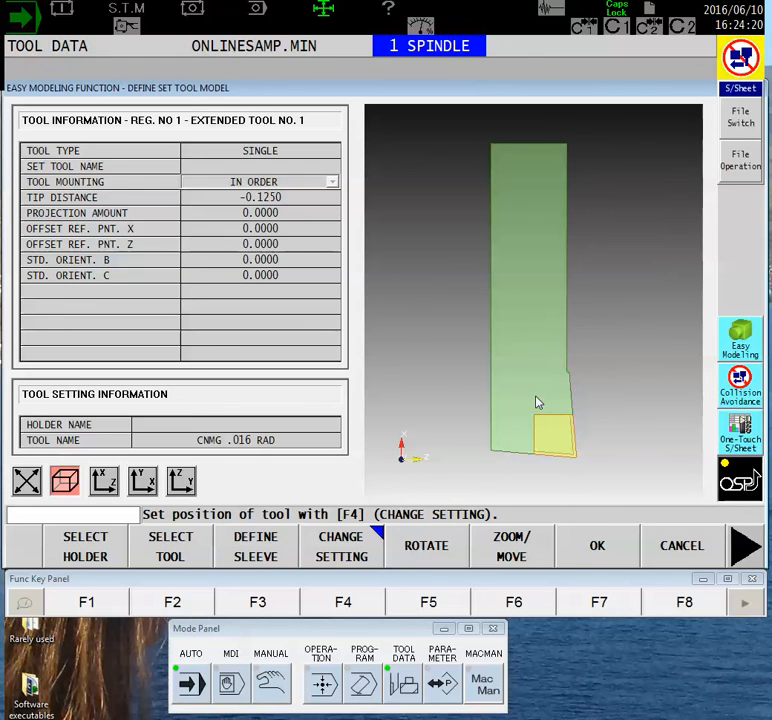
mouse_move(480, 410)
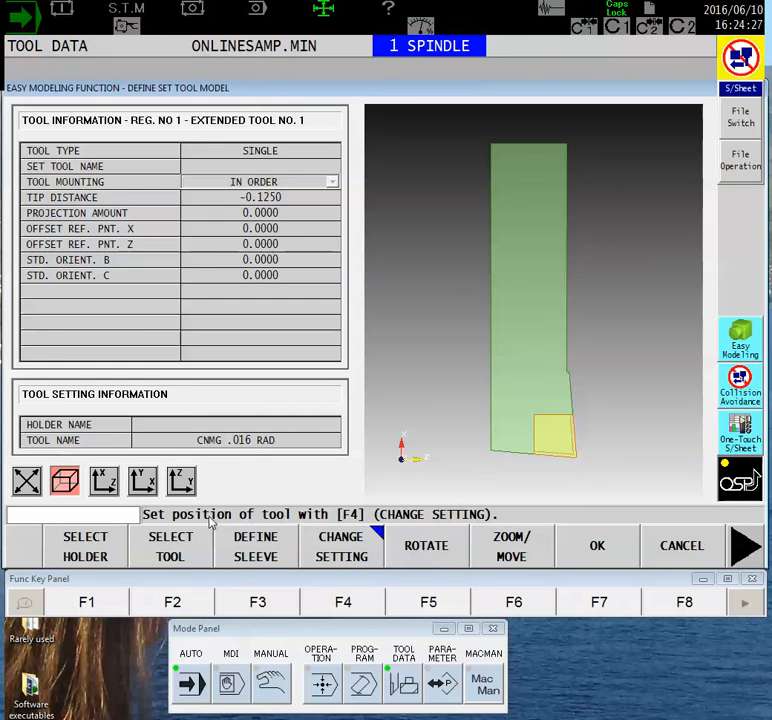
Step: Set Tool Mounting to IN REVERSE in the change-setting panel, tip distance 1.1250
left_click(340, 546)
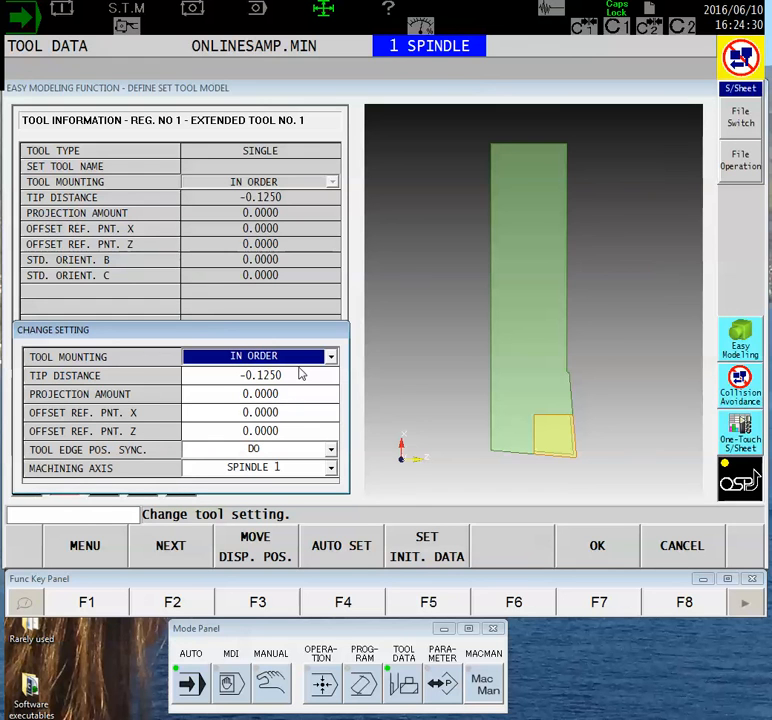
left_click(330, 356)
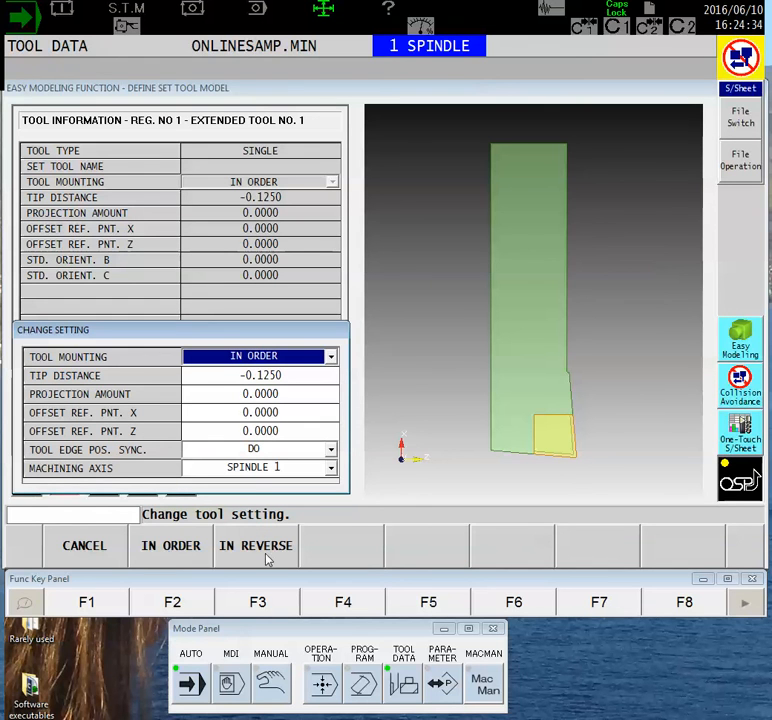
left_click(256, 544)
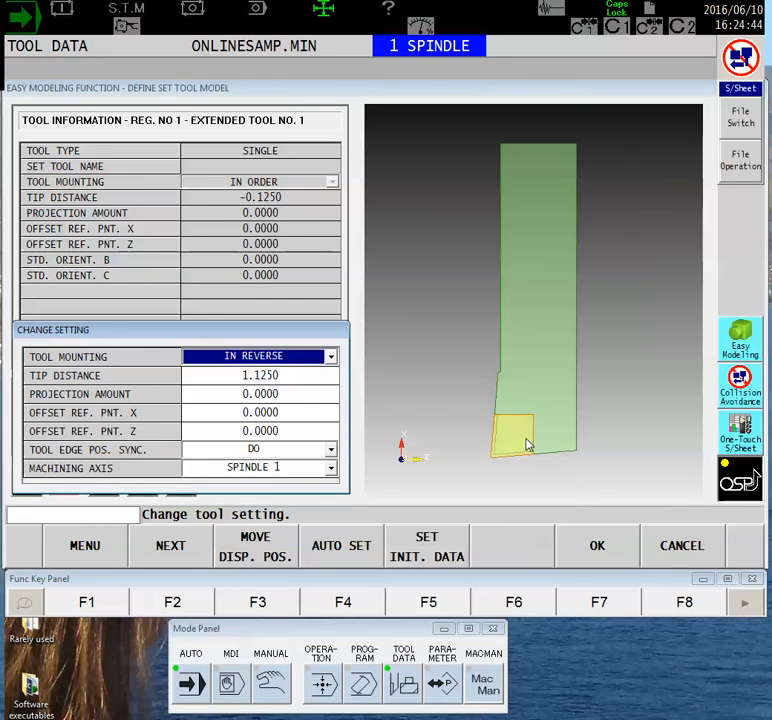
mouse_move(584, 460)
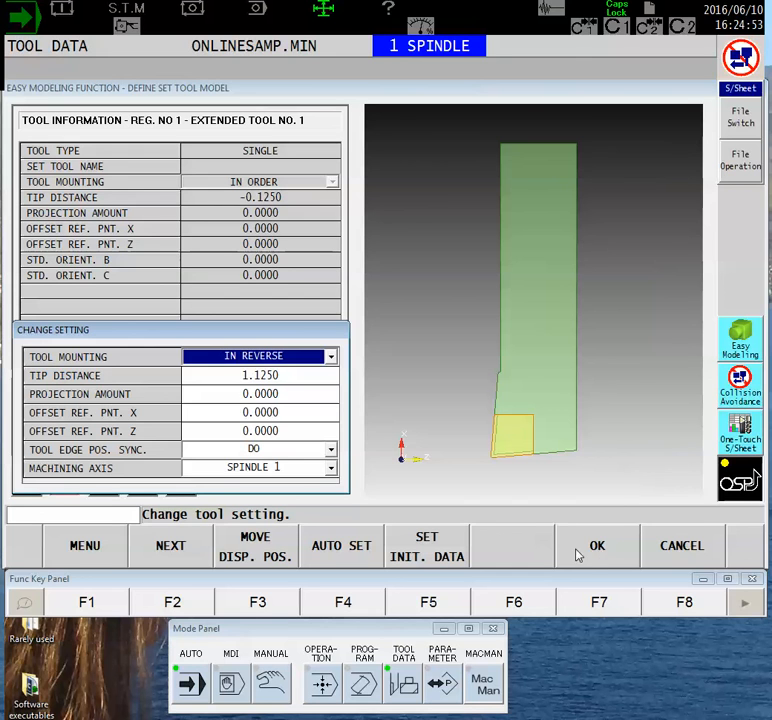
Step: Apply the in-reverse mounting and return to the change-setting panel
left_click(596, 544)
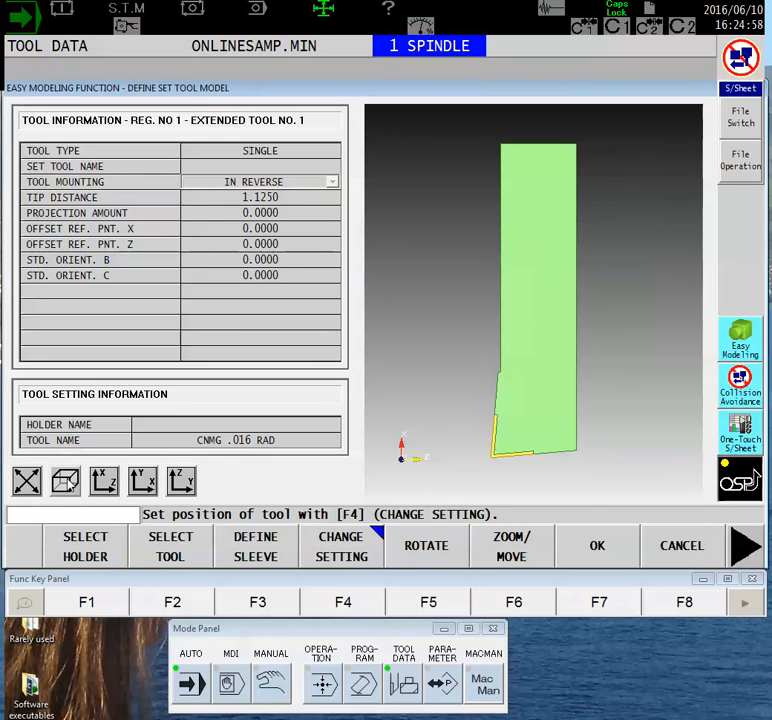
mouse_move(420, 422)
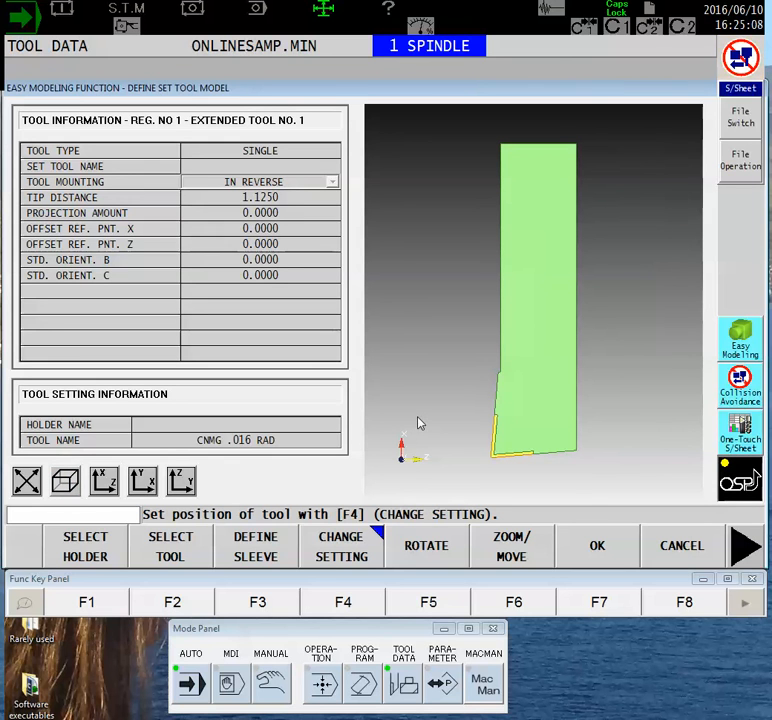
mouse_move(408, 442)
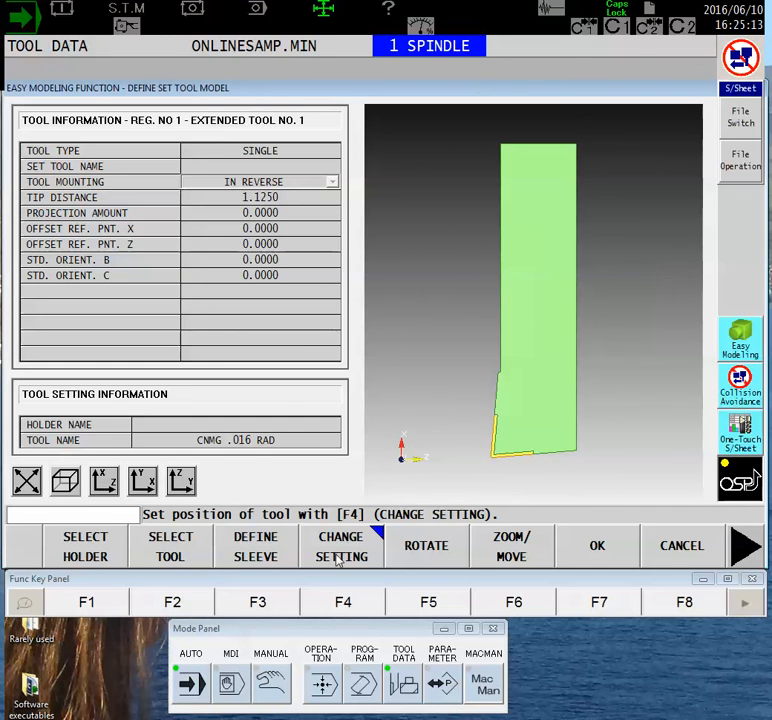
left_click(340, 546)
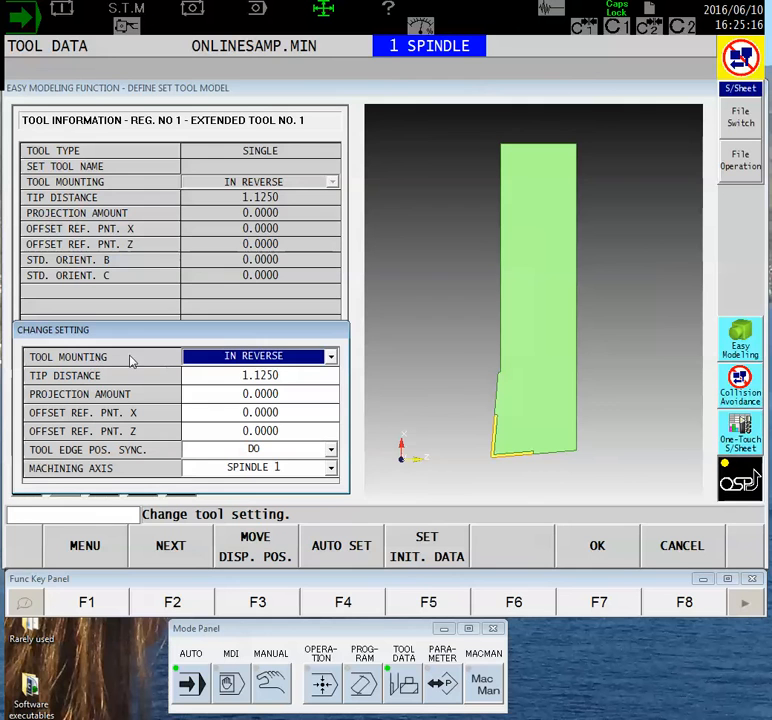
mouse_move(146, 336)
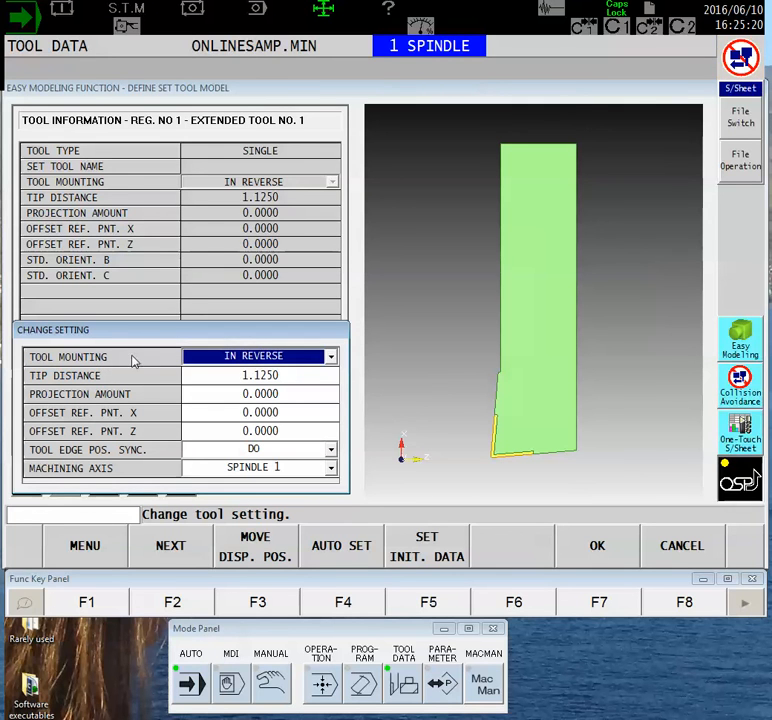
mouse_move(430, 444)
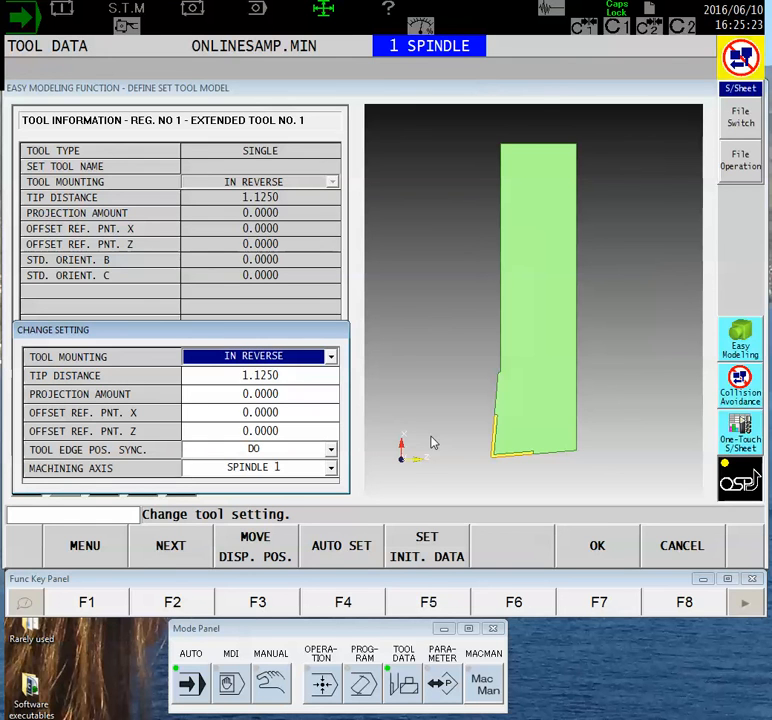
mouse_move(622, 418)
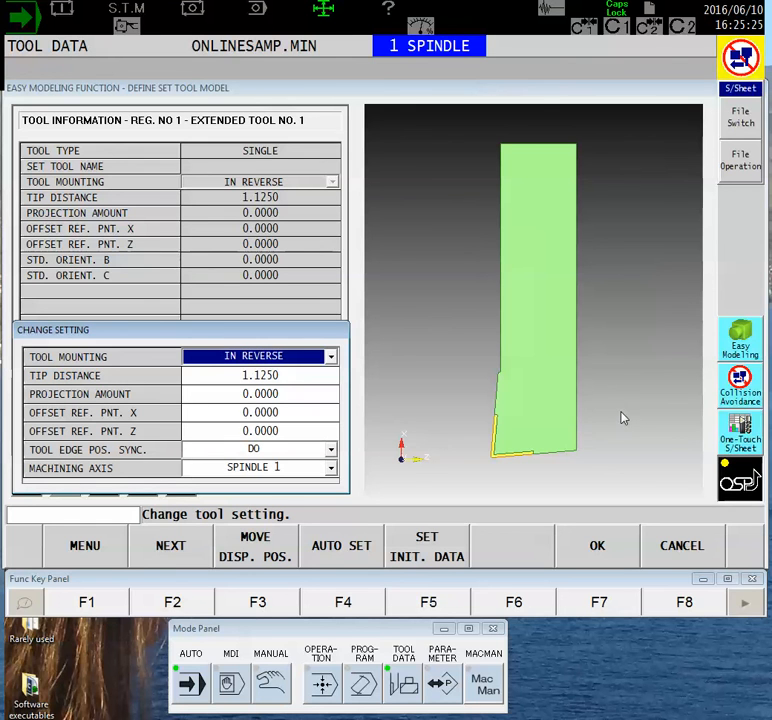
mouse_move(584, 368)
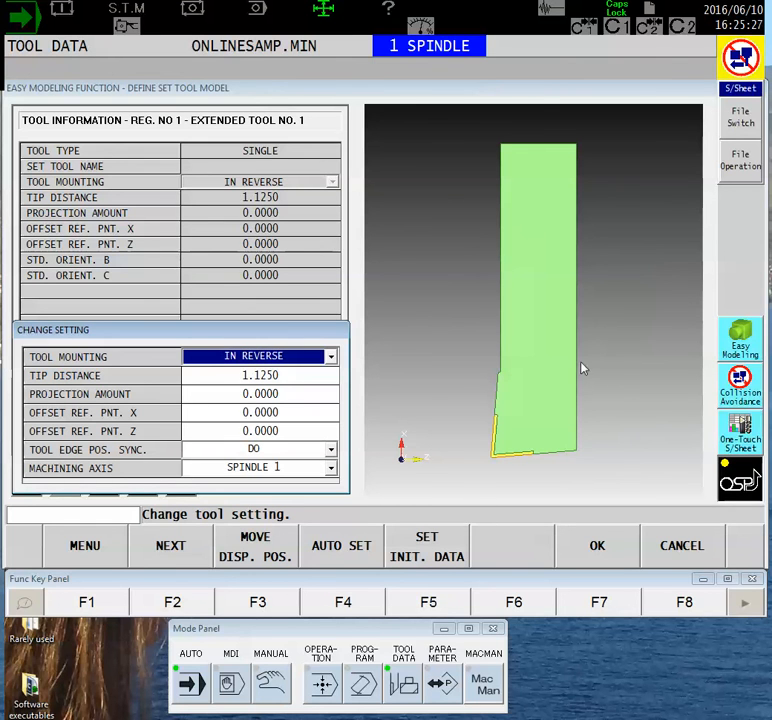
mouse_move(446, 464)
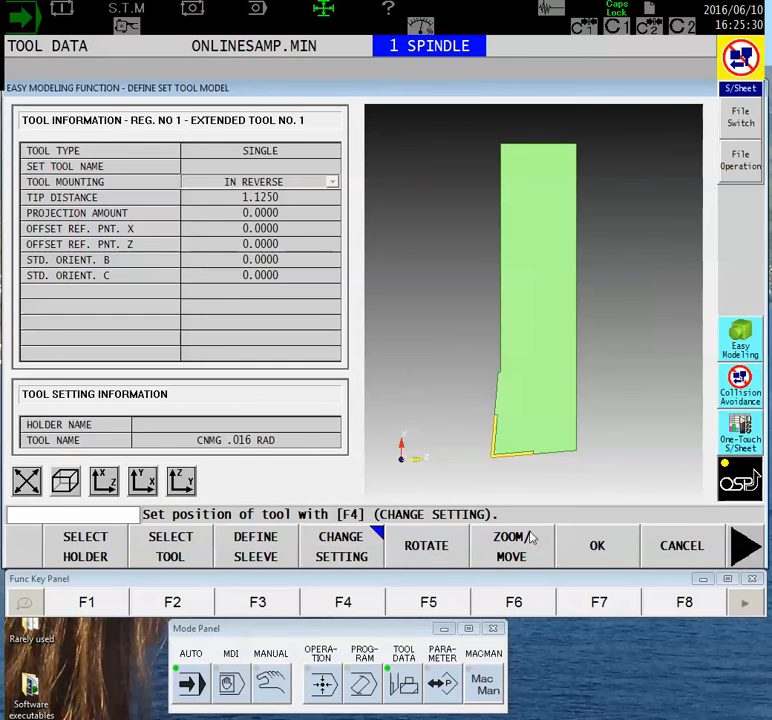
mouse_move(542, 330)
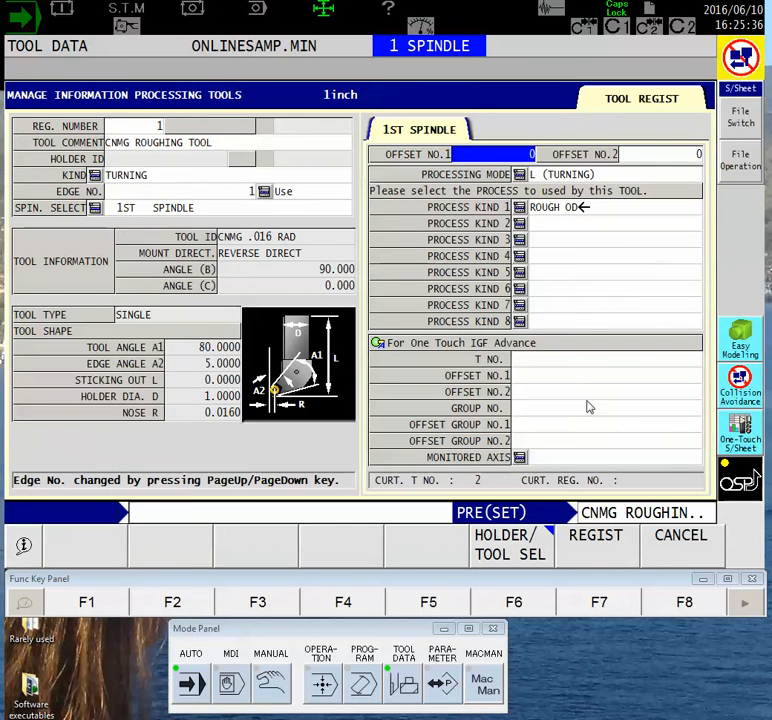
mouse_move(336, 418)
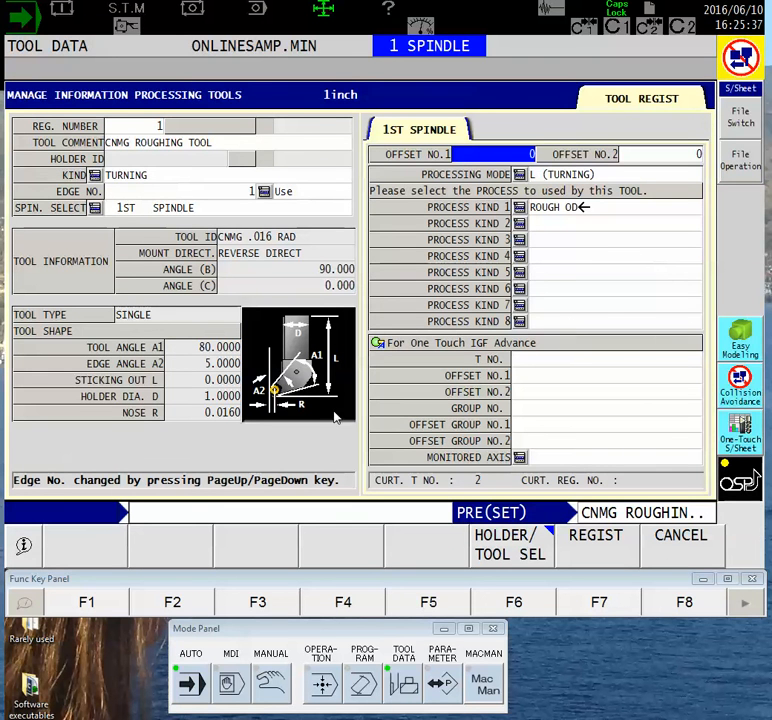
mouse_move(300, 272)
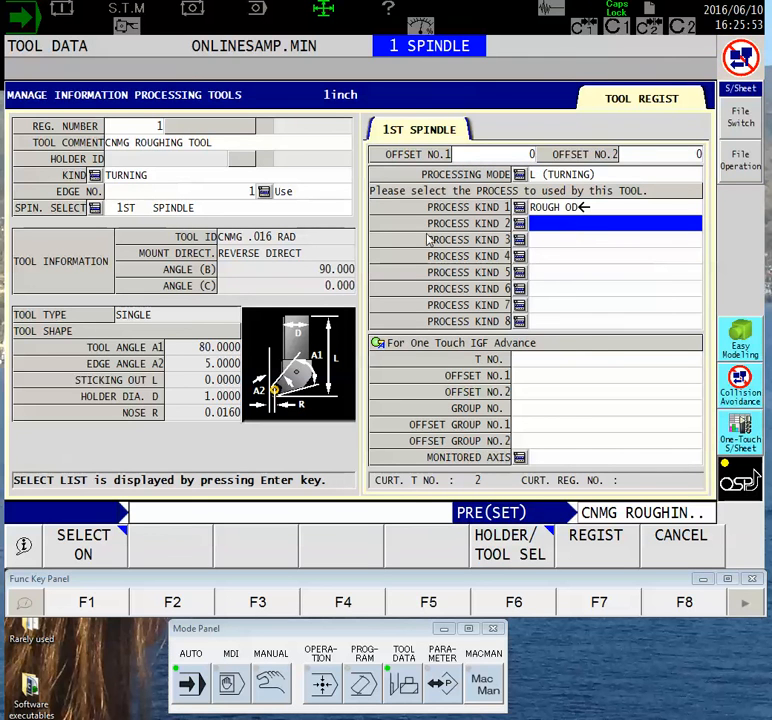
Step: Set Process Kind 2 to ROUGH FACE after ROUGH OD
left_click(520, 224)
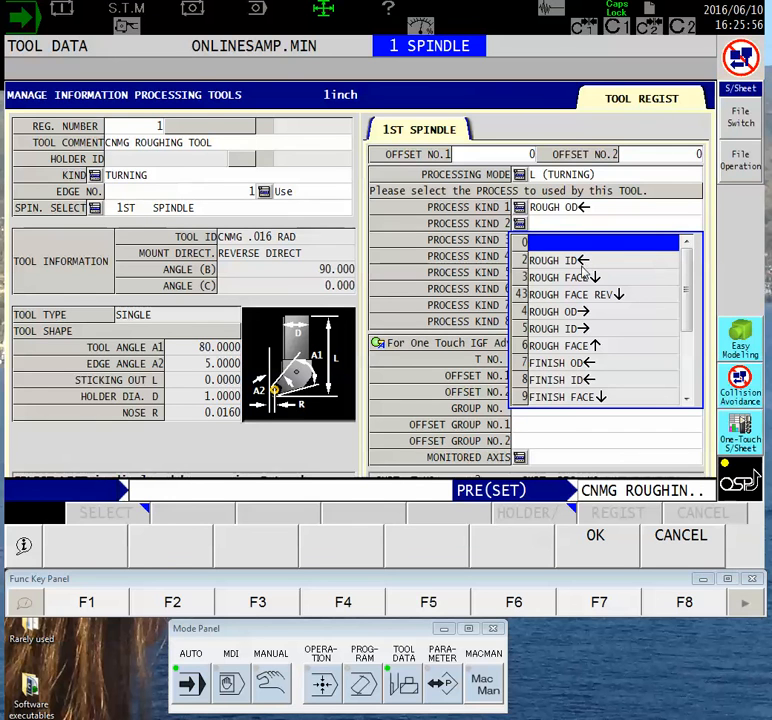
left_click(560, 276)
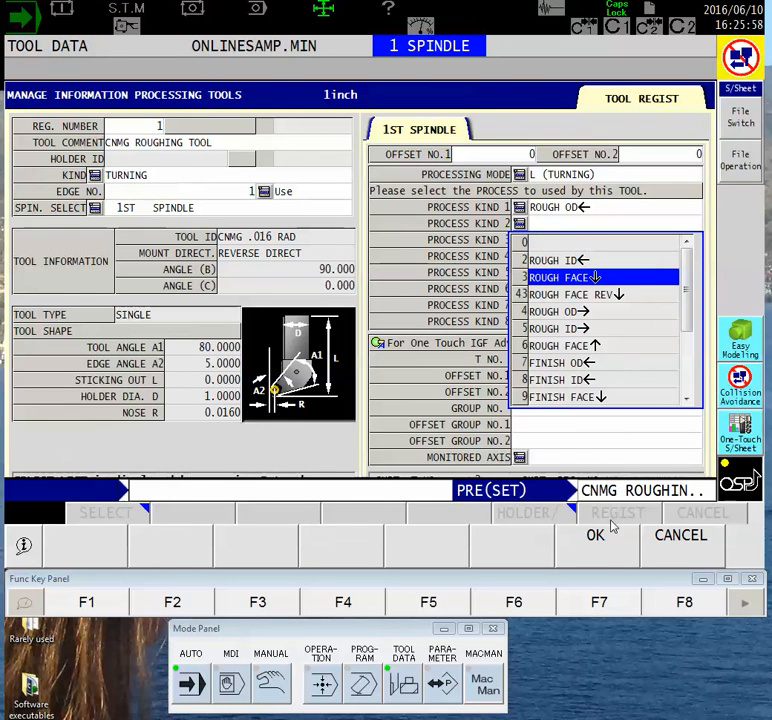
left_click(564, 276)
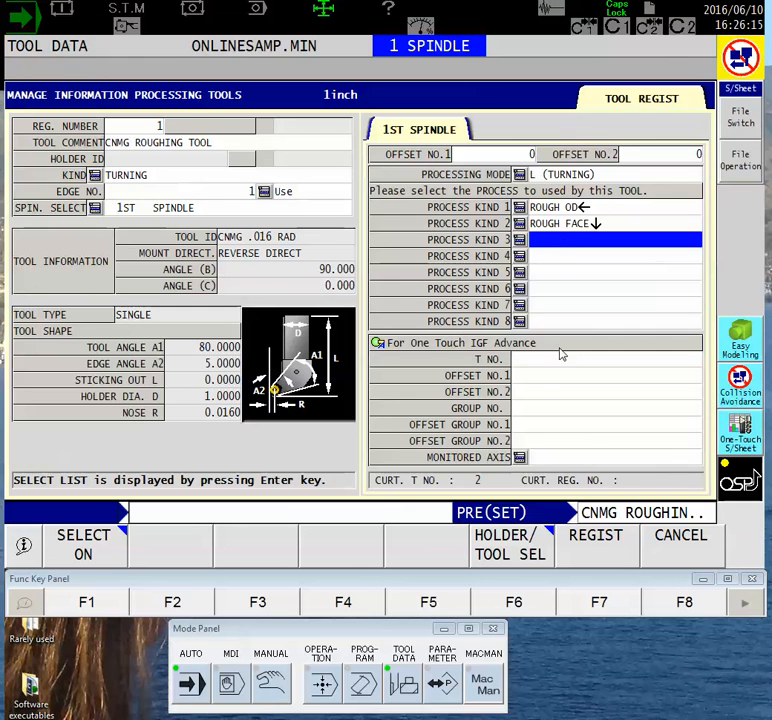
mouse_move(564, 232)
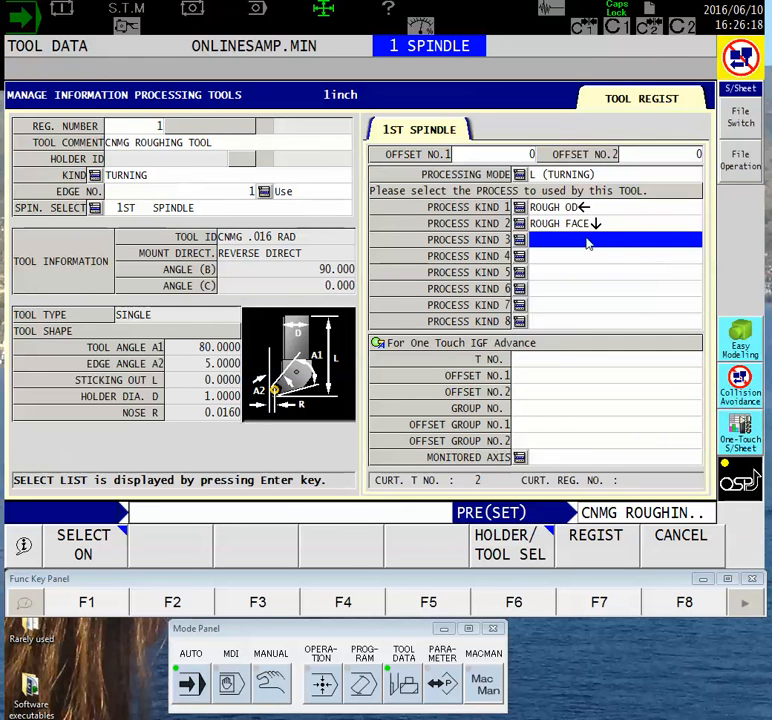
mouse_move(562, 264)
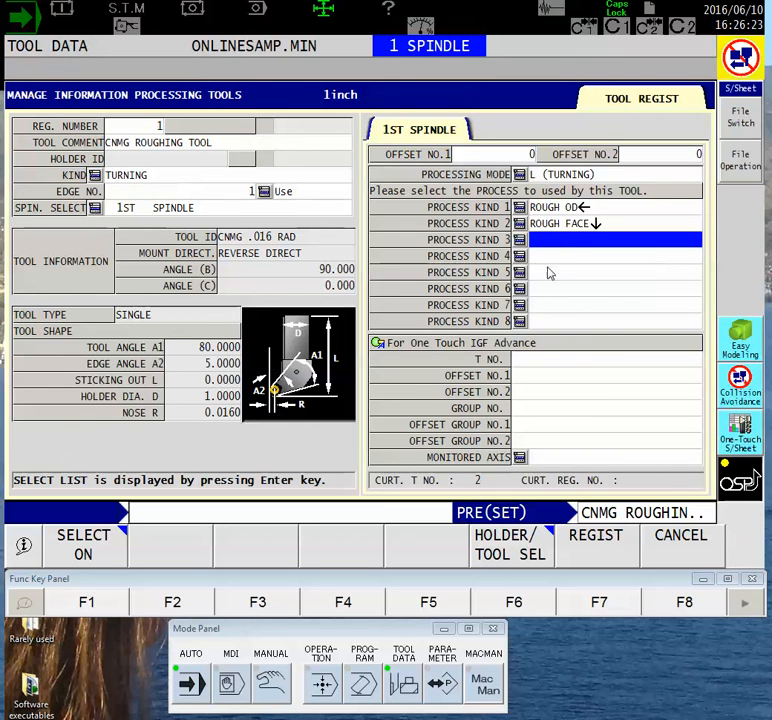
mouse_move(636, 328)
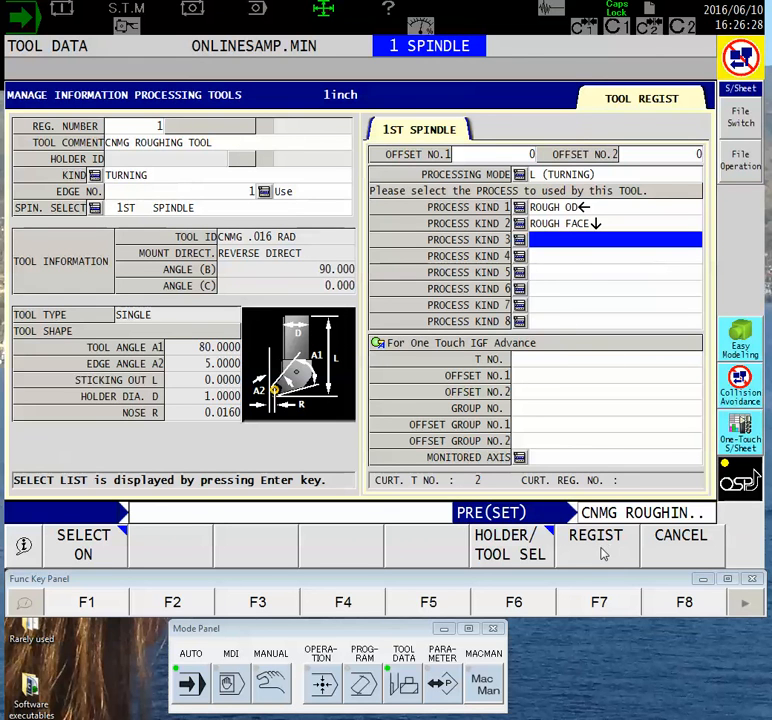
Step: Register the CNMG ROUGHING TOOL as number 1 and confirm the registration
left_click(596, 536)
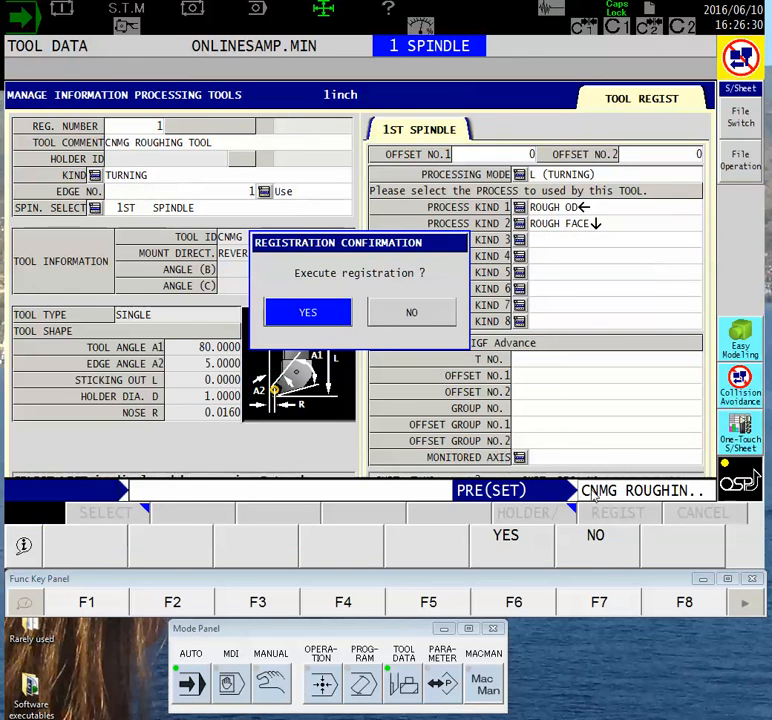
left_click(308, 312)
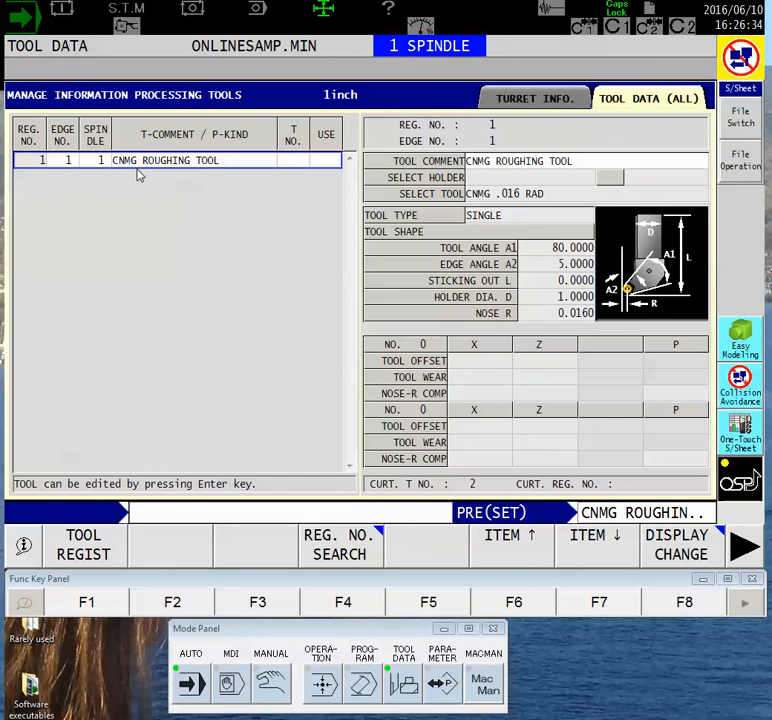
mouse_move(200, 216)
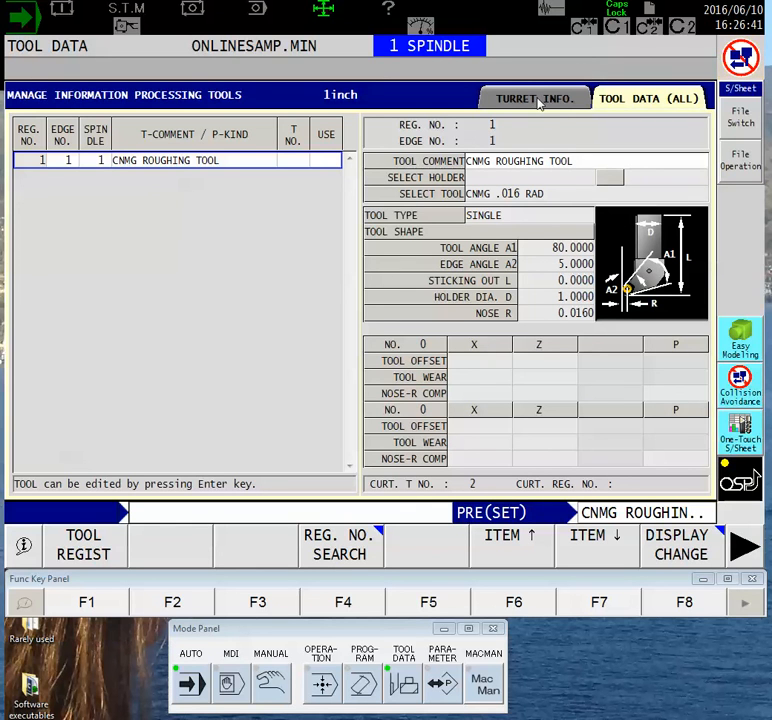
Step: Switch to the TURRET INFO. table and show the next soft-key set
left_click(534, 98)
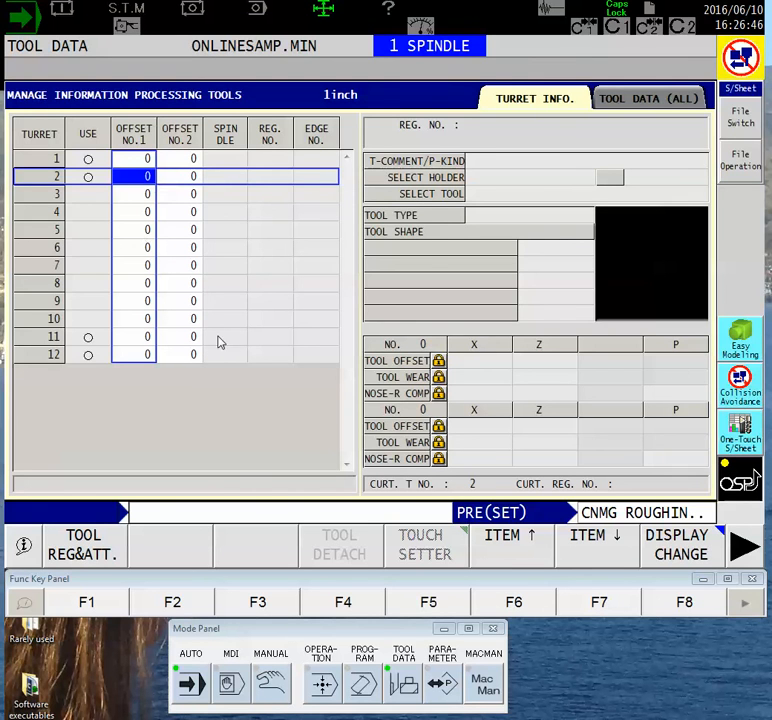
mouse_move(600, 304)
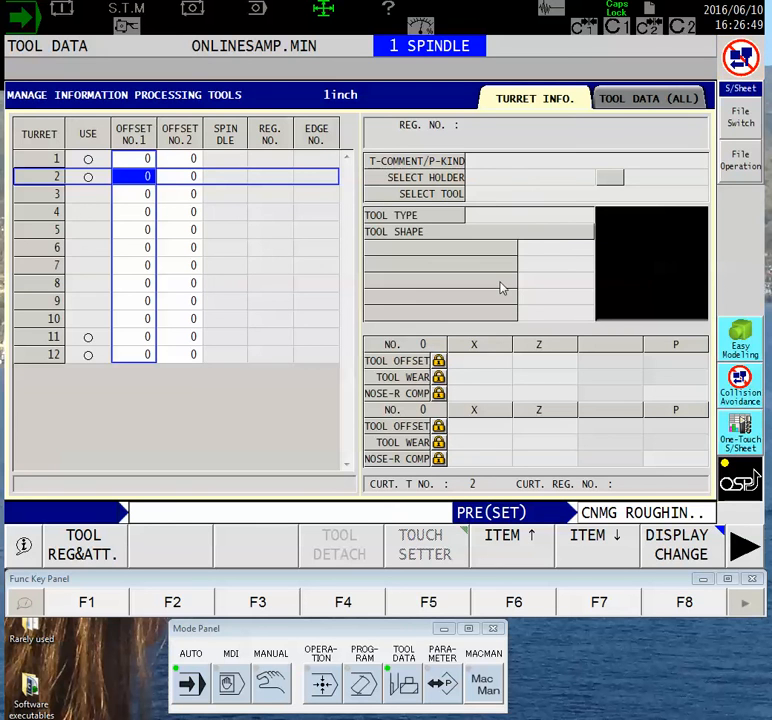
mouse_move(480, 304)
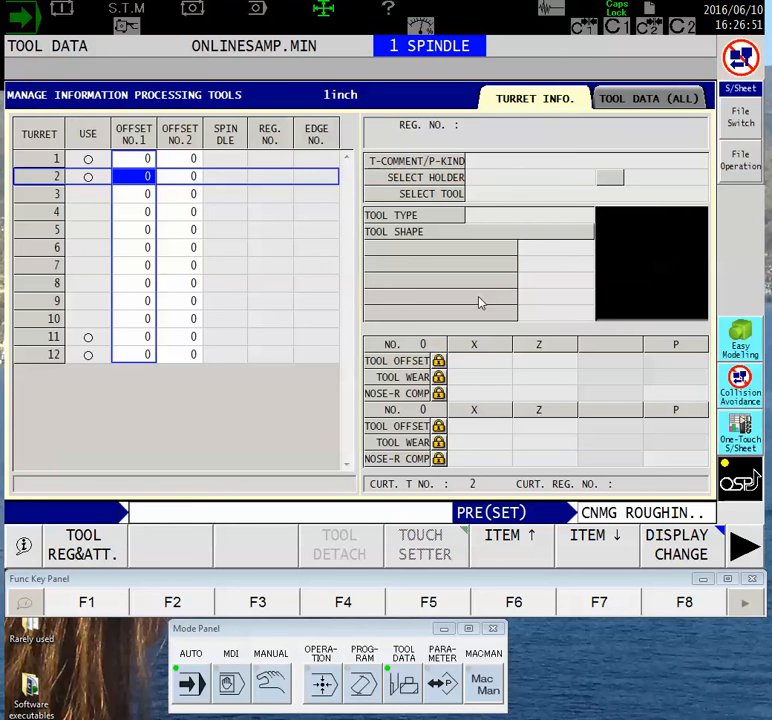
left_click(148, 248)
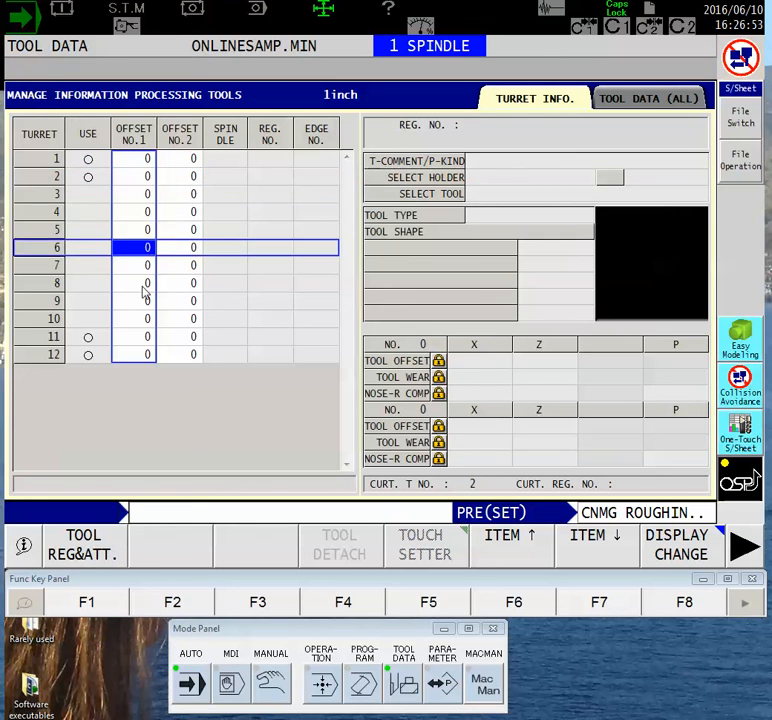
left_click(148, 318)
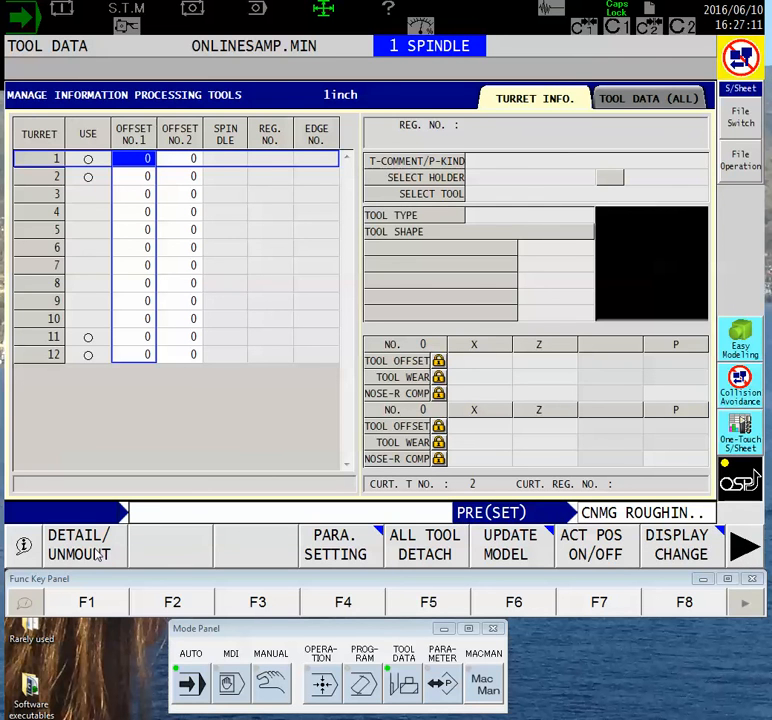
mouse_move(108, 558)
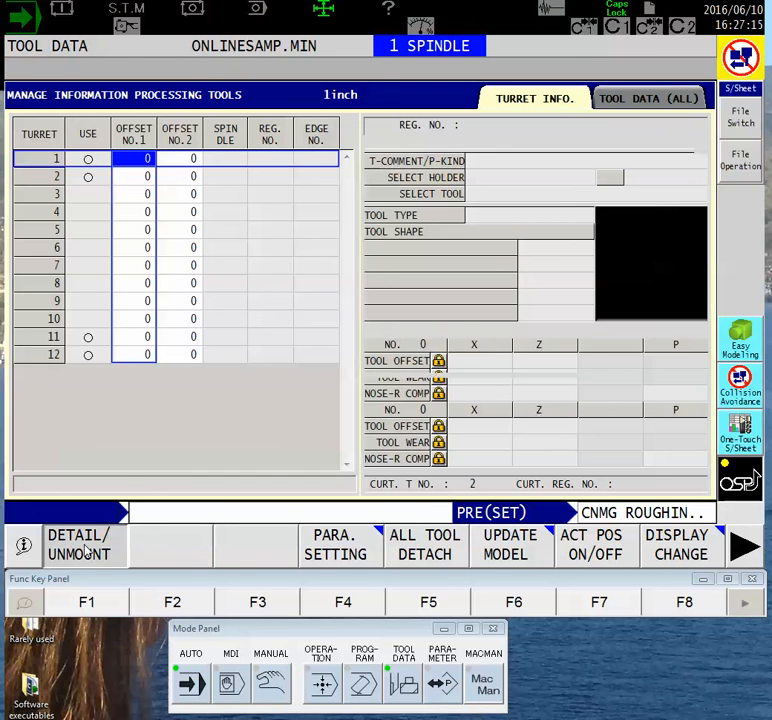
Step: Attach the CNMG roughing tool from the unmount list to turret 1 as T NO. 1
left_click(78, 544)
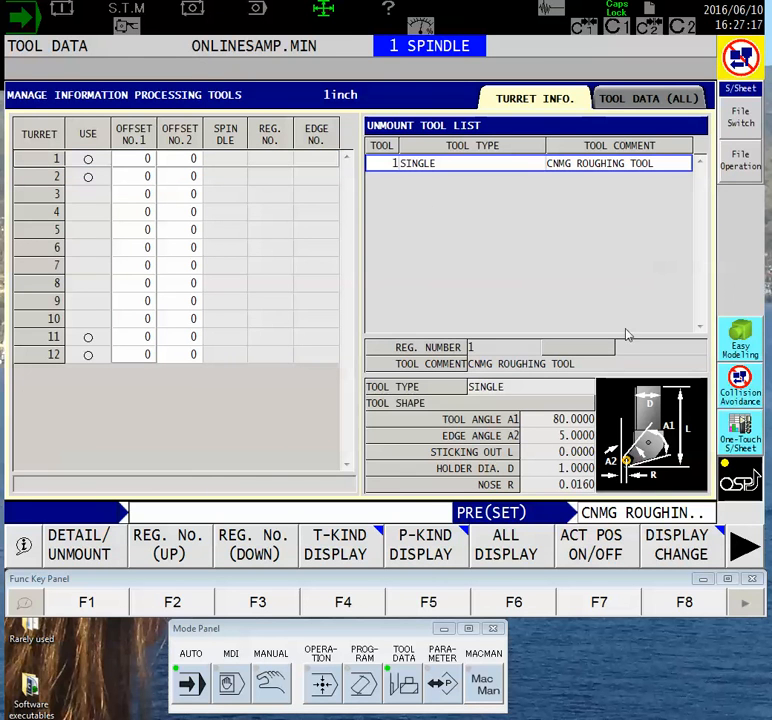
mouse_move(644, 308)
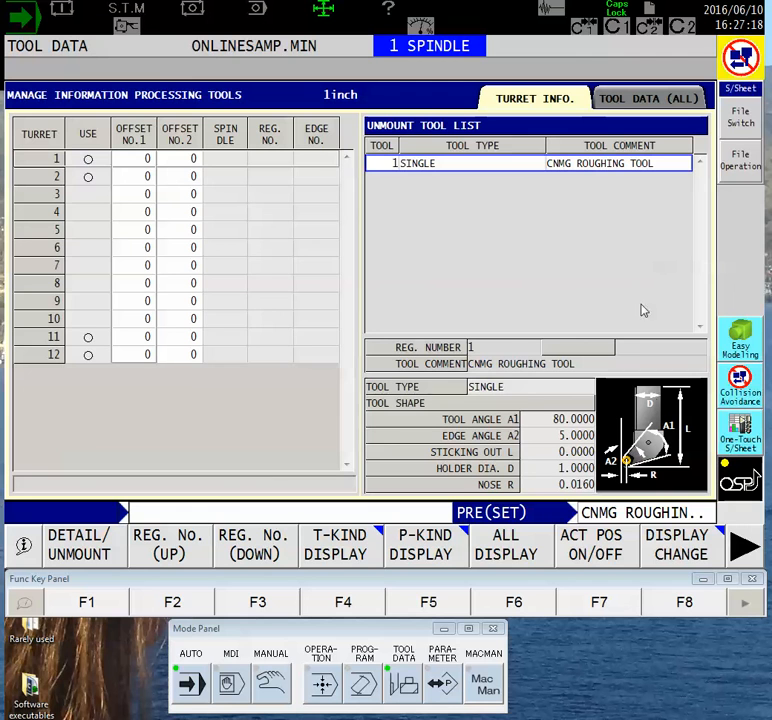
mouse_move(556, 296)
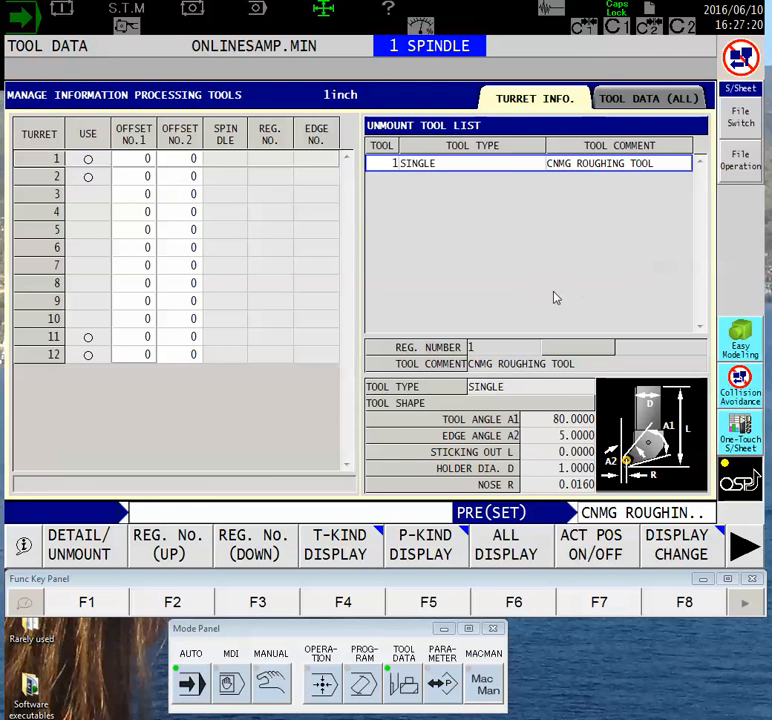
mouse_move(512, 162)
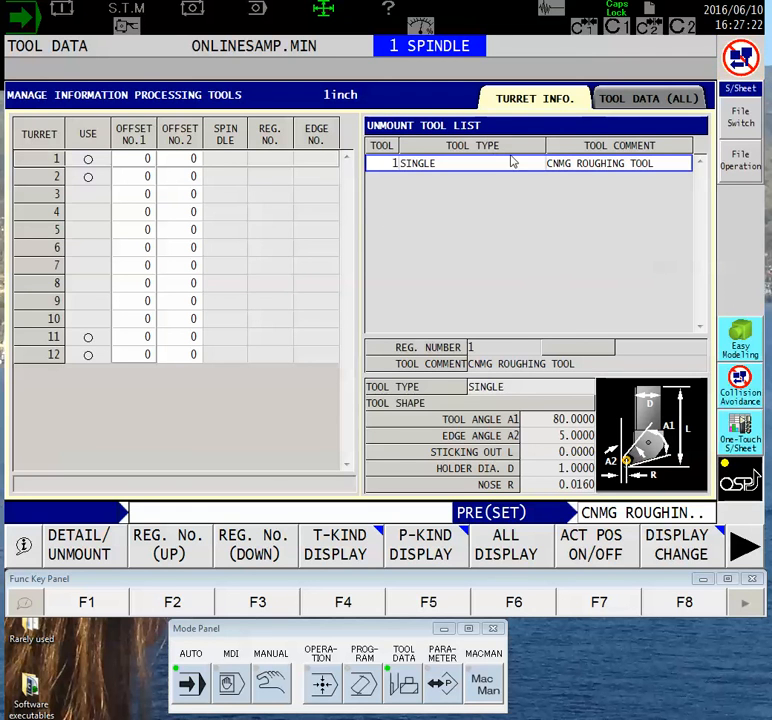
mouse_move(476, 244)
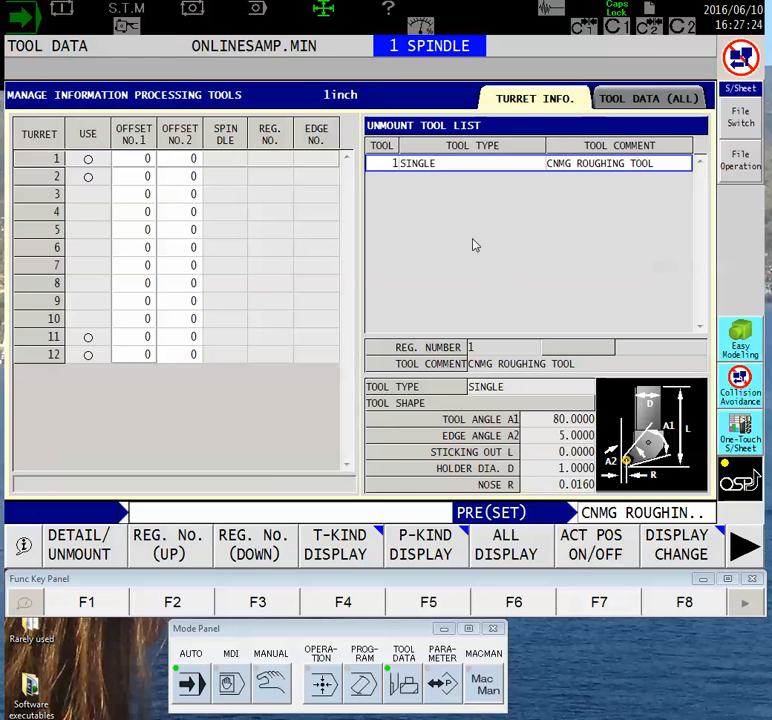
mouse_move(470, 172)
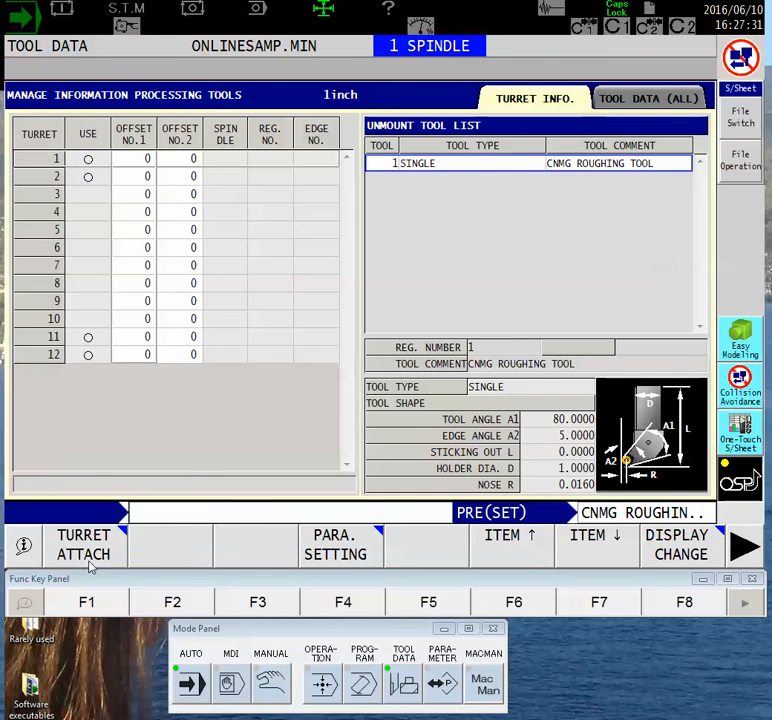
left_click(84, 544)
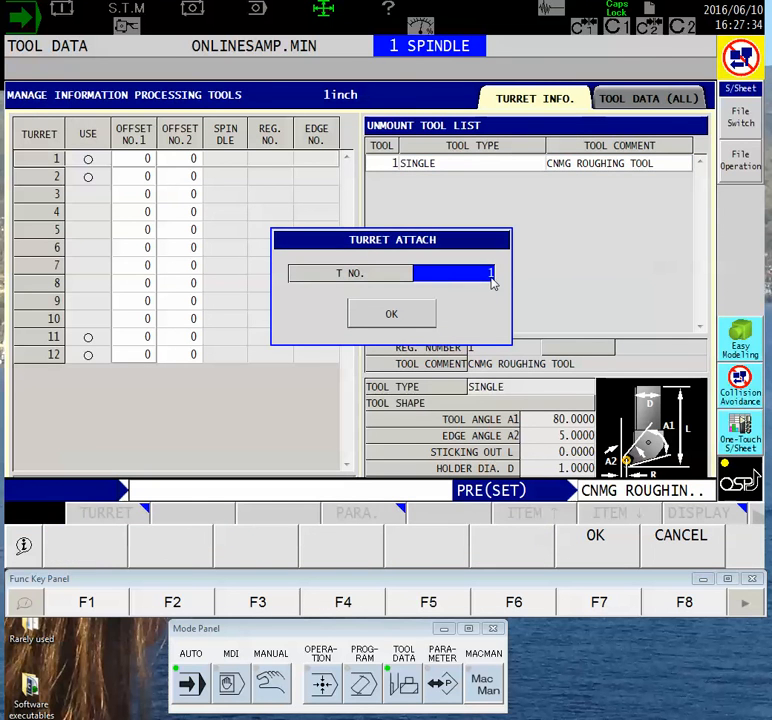
mouse_move(462, 300)
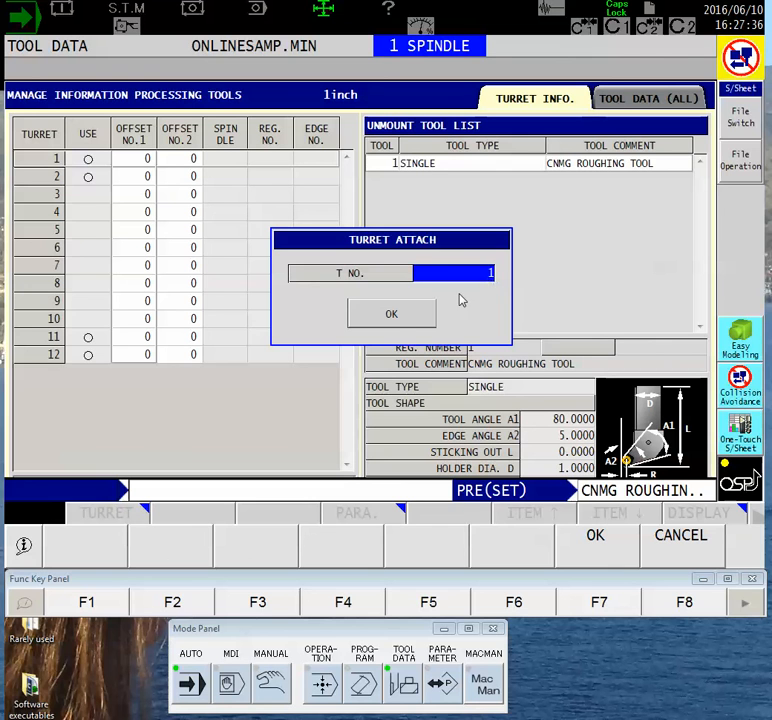
left_click(392, 312)
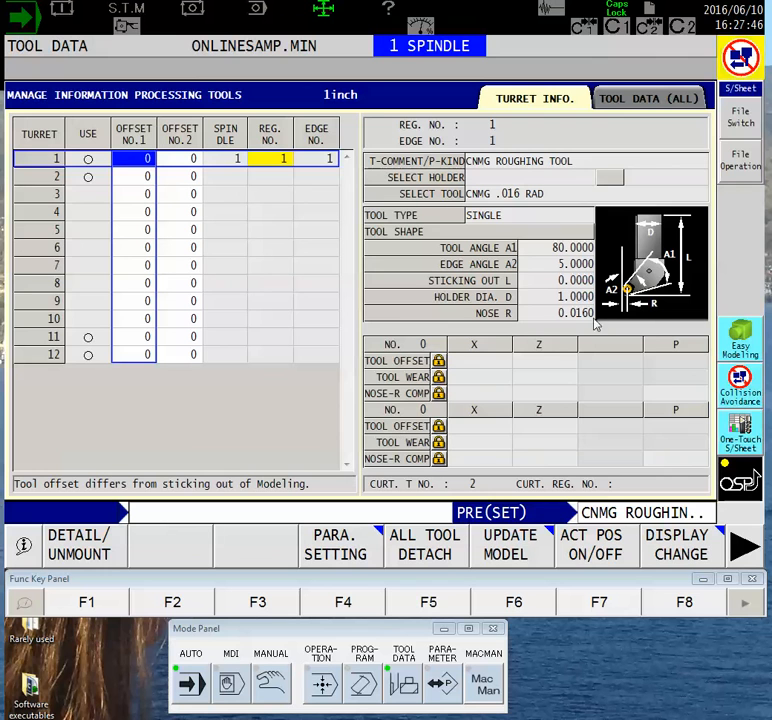
mouse_move(130, 310)
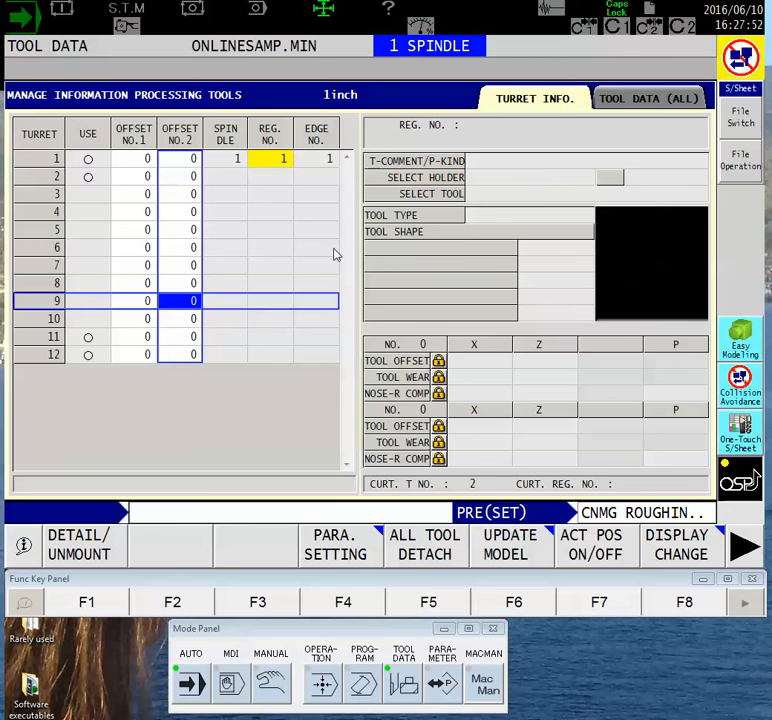
Step: Enter offset number 21 for turret 1's CNMG roughing tool
left_click(38, 160)
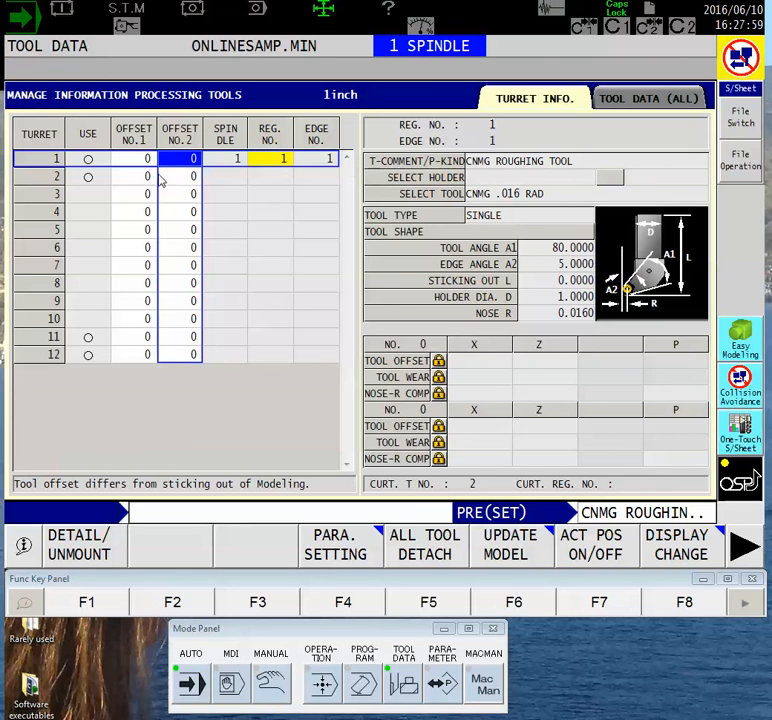
left_click(134, 158)
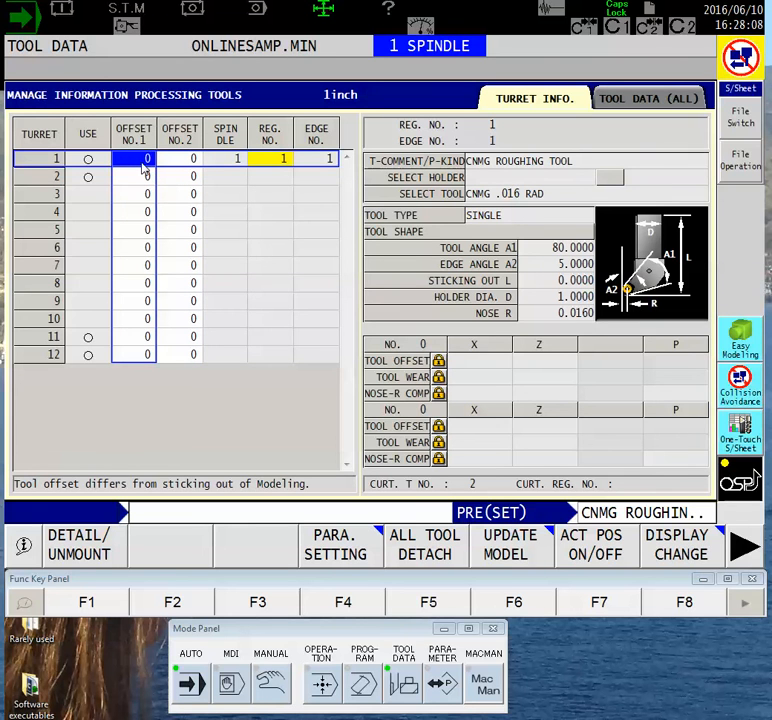
mouse_move(144, 168)
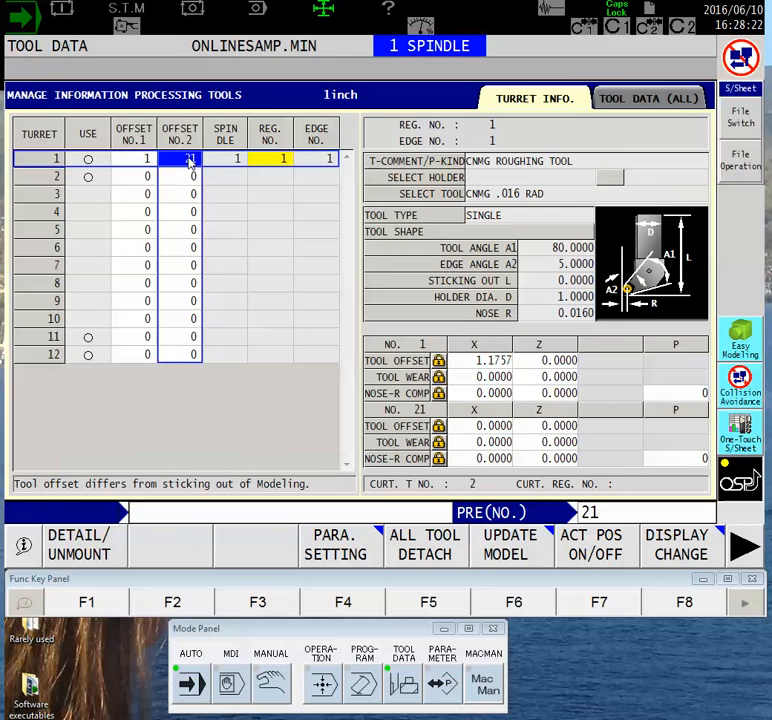
type("21")
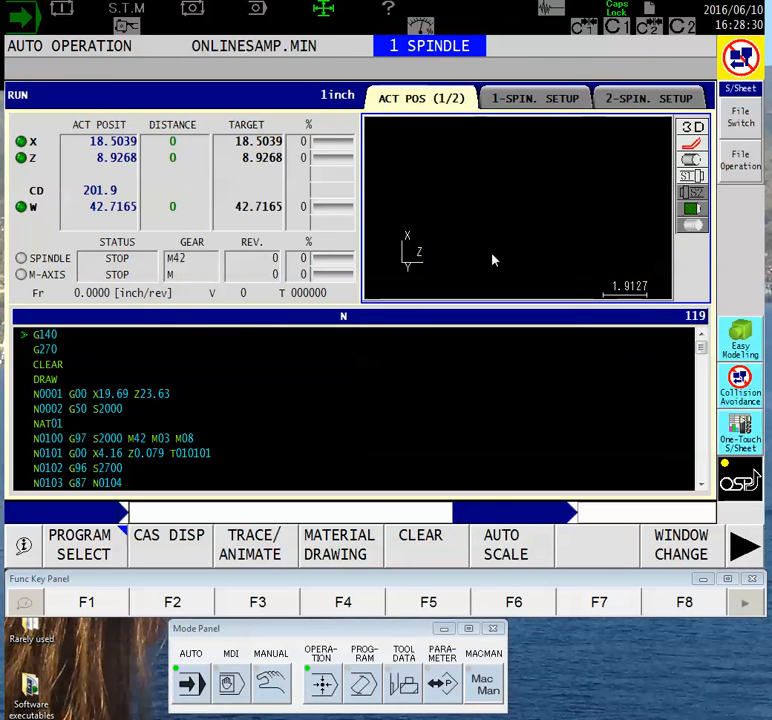
mouse_move(558, 230)
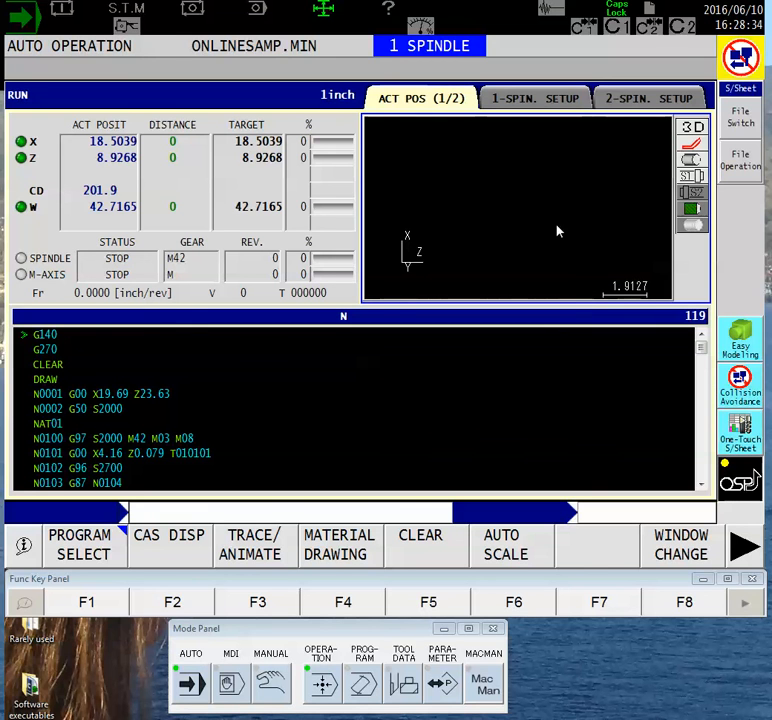
mouse_move(616, 216)
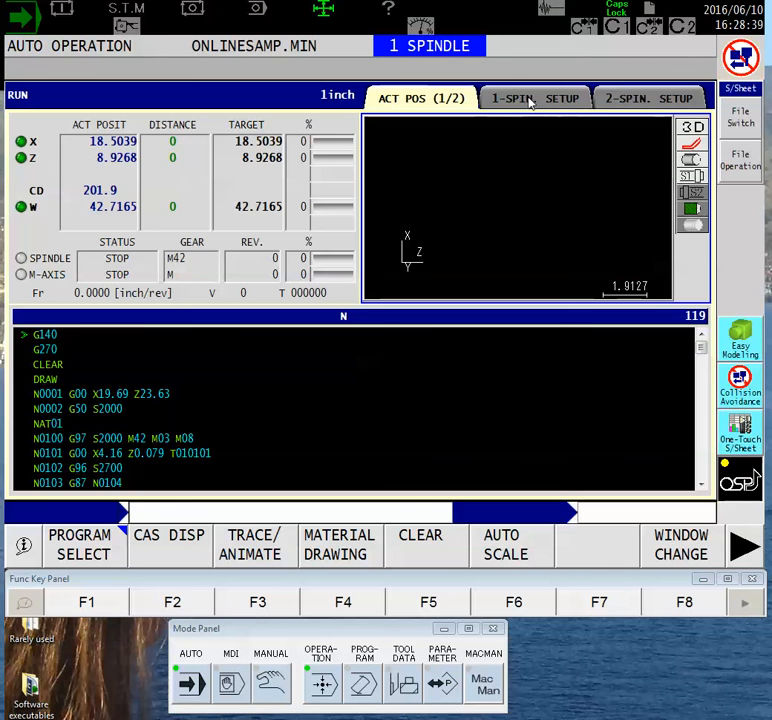
Step: Show the 1-SPIN. SETUP page with jaw and blank parameters
left_click(536, 98)
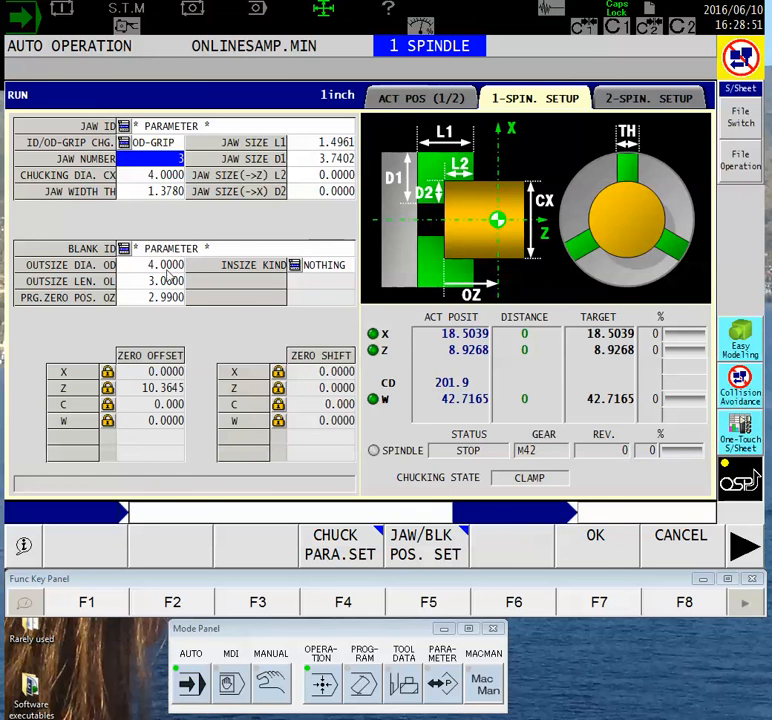
mouse_move(130, 250)
type("4")
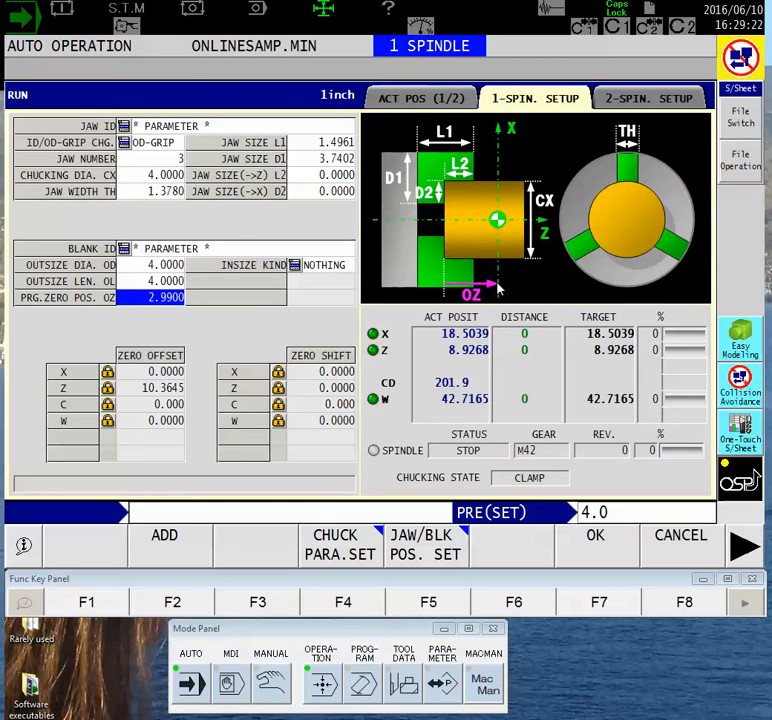
mouse_move(500, 288)
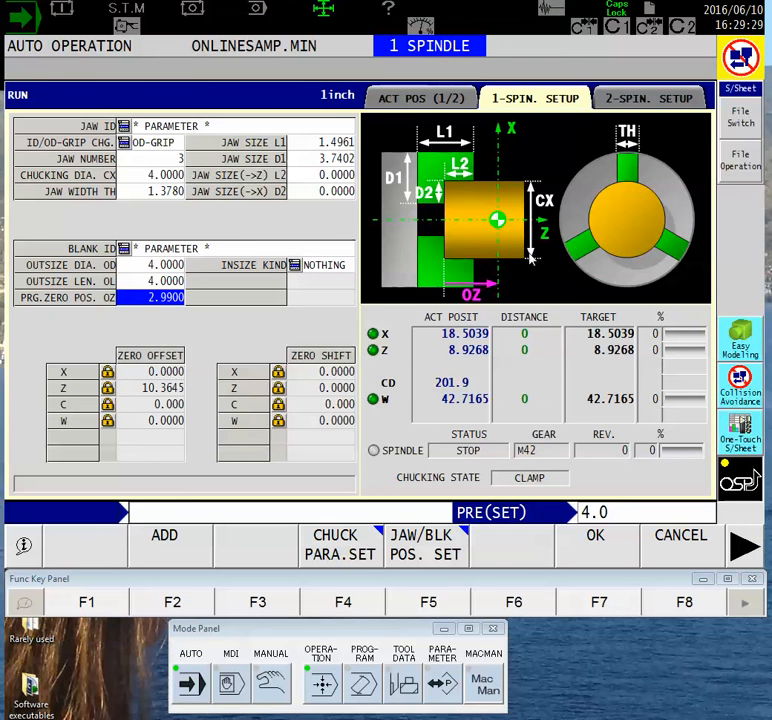
mouse_move(130, 322)
type("3.990")
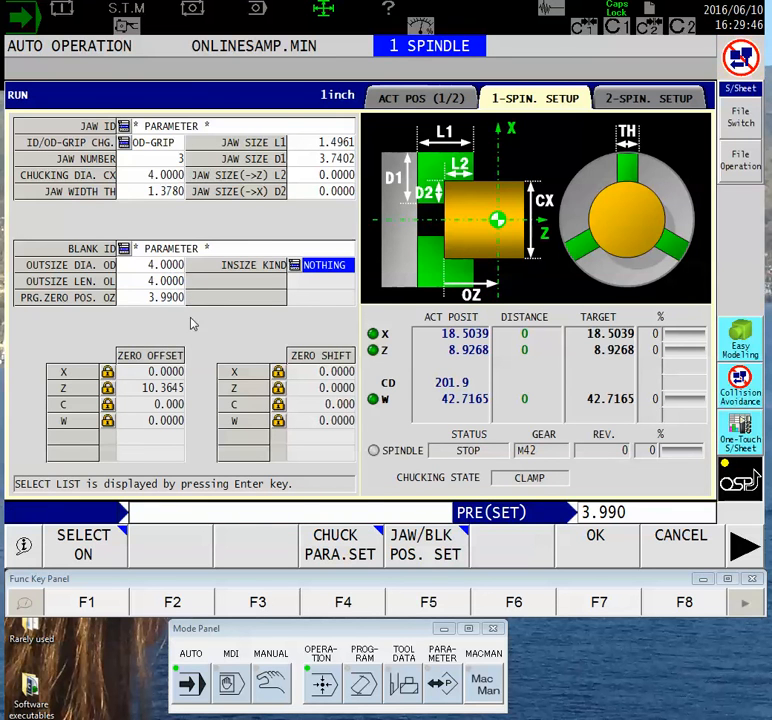
Step: Return from spindle setup to the actual-position and drawing display
left_click(420, 98)
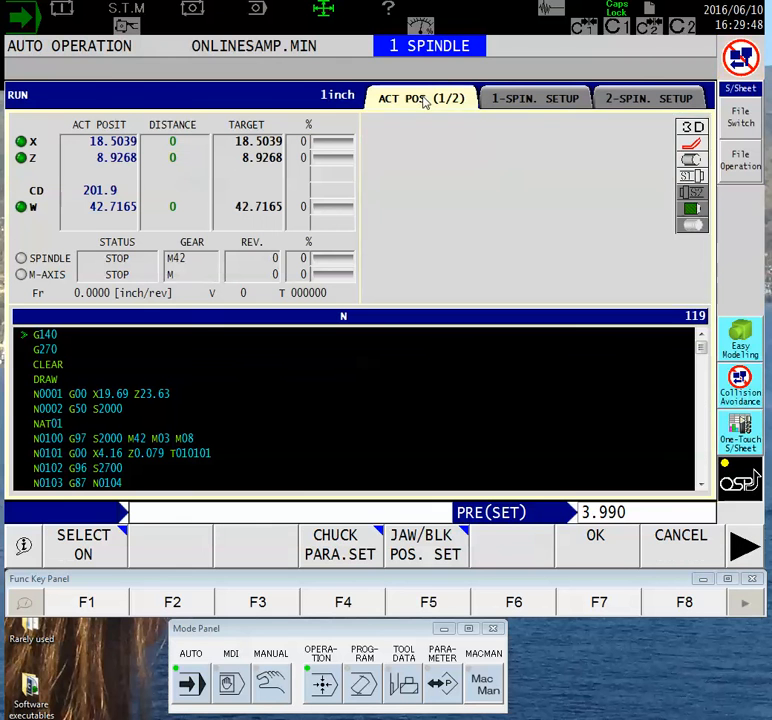
Step: Leave spindle setup and draw the material blank via MATERIAL DRAWING (F4)
left_click(420, 96)
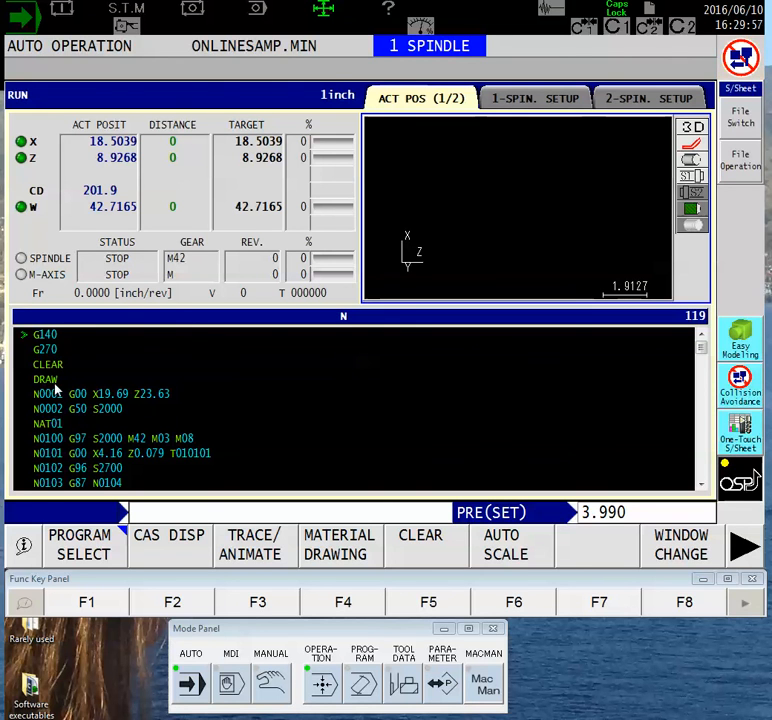
mouse_move(616, 264)
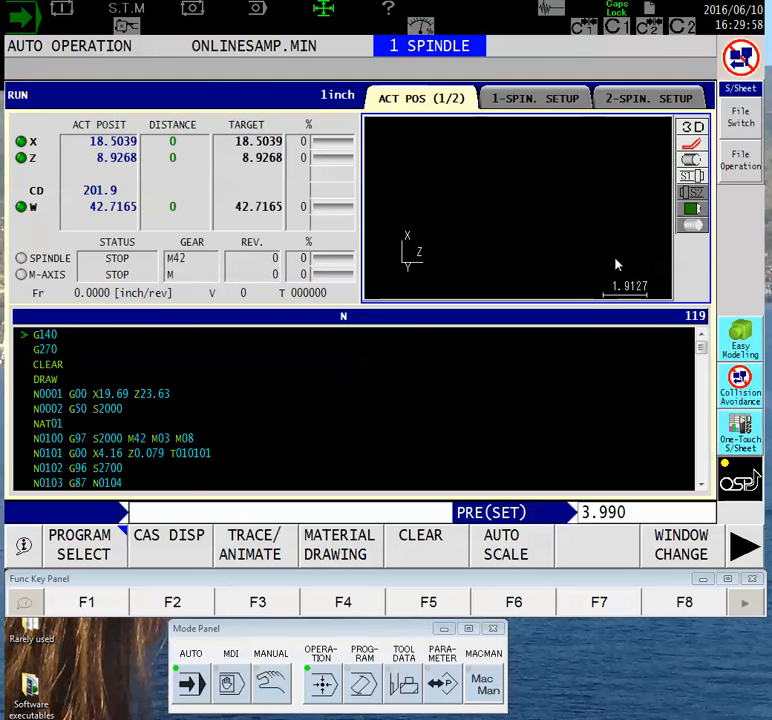
mouse_move(492, 244)
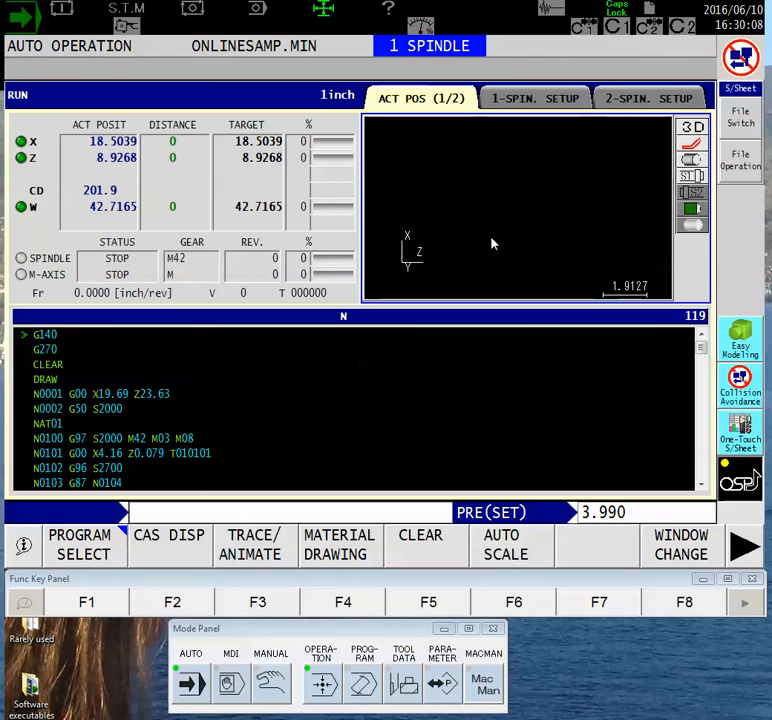
mouse_move(660, 212)
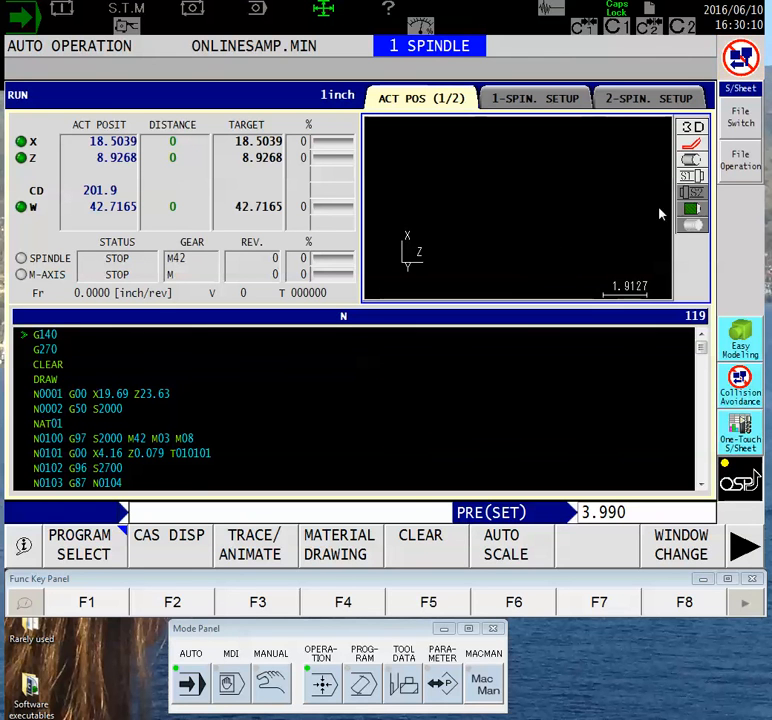
mouse_move(438, 424)
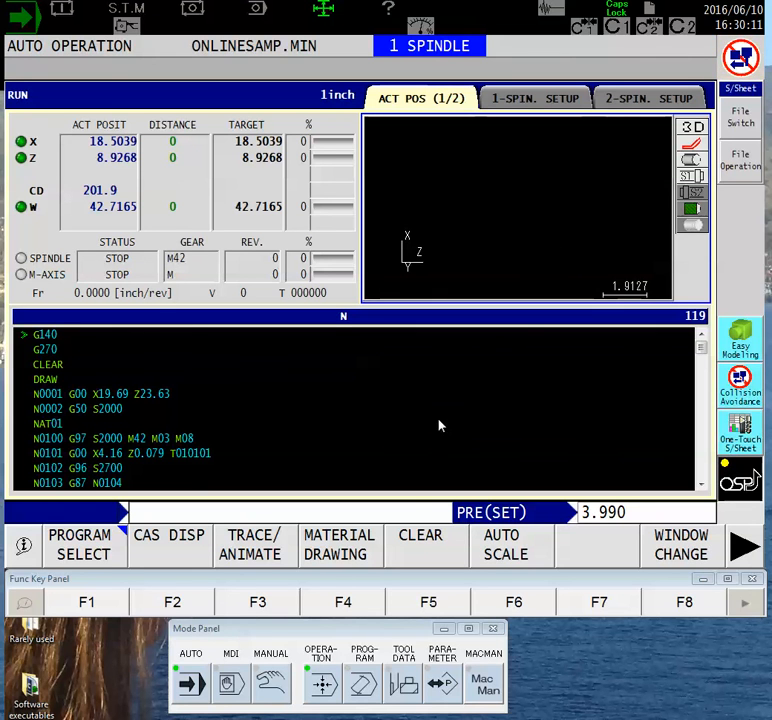
mouse_move(364, 560)
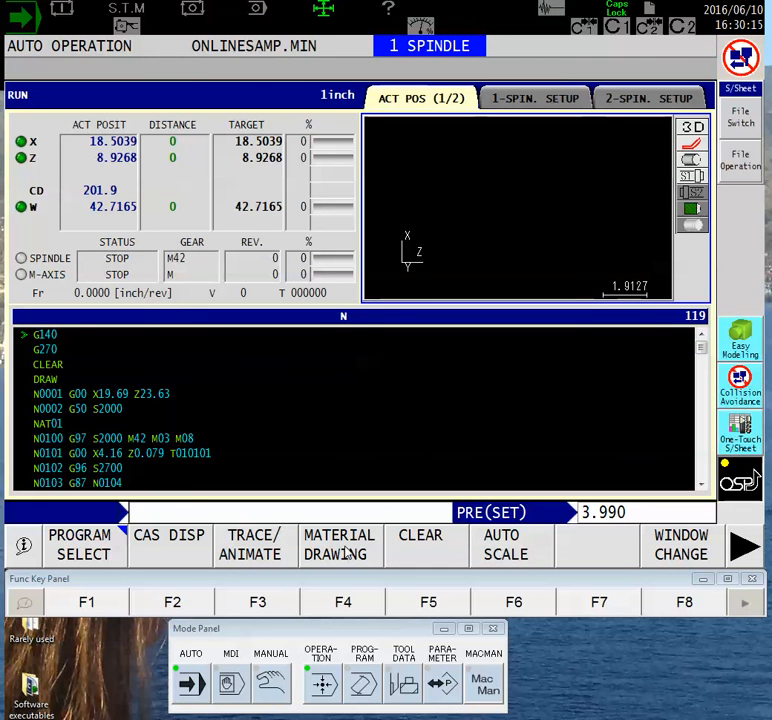
left_click(340, 544)
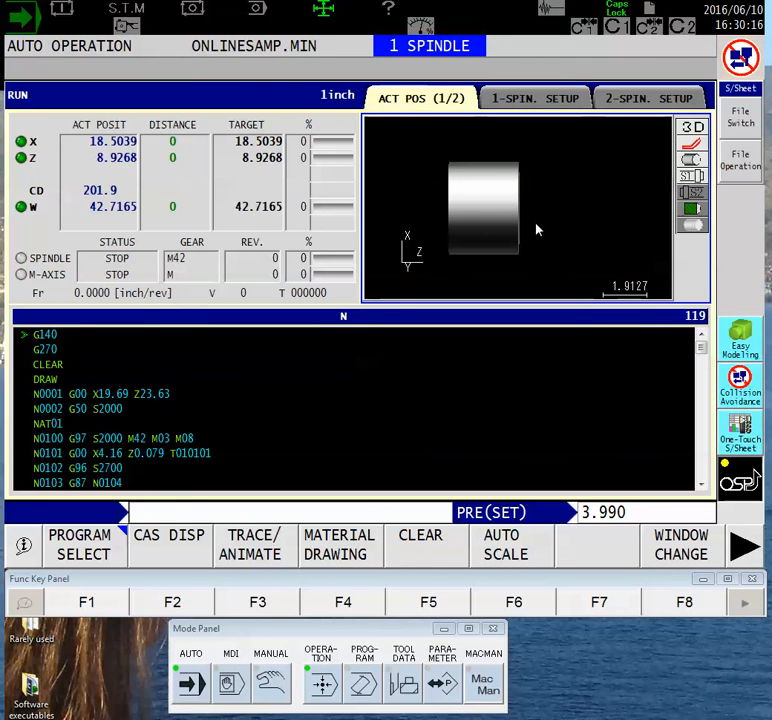
mouse_move(540, 216)
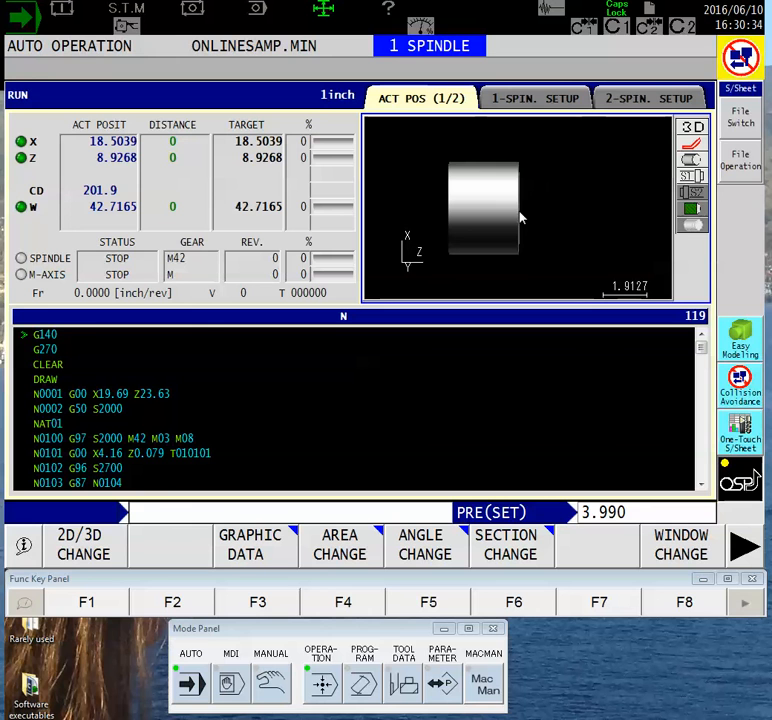
mouse_move(406, 496)
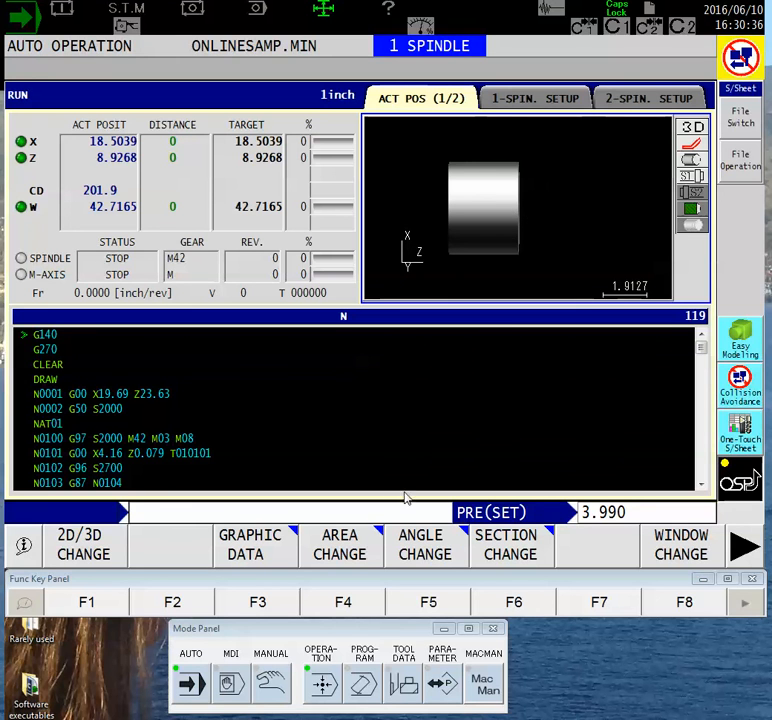
mouse_move(428, 552)
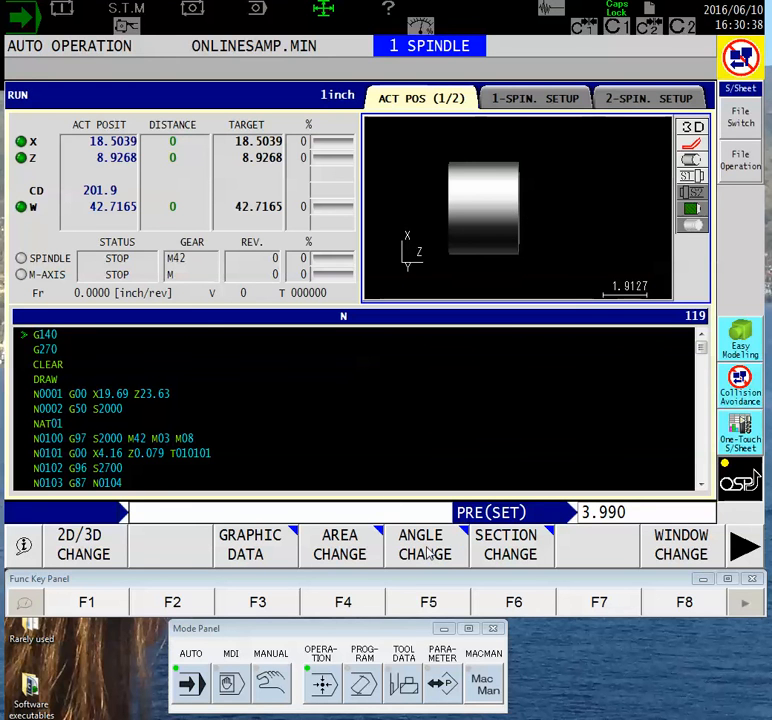
Step: Rotate the blank drawing to an isometric view showing its cylindrical end face
left_click(424, 544)
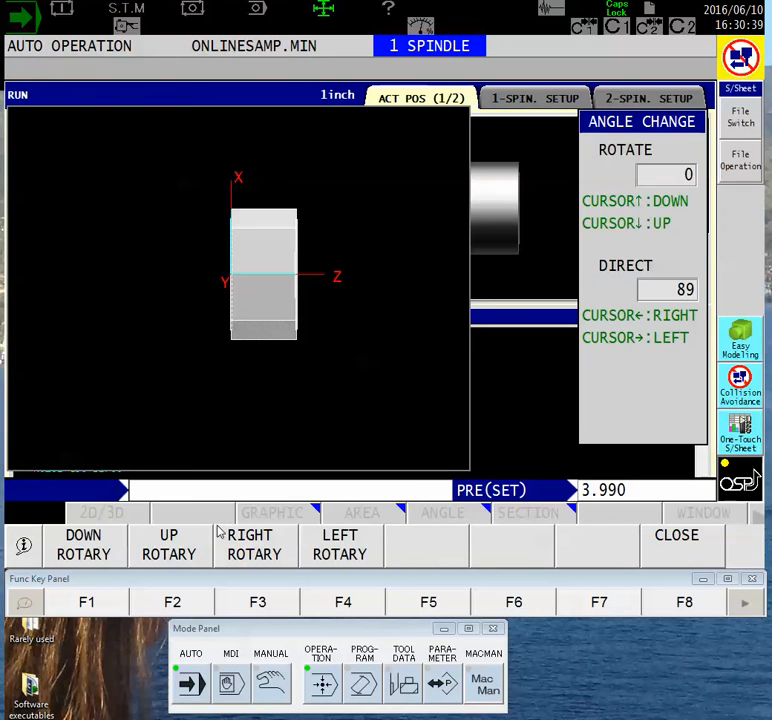
left_click(254, 544)
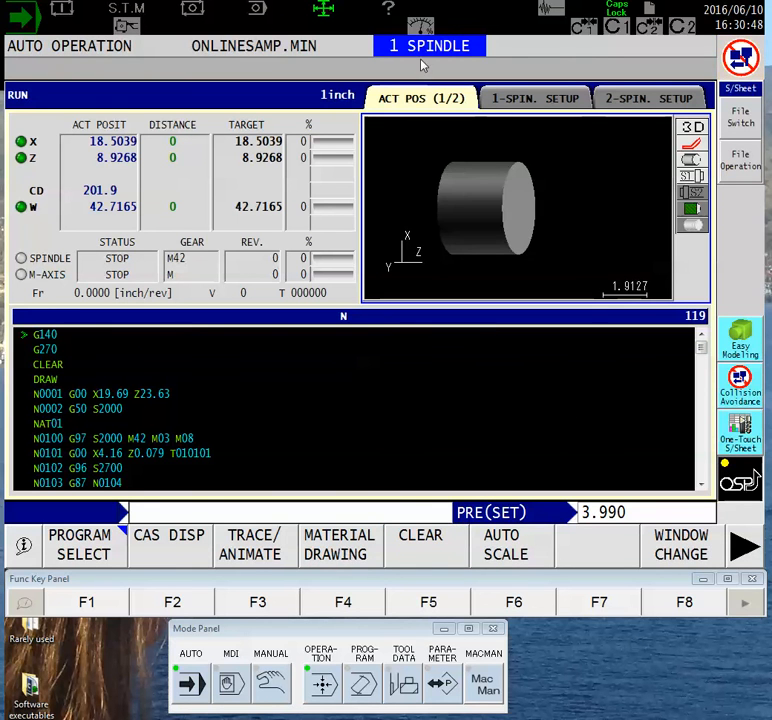
mouse_move(492, 240)
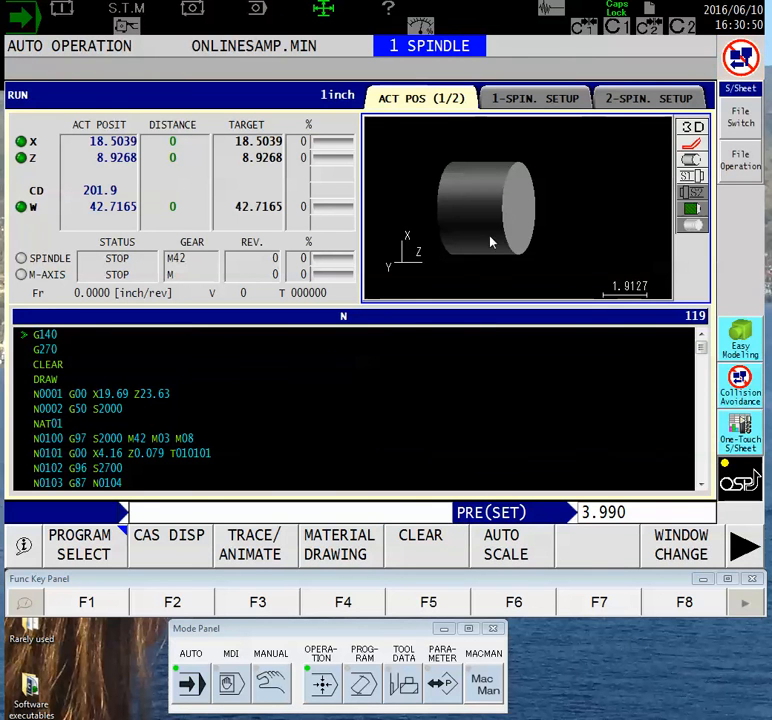